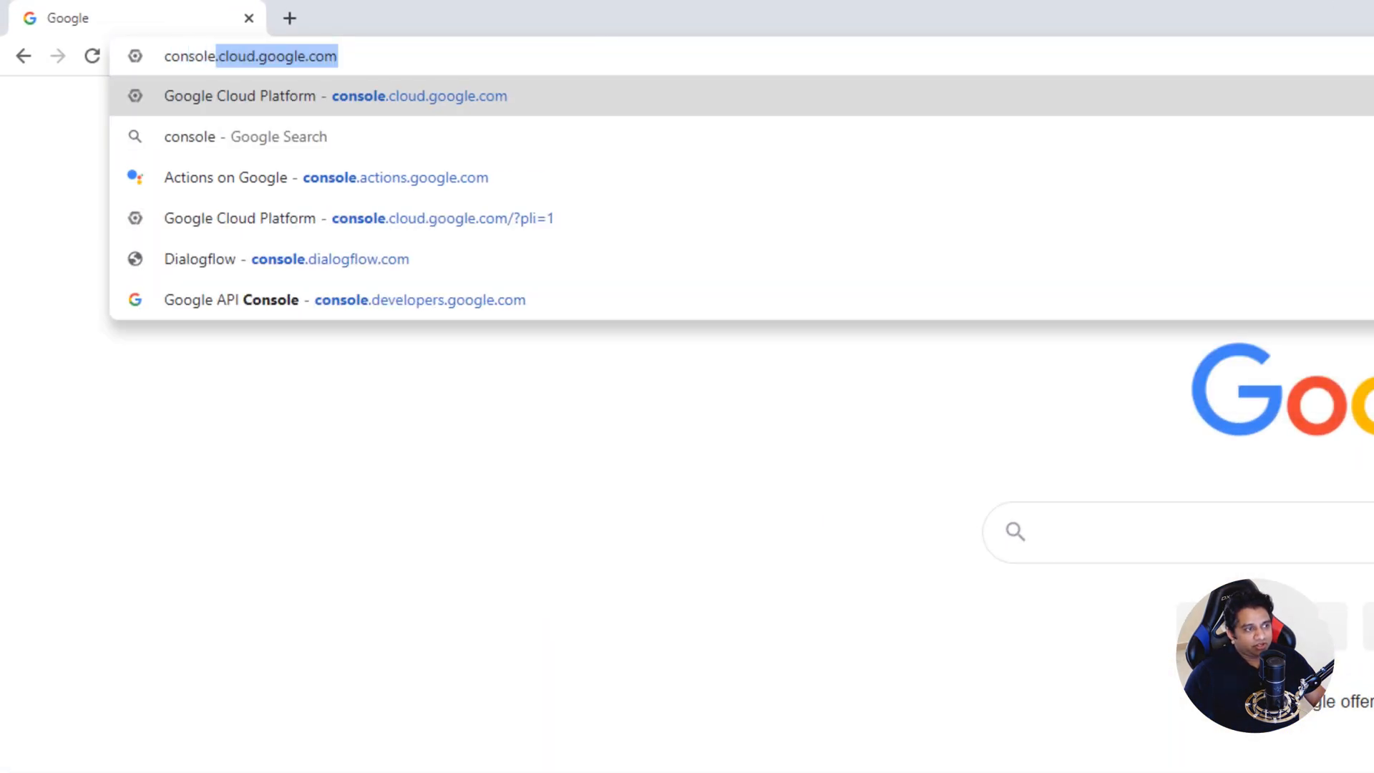
- Reach the Actions on Google console, which lists no projects yet
left_click(325, 178)
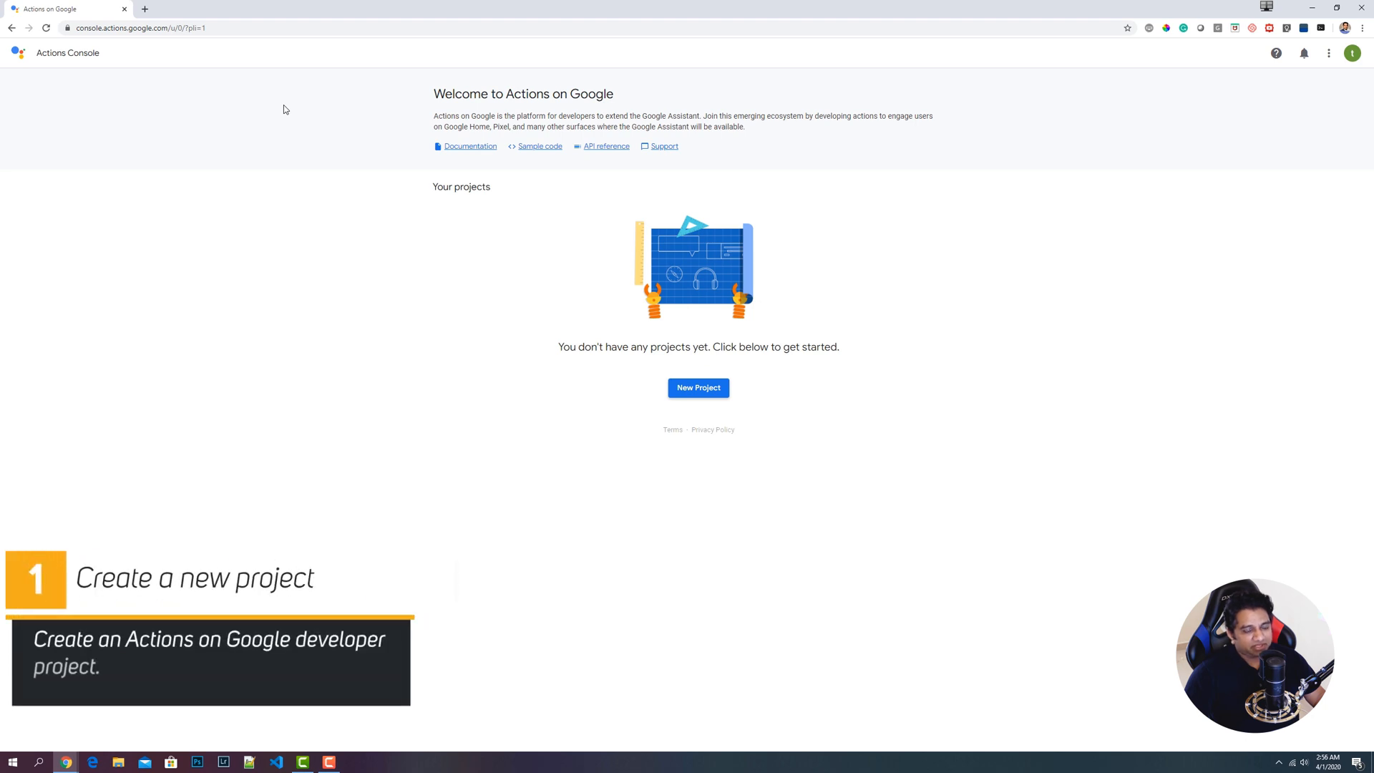
scroll("down", 3)
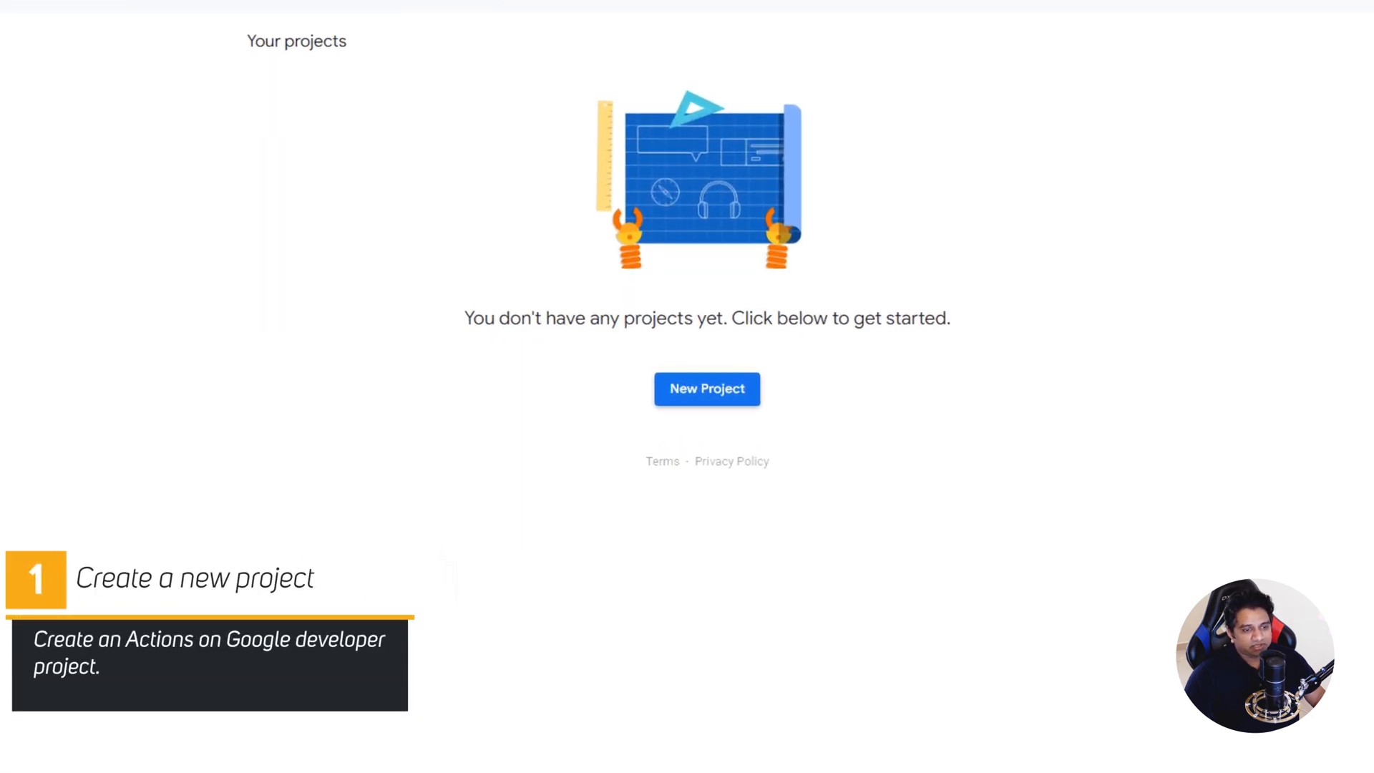
- Start a new project, accept the terms, and name it AppointmentSchedular
left_click(705, 388)
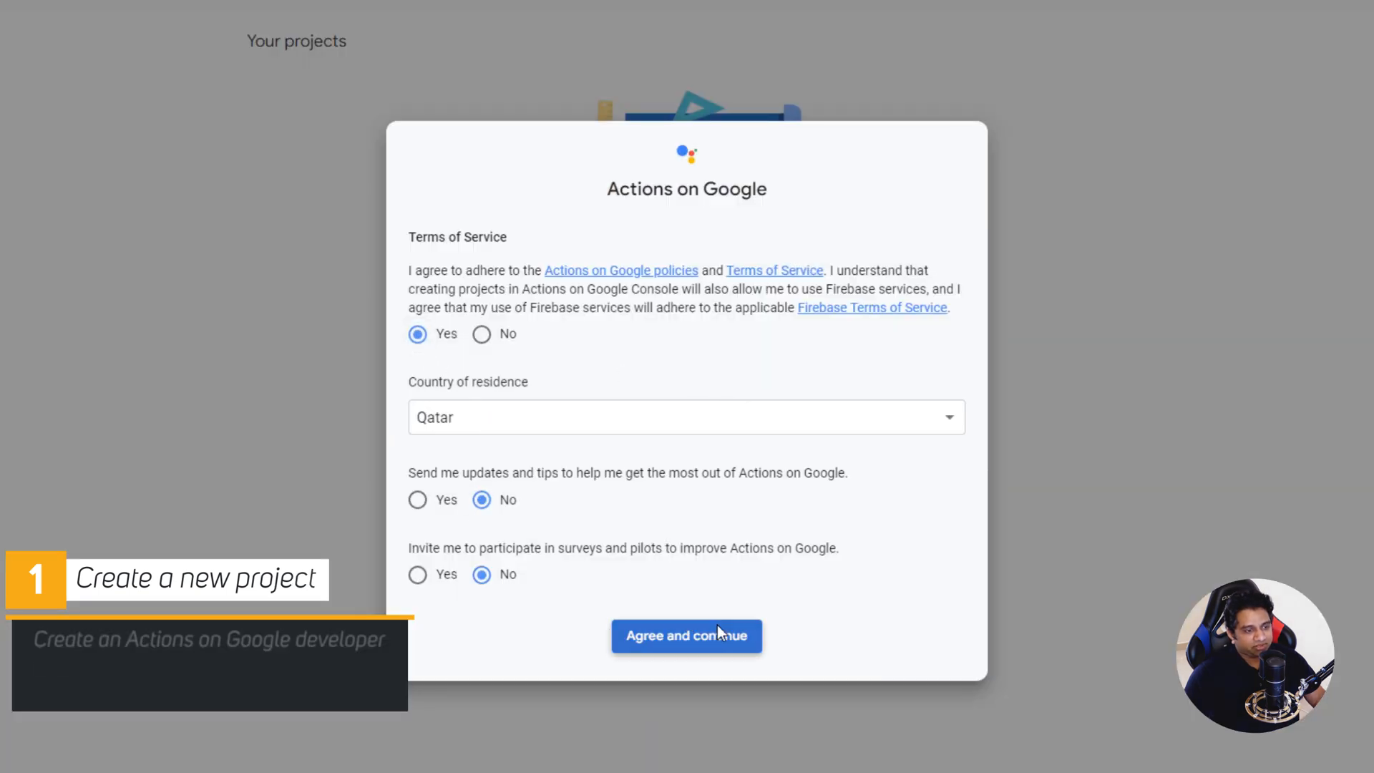
left_click(686, 635)
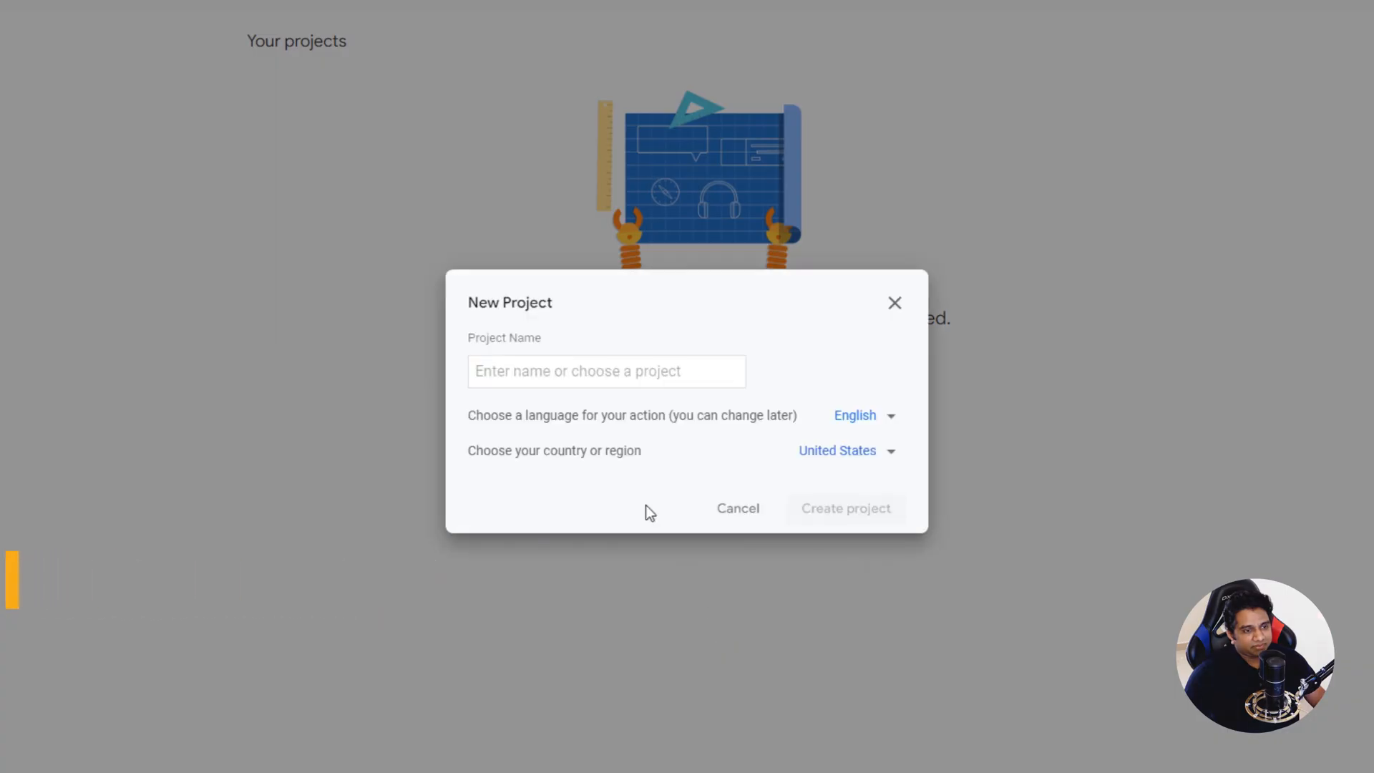
left_click(606, 370)
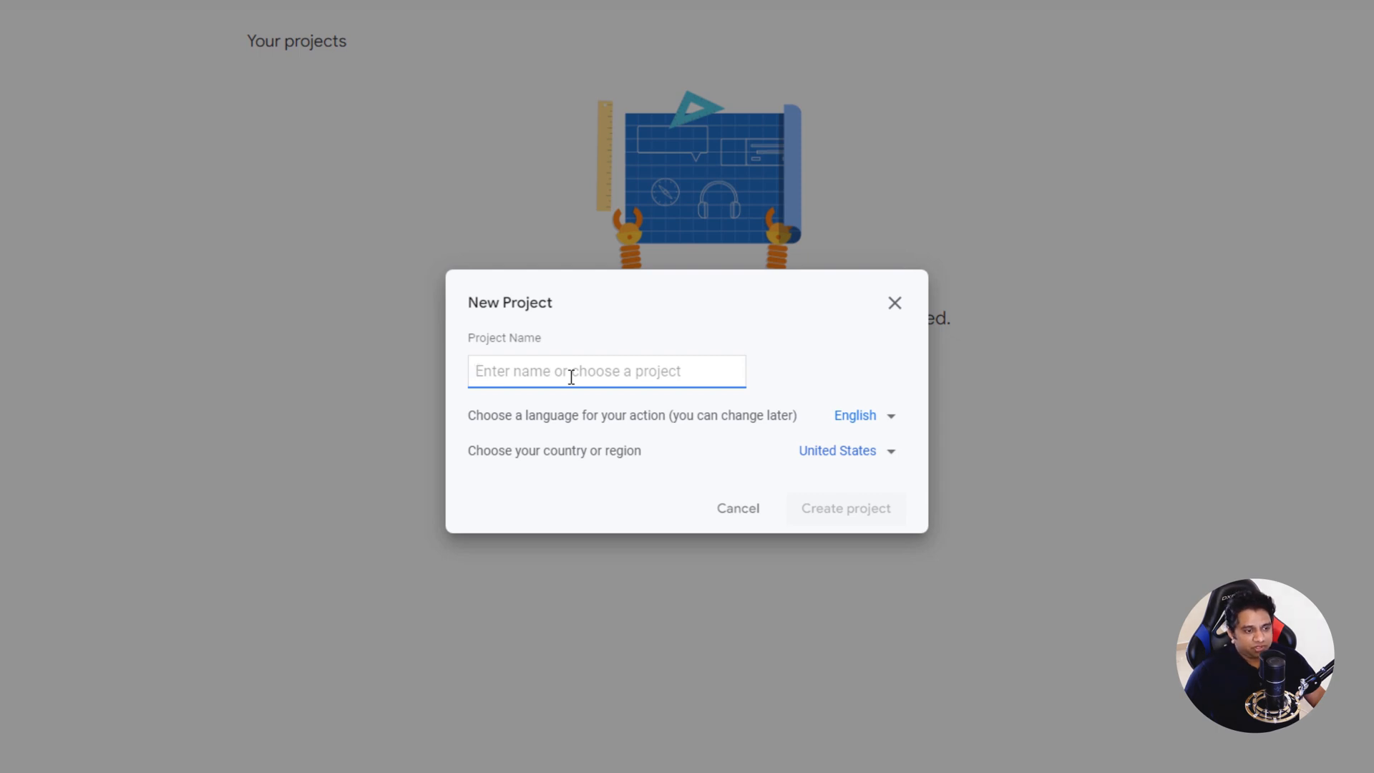
type("App")
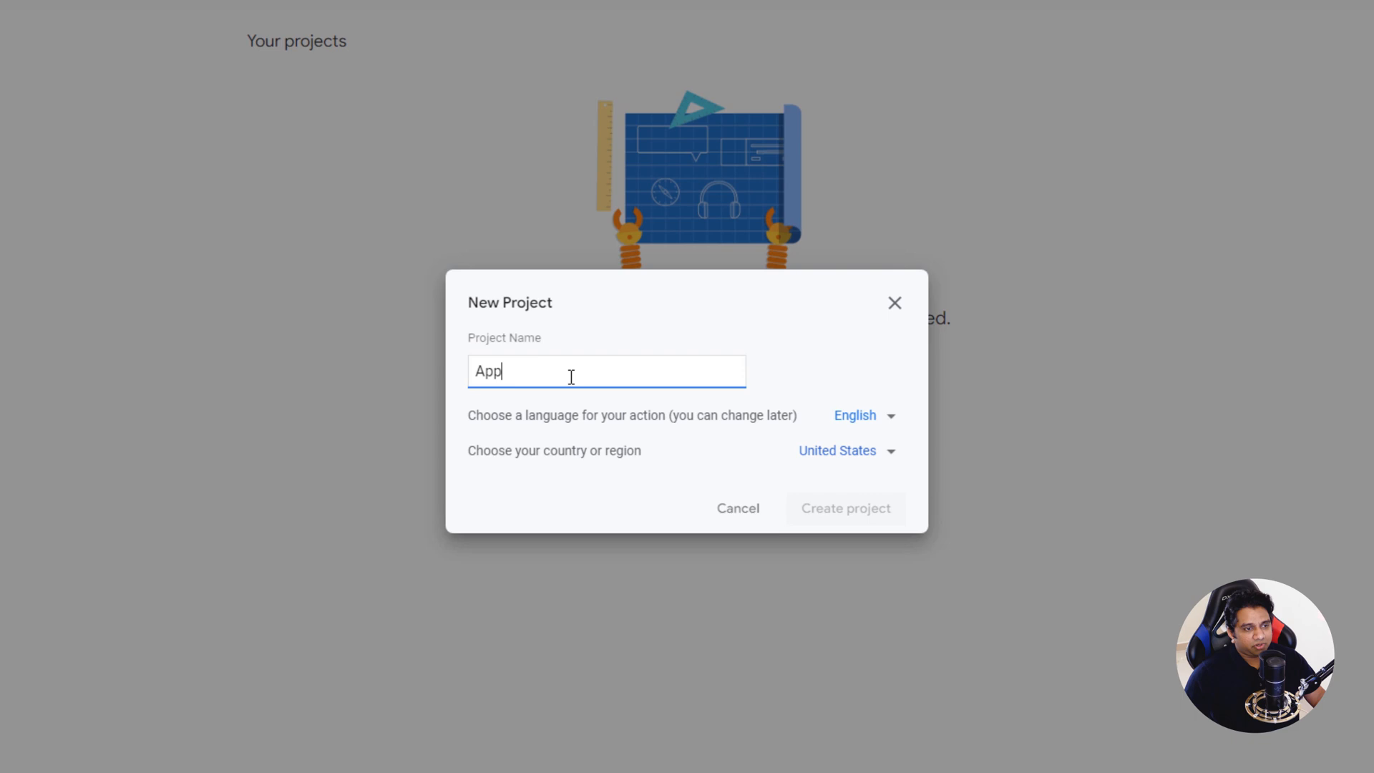
type("ointmentScedular")
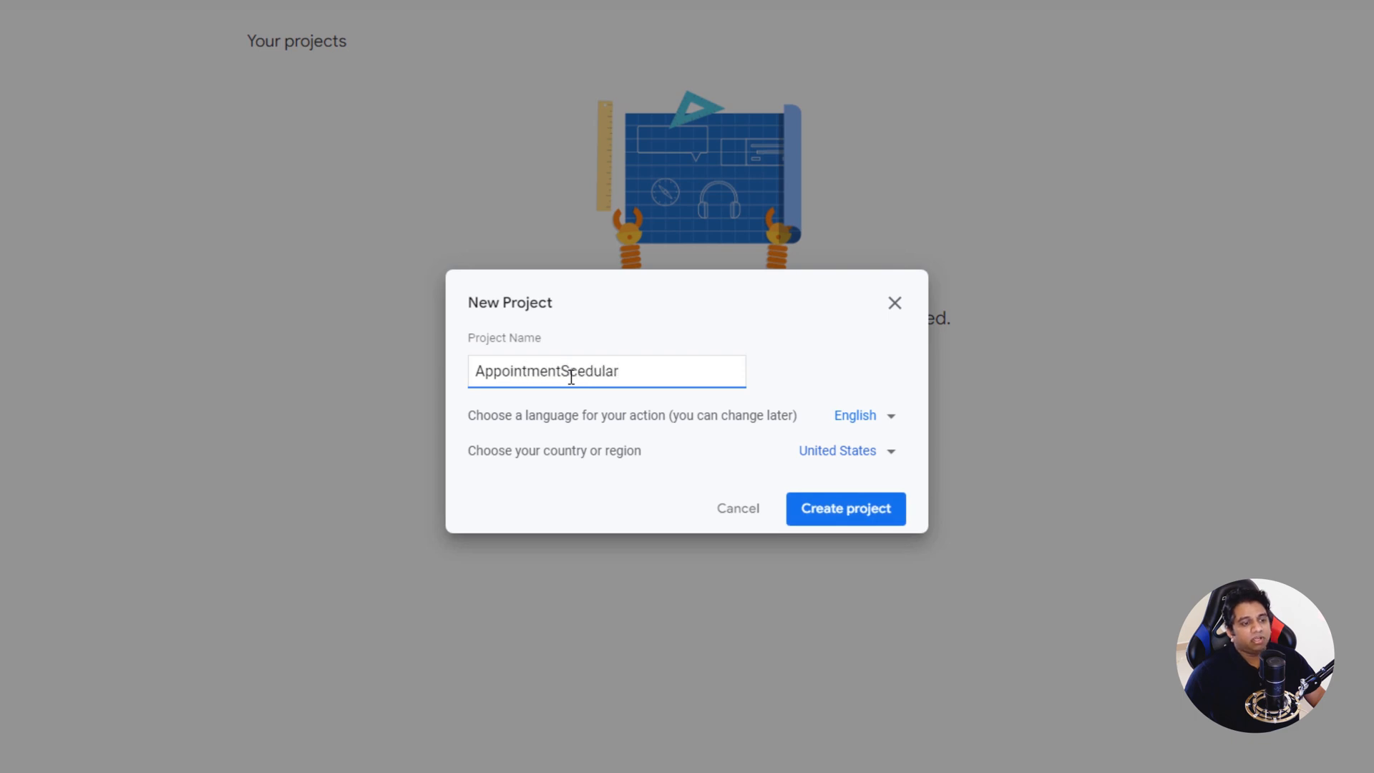
type("h")
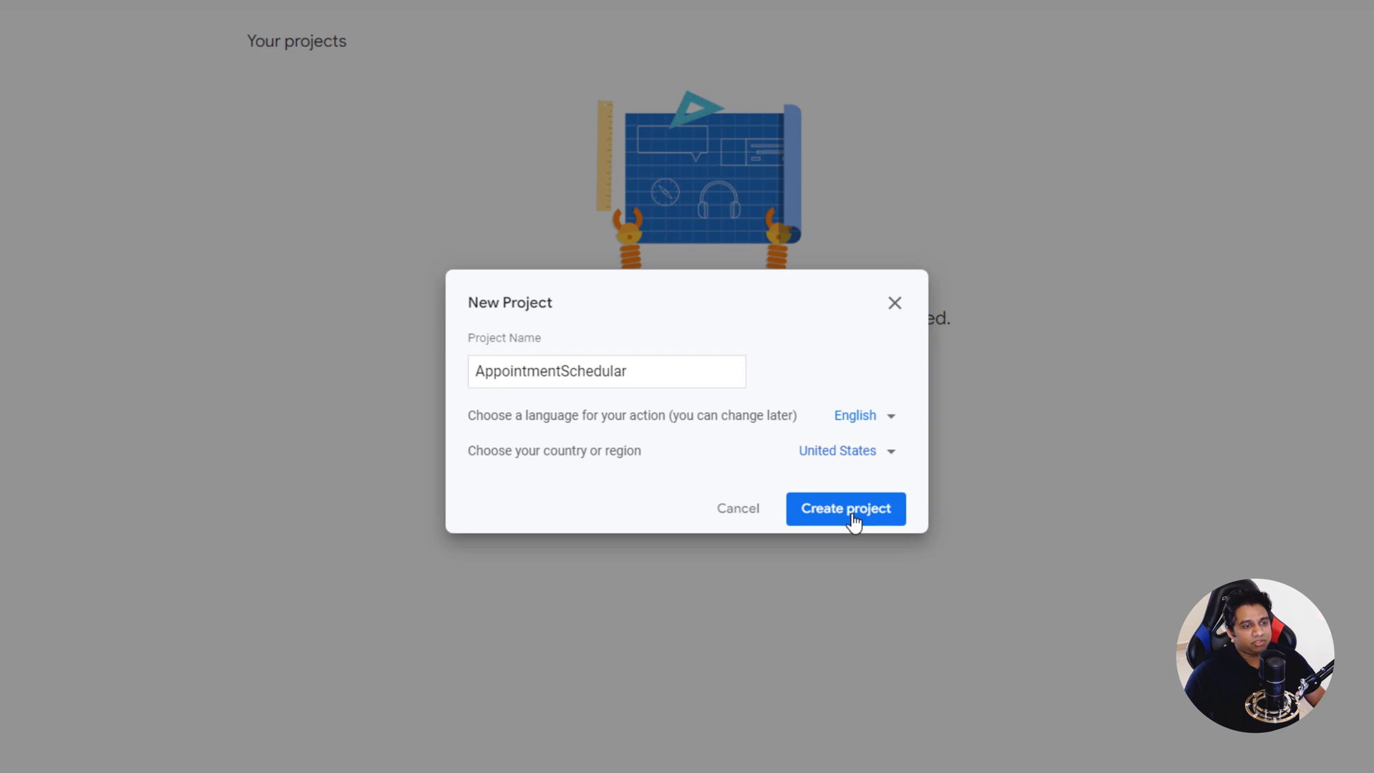
- Create the AppointmentSchedular project and choose the Conversational experience card
left_click(845, 508)
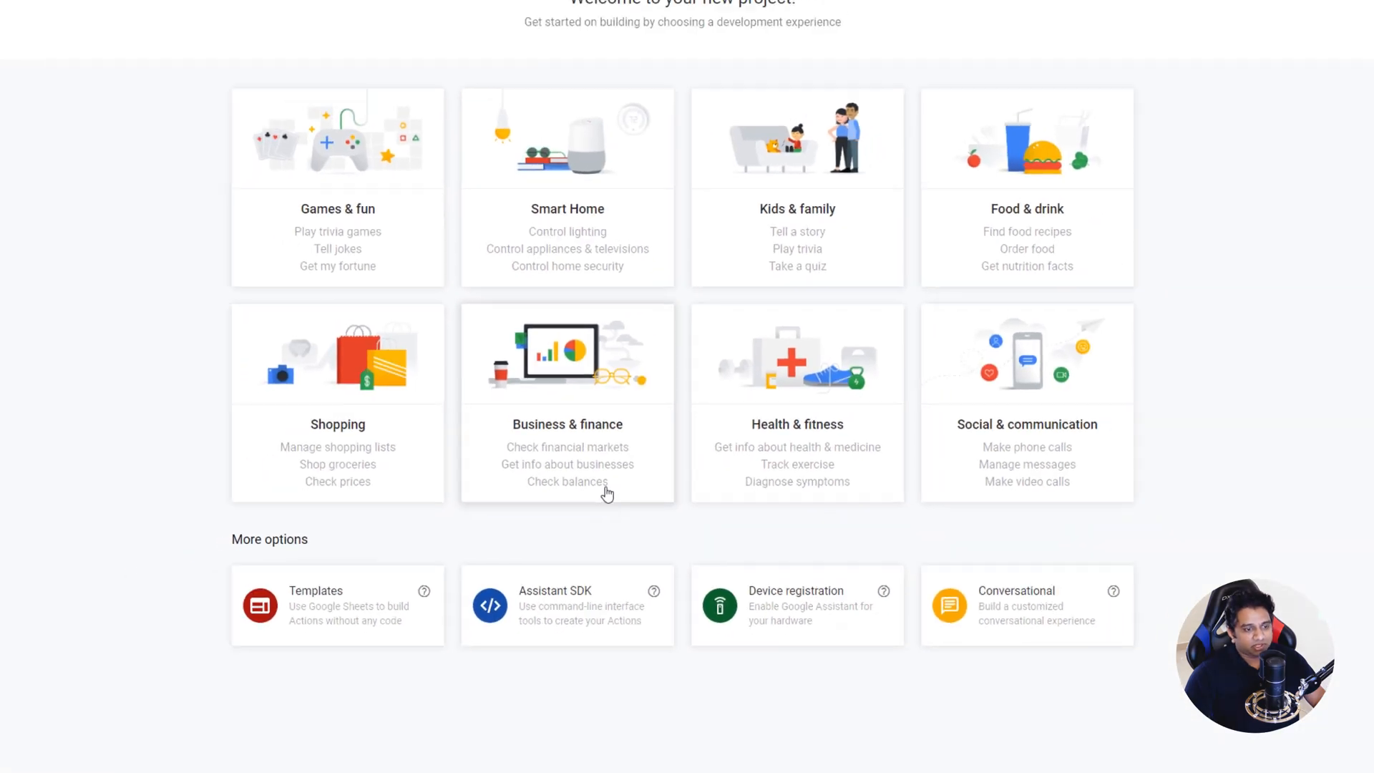
scroll("up", 3)
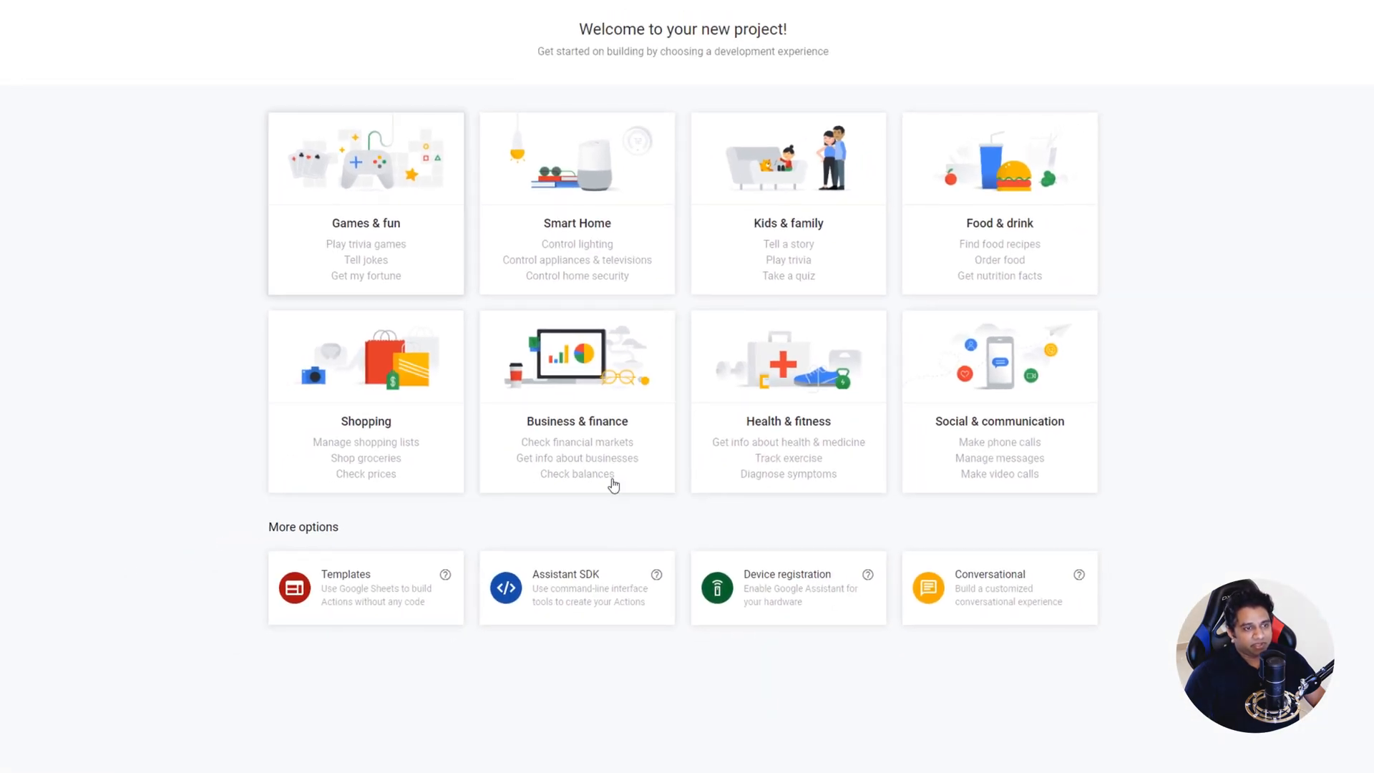
mouse_move(802, 458)
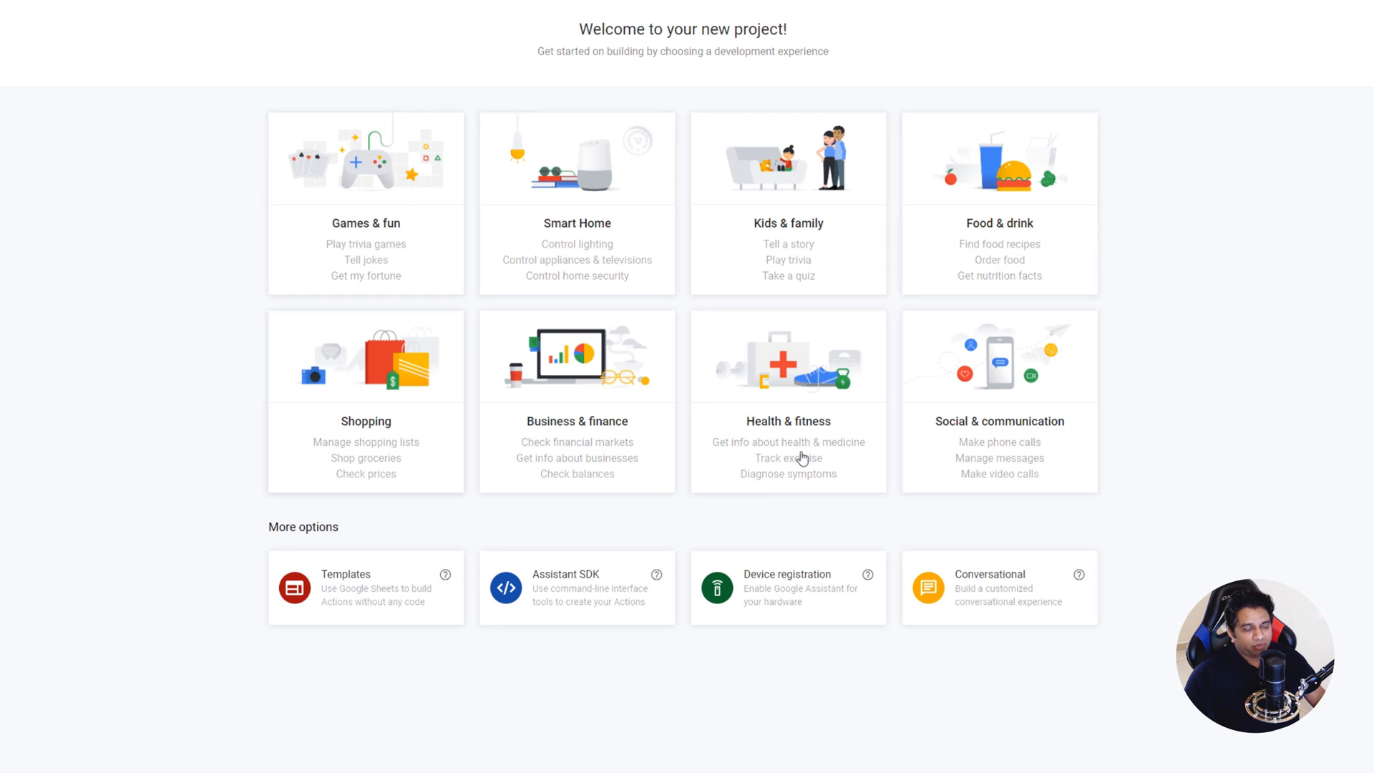
mouse_move(426, 283)
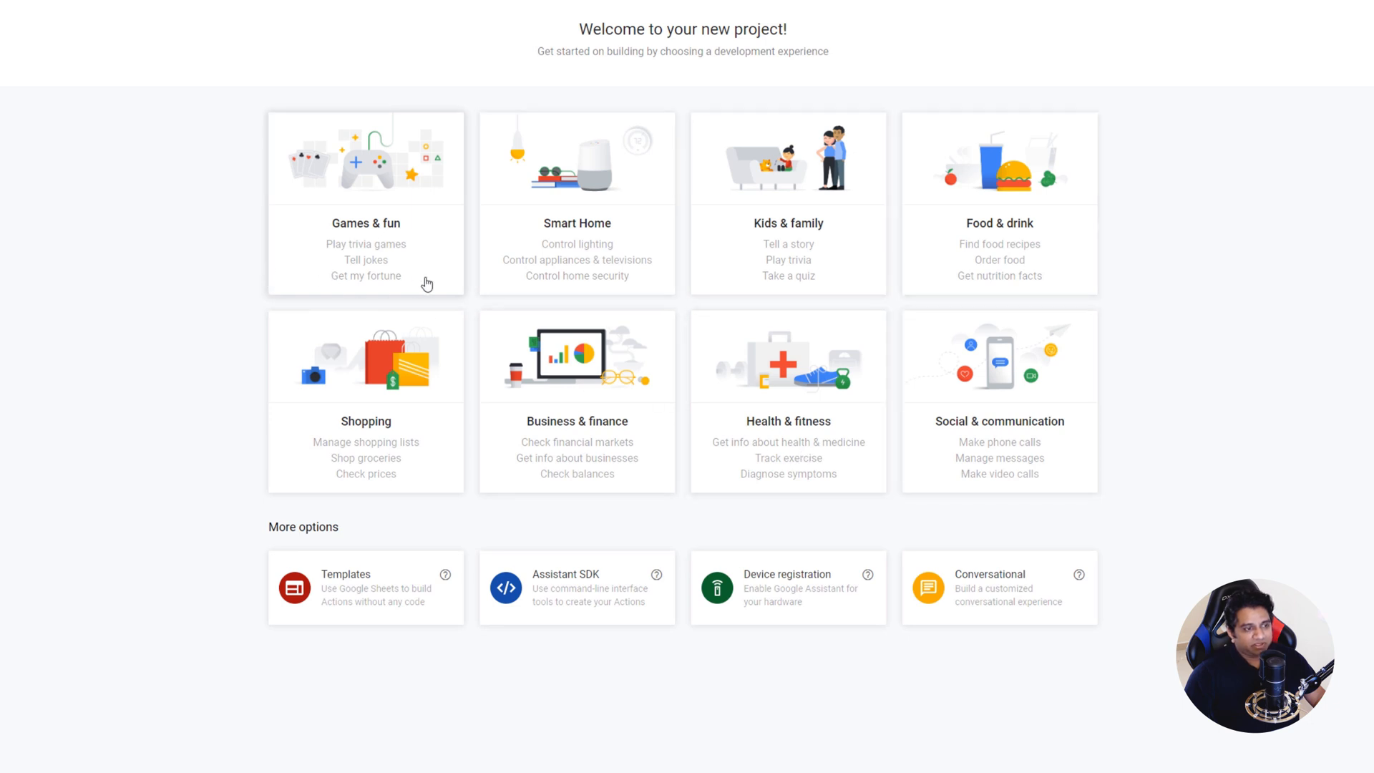
mouse_move(571, 293)
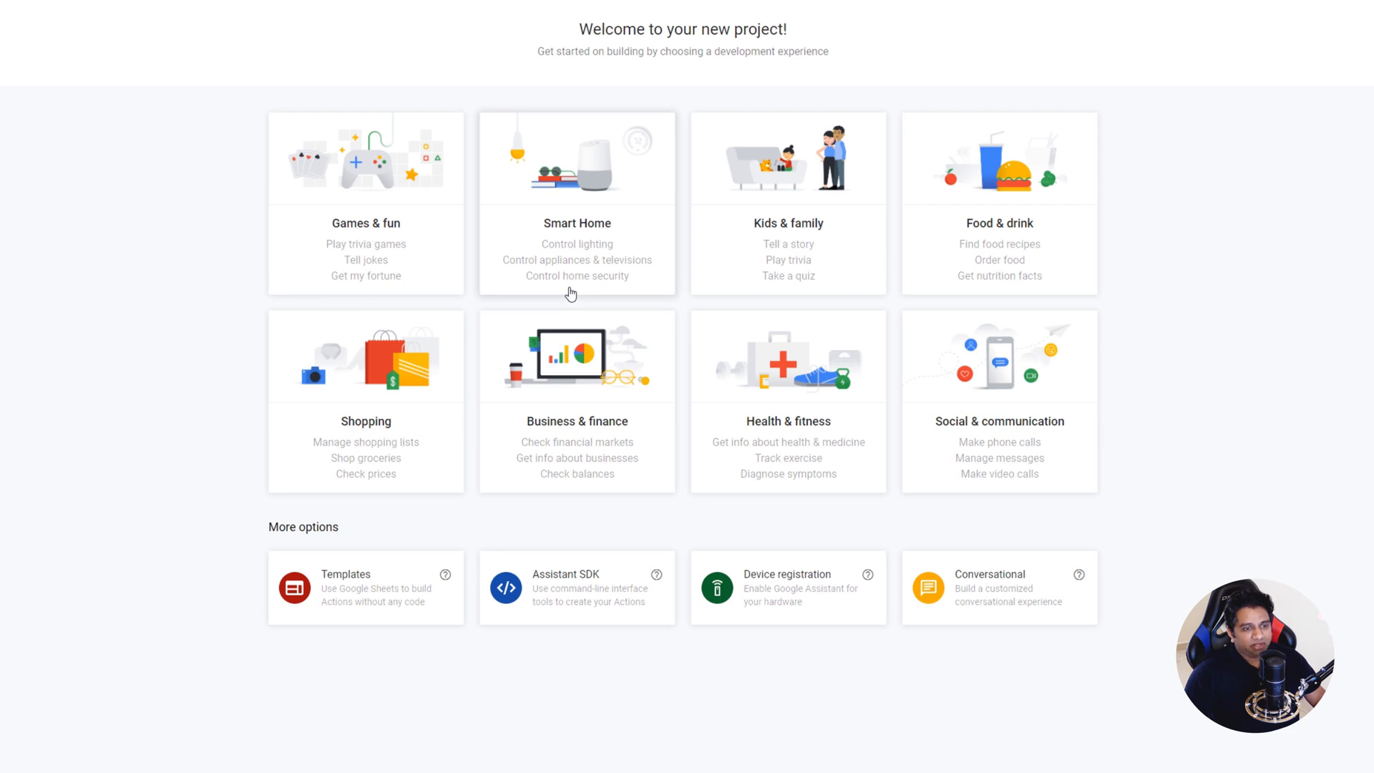
mouse_move(756, 256)
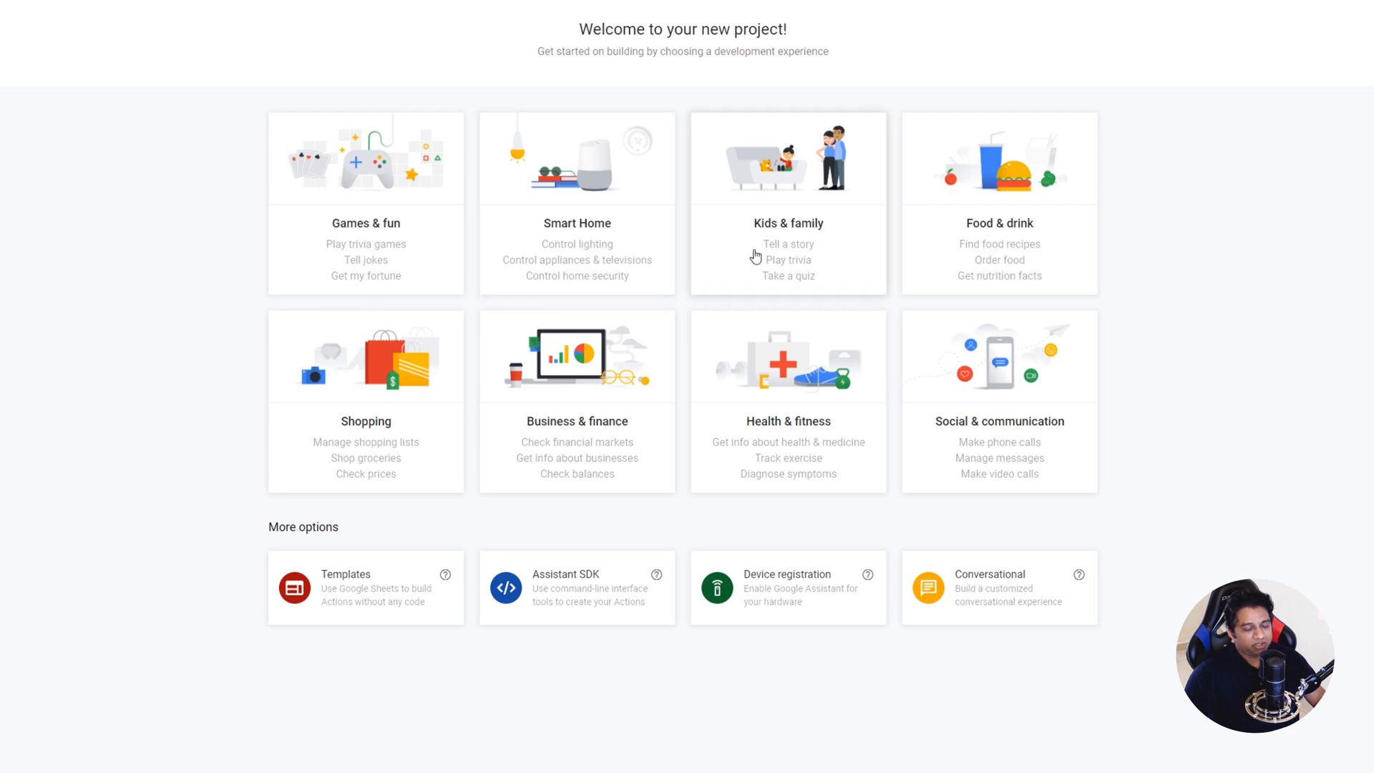
mouse_move(1061, 438)
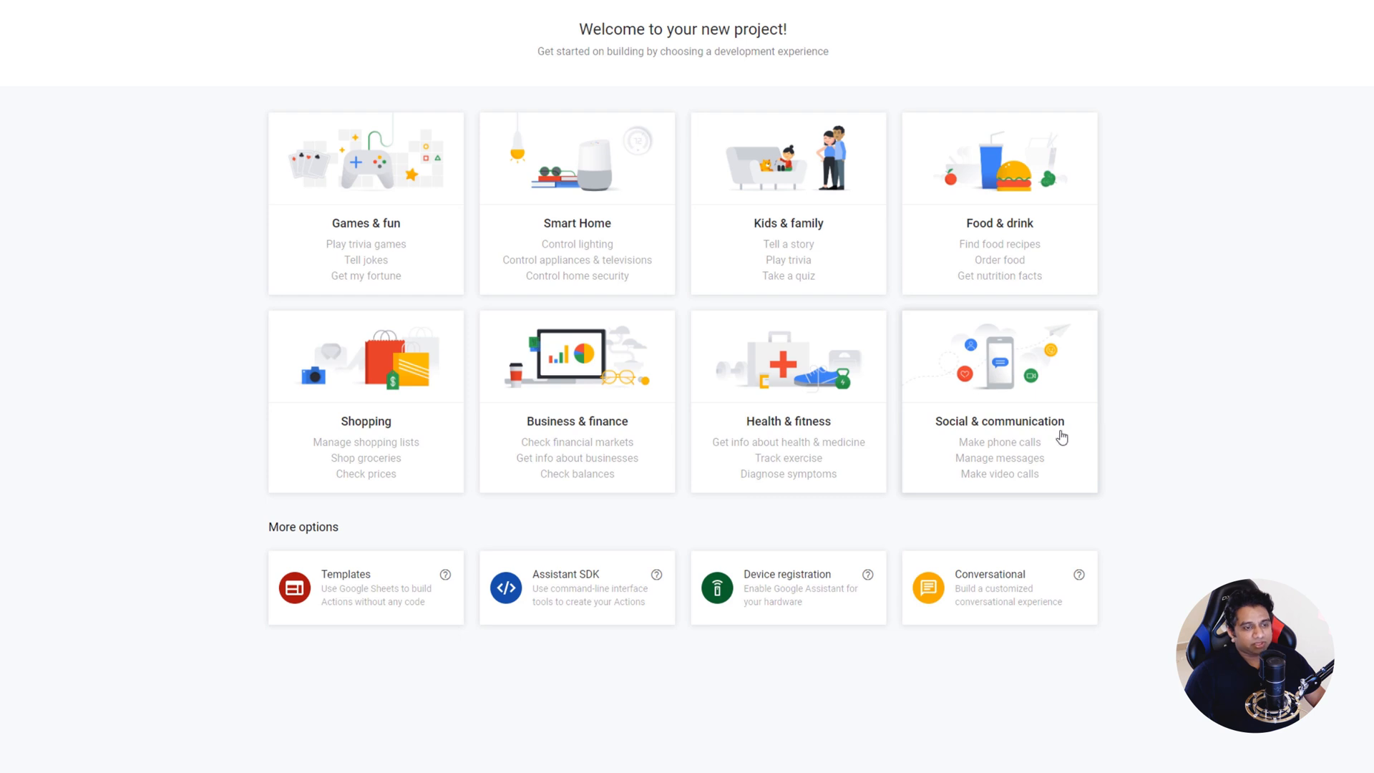
mouse_move(1068, 596)
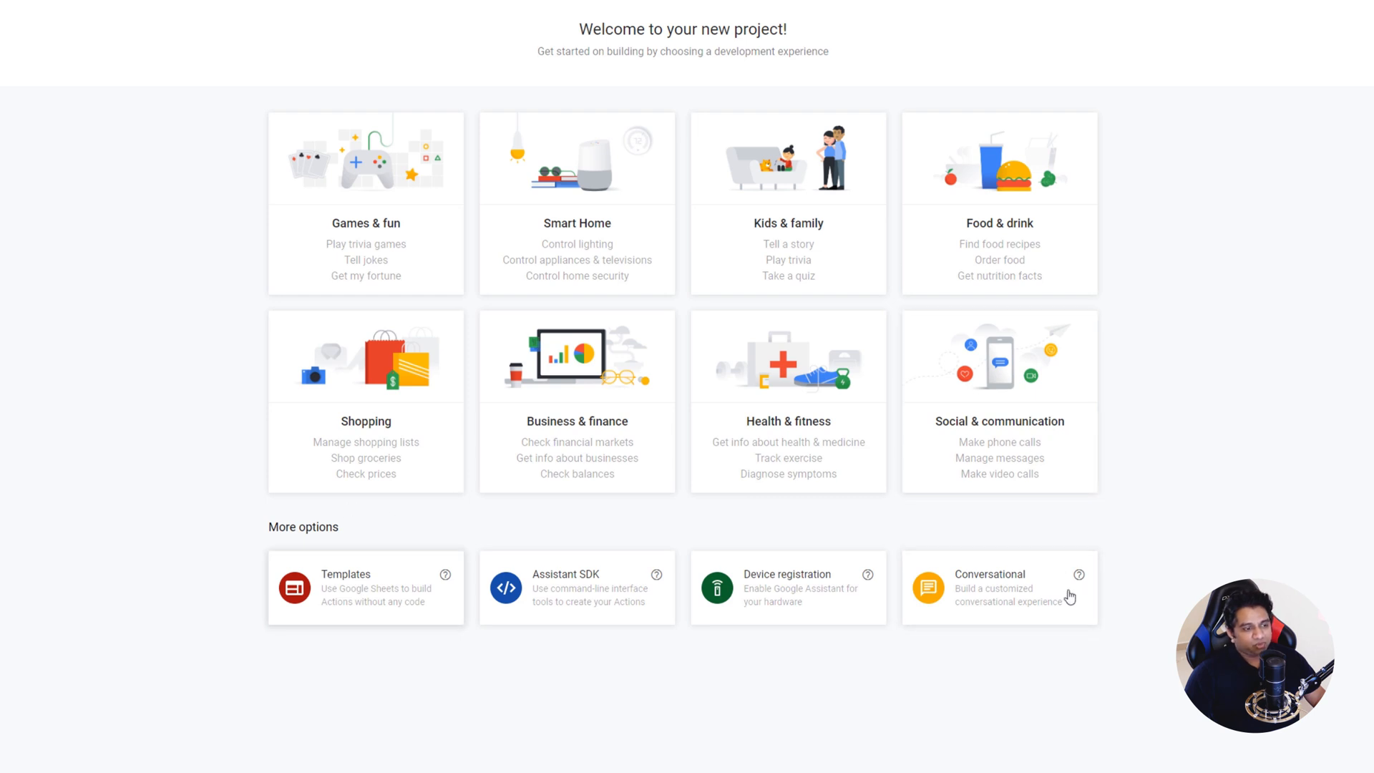
mouse_move(1191, 163)
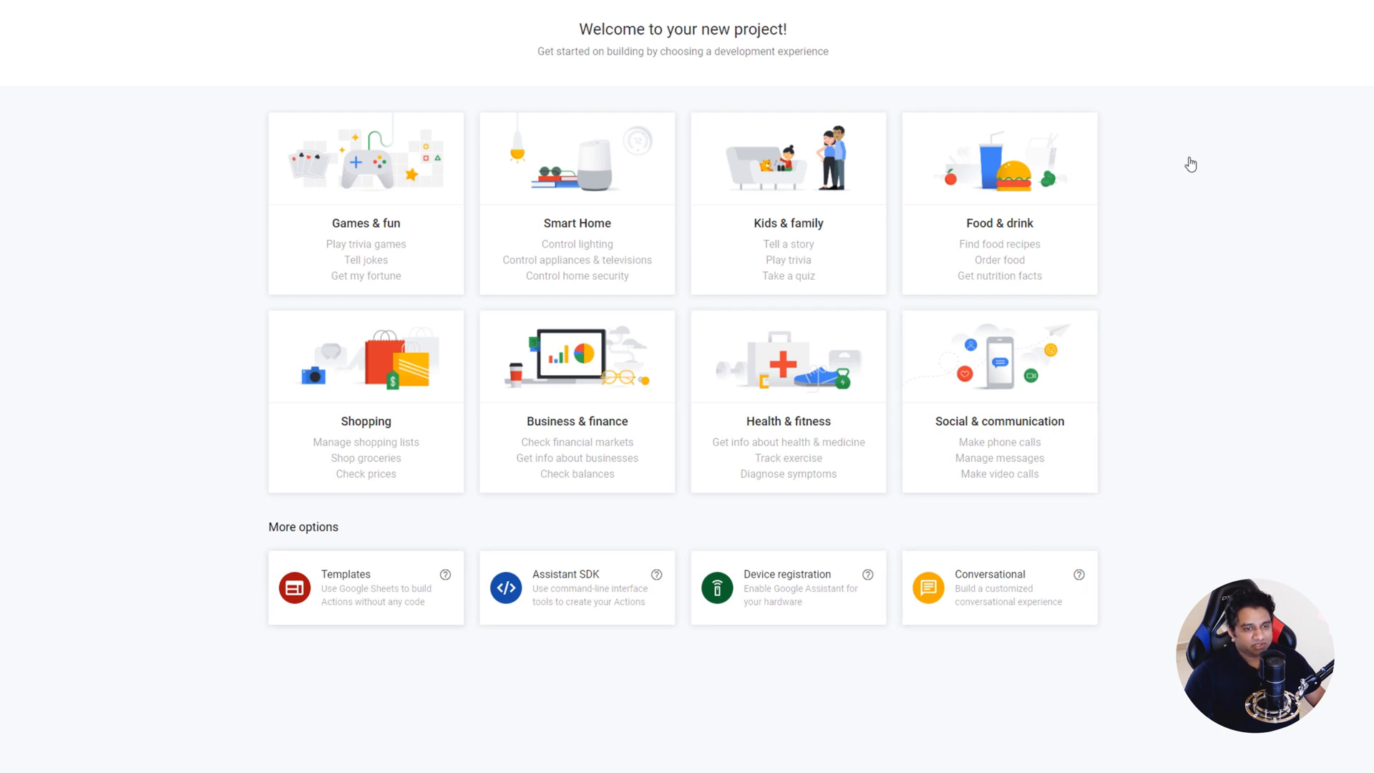
mouse_move(284, 646)
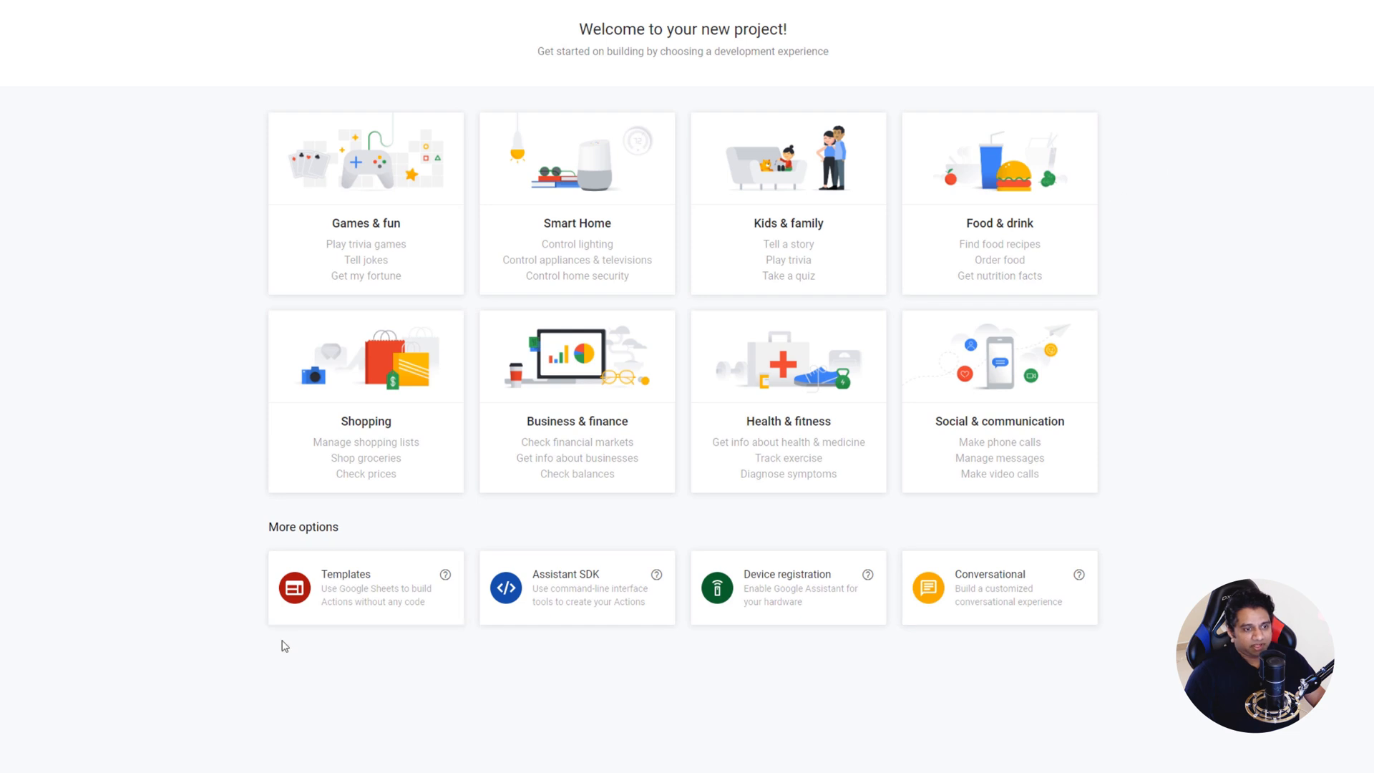
mouse_move(405, 647)
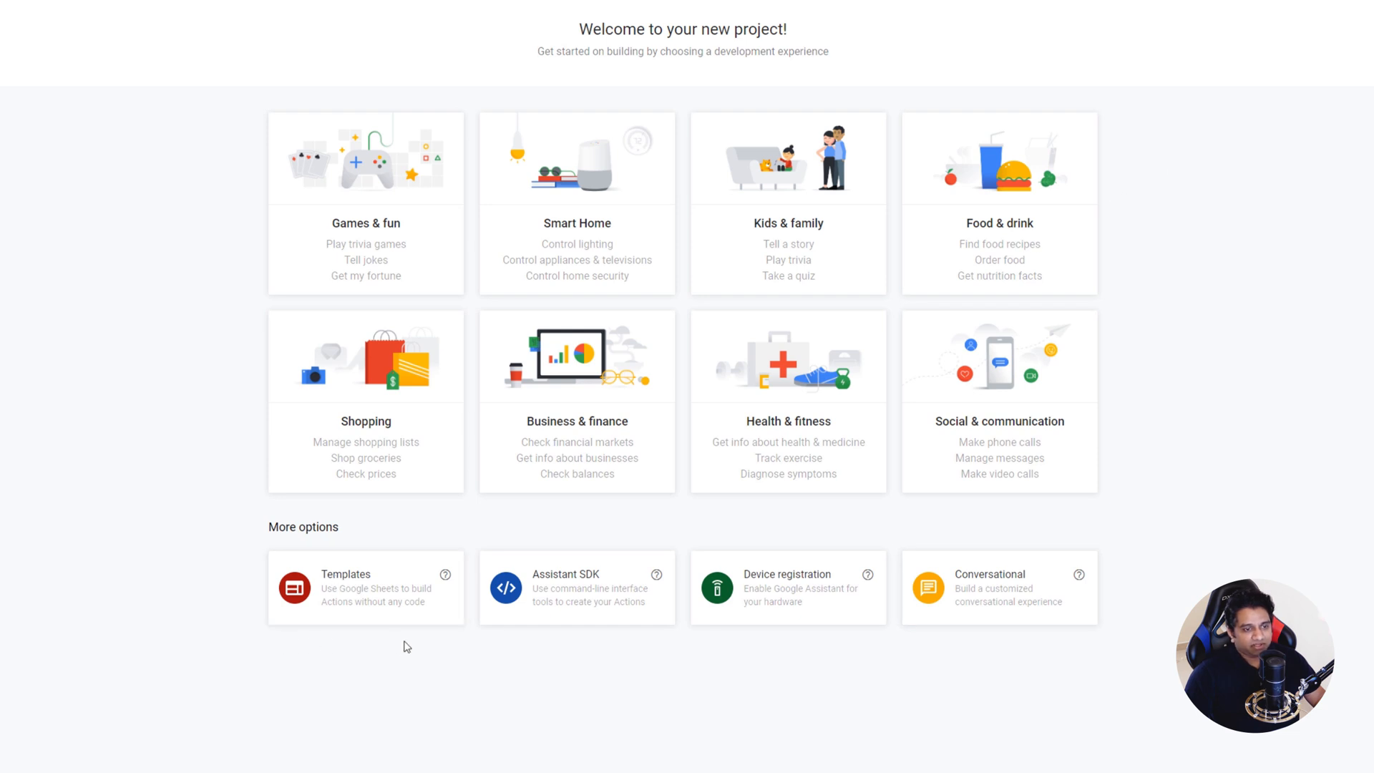
mouse_move(290, 628)
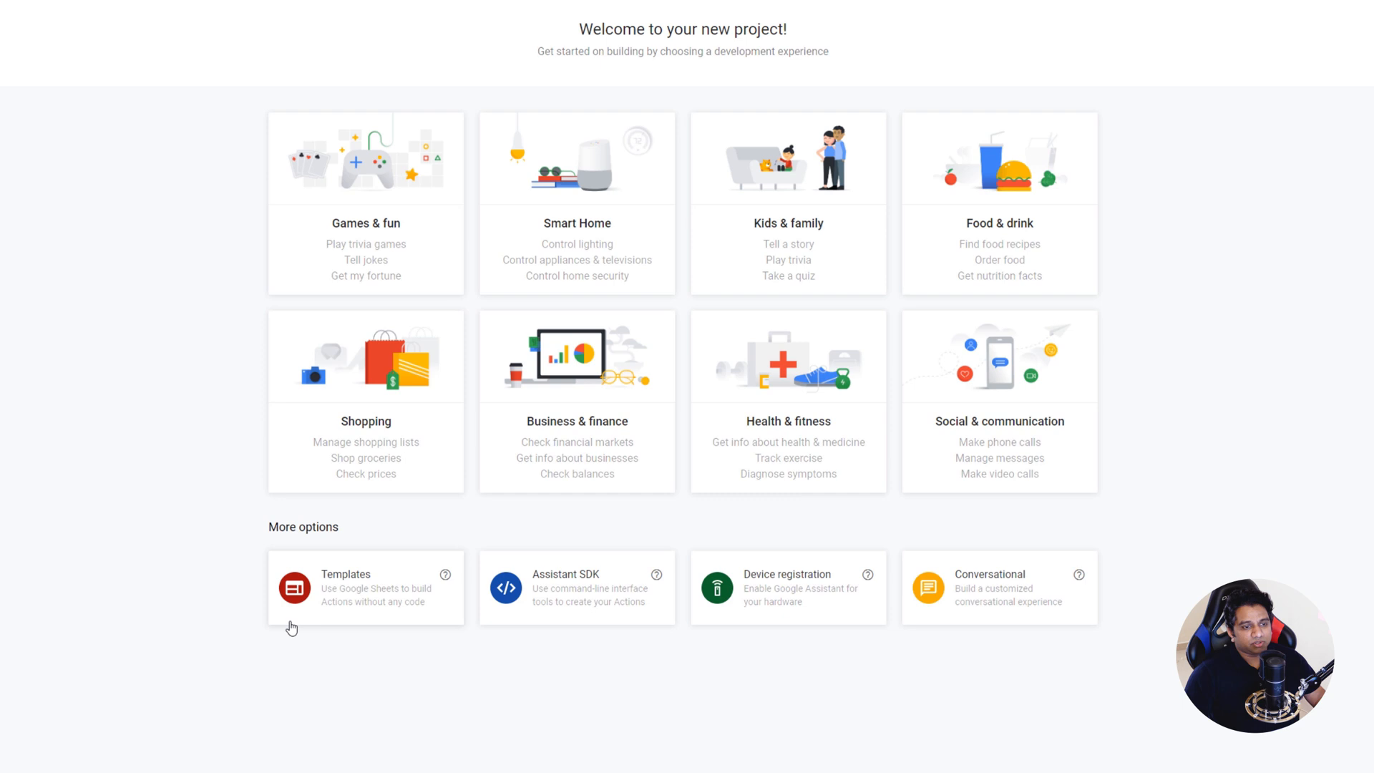
mouse_move(548, 637)
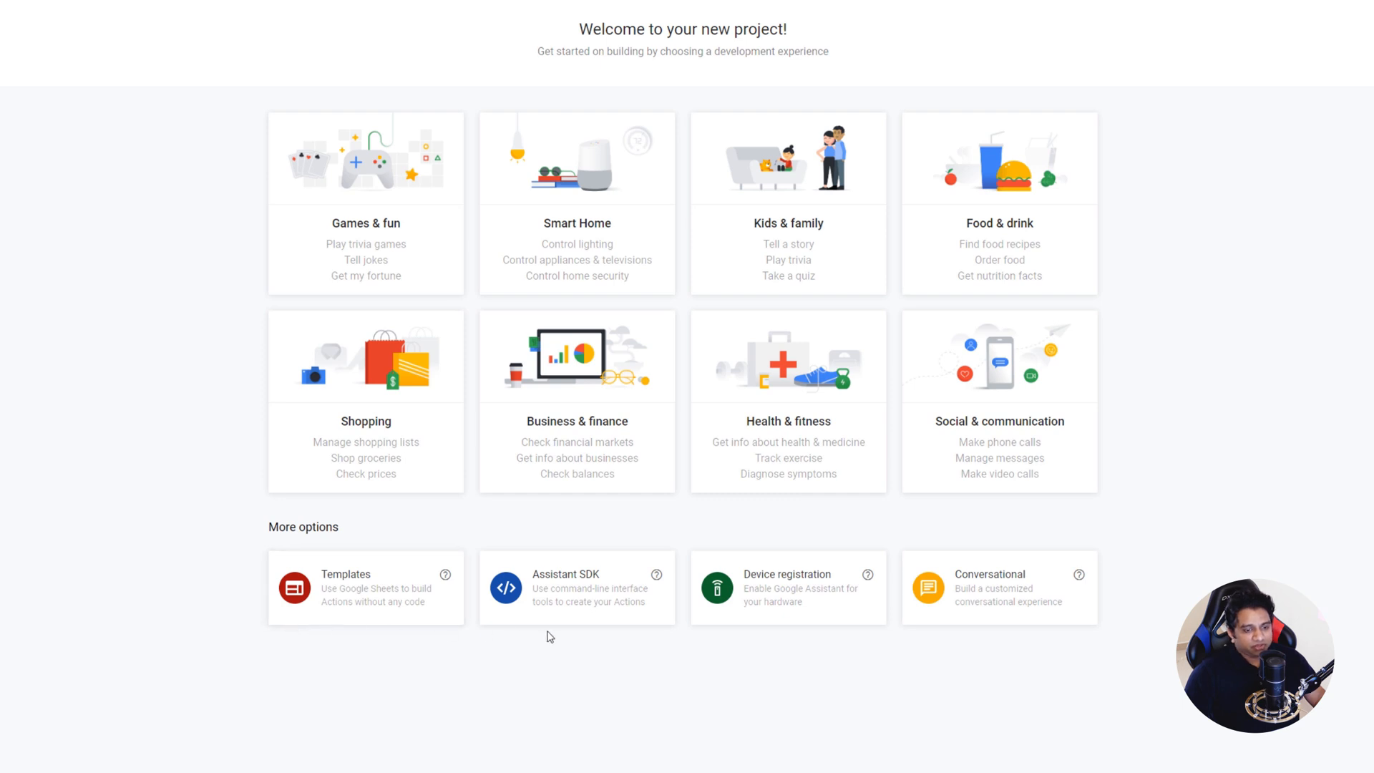
mouse_move(587, 632)
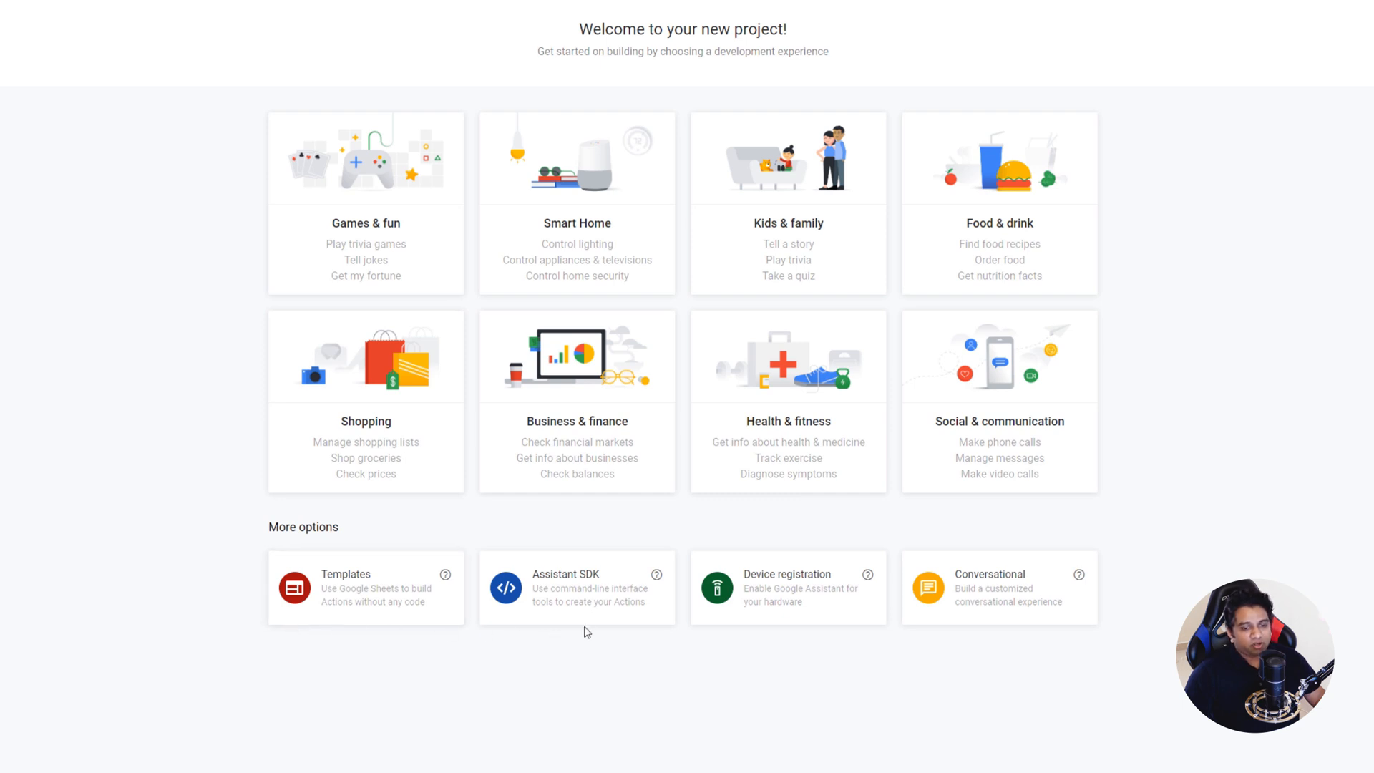
mouse_move(984, 622)
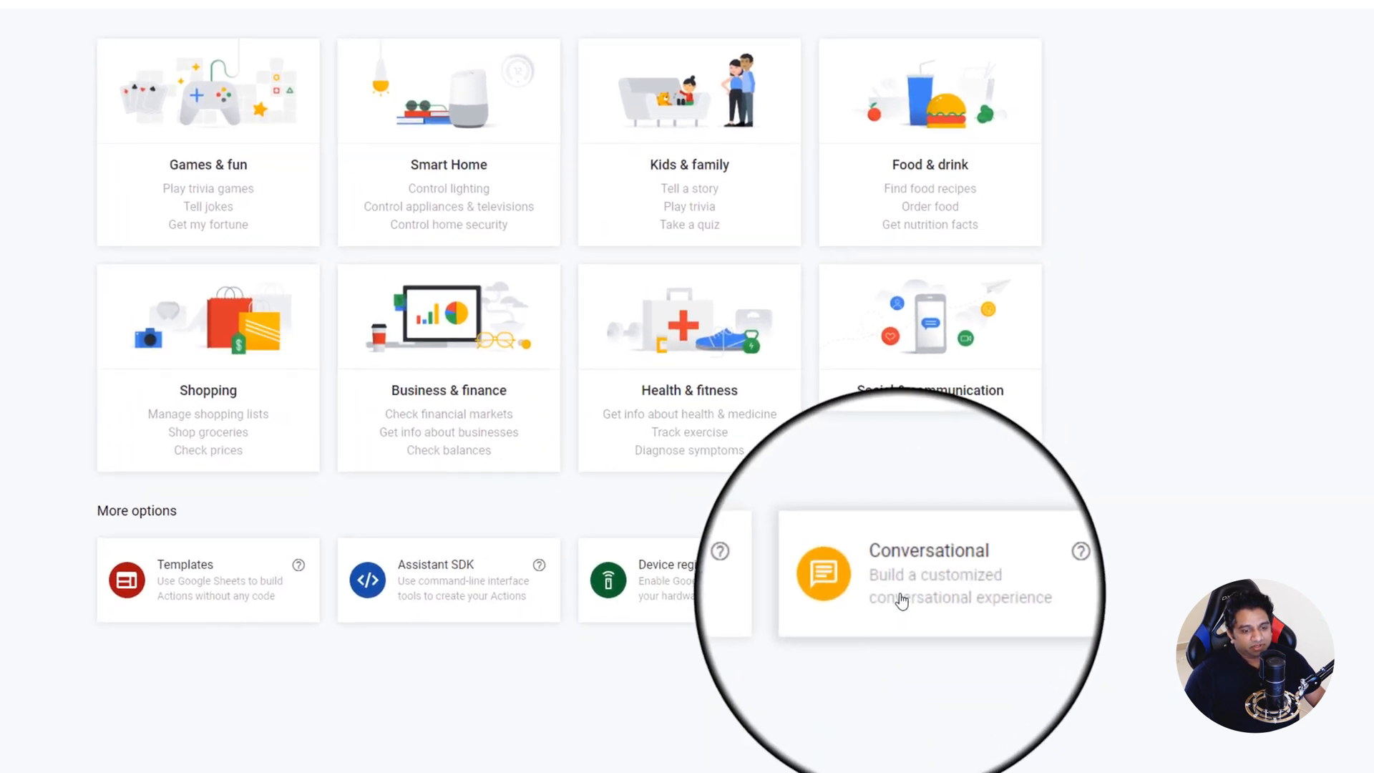
left_click(937, 574)
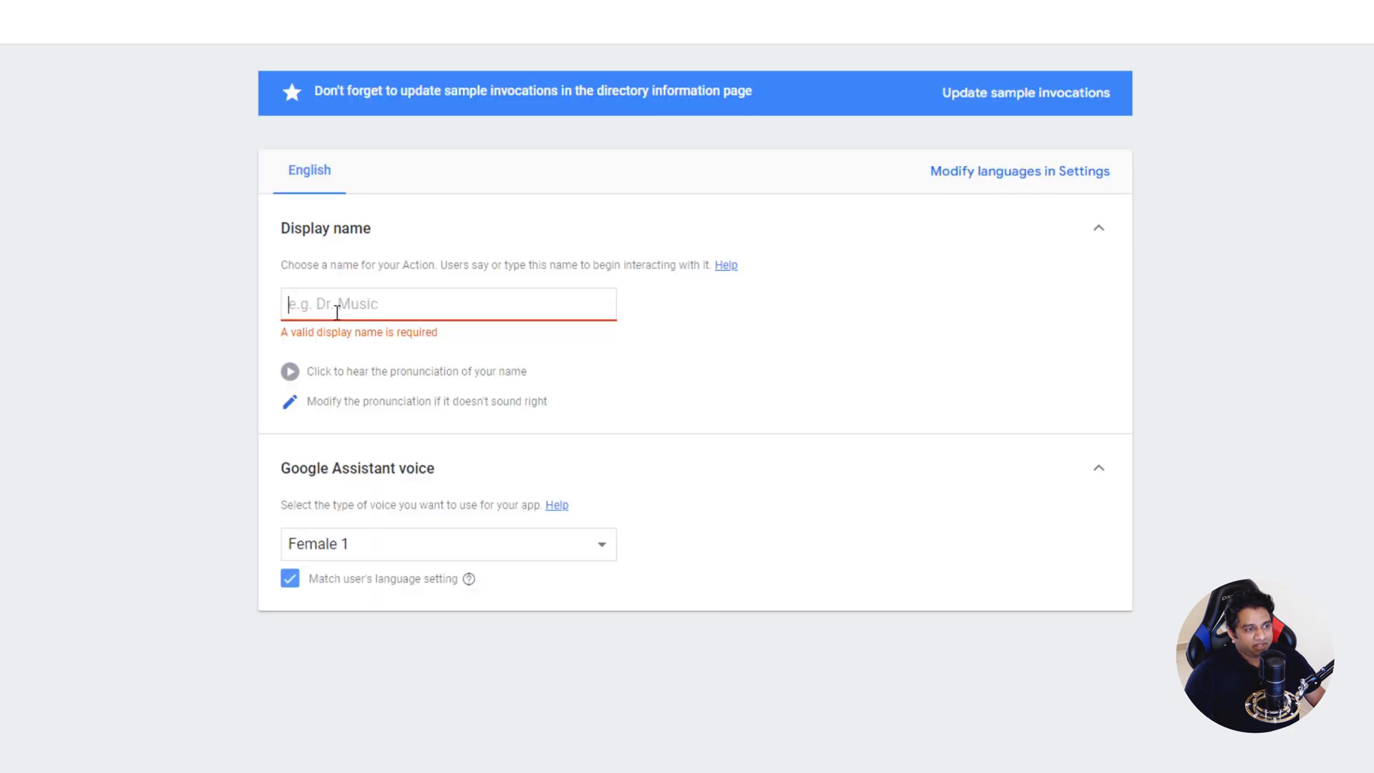
- Enter Mr Time Fixer as the Action's display name under Invocation
type("Mr")
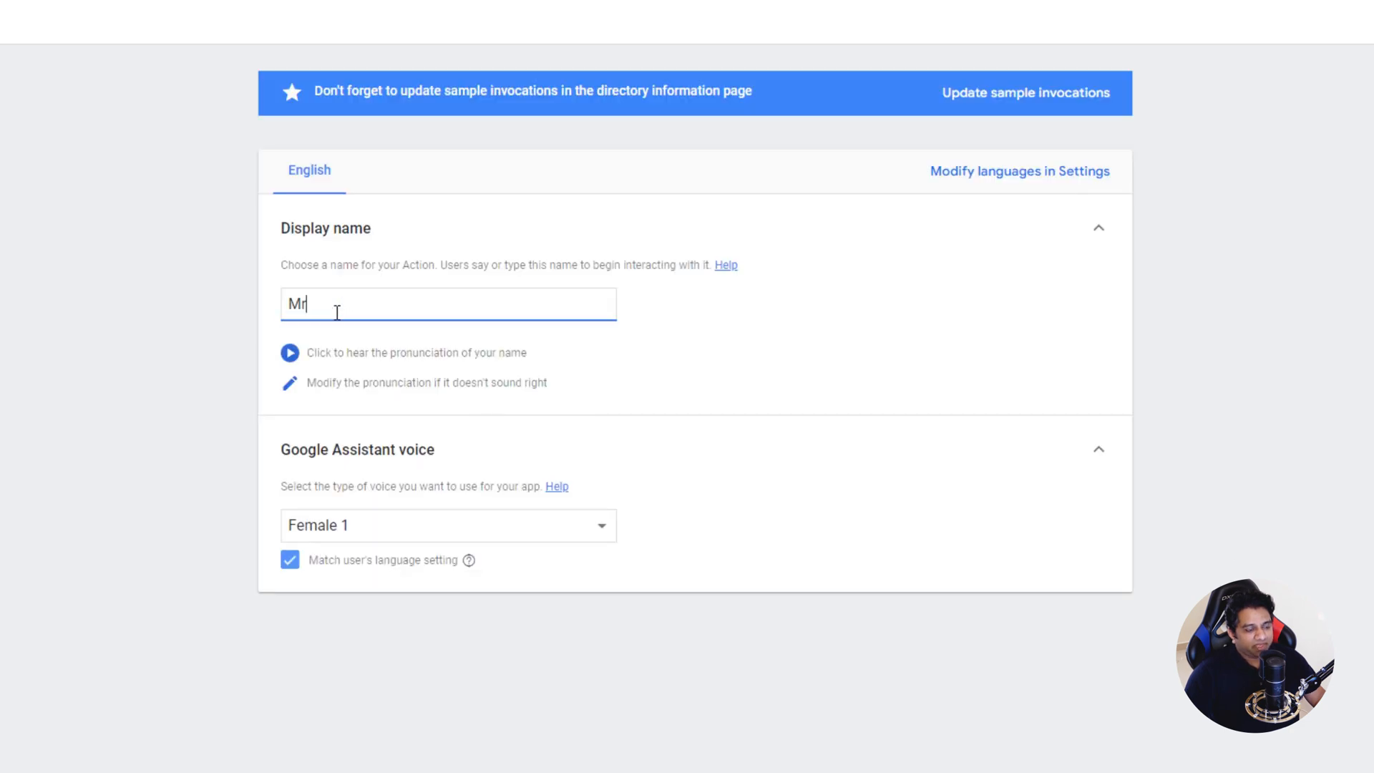
type("Time")
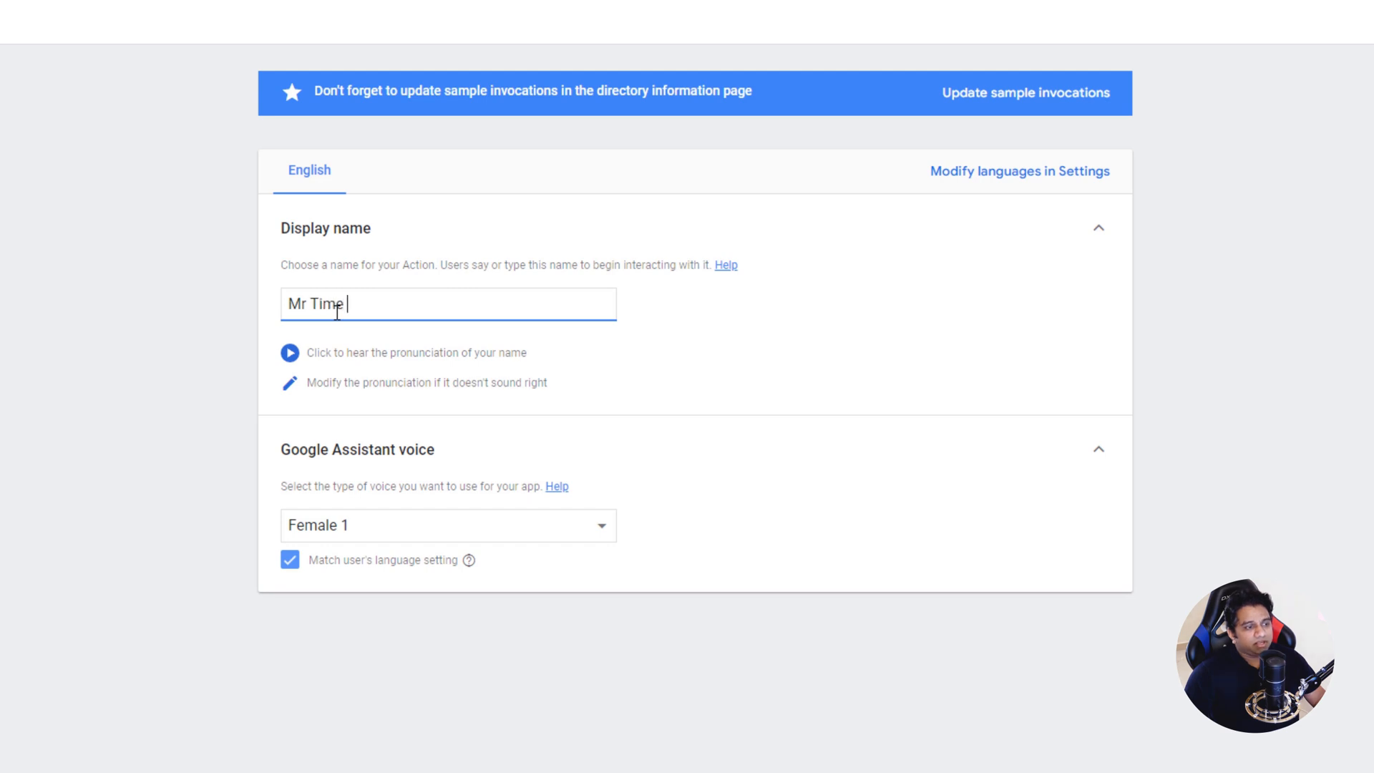
type("Fixer")
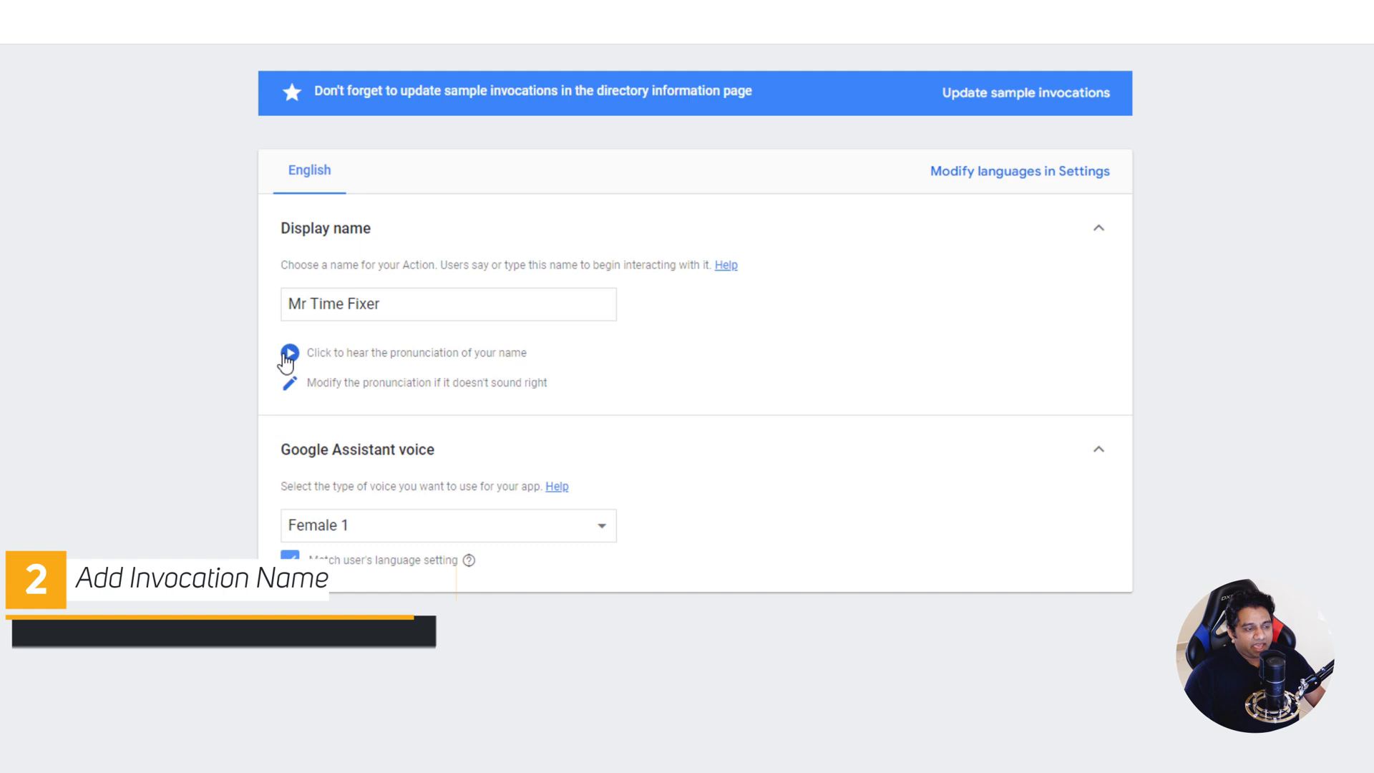
mouse_move(392, 408)
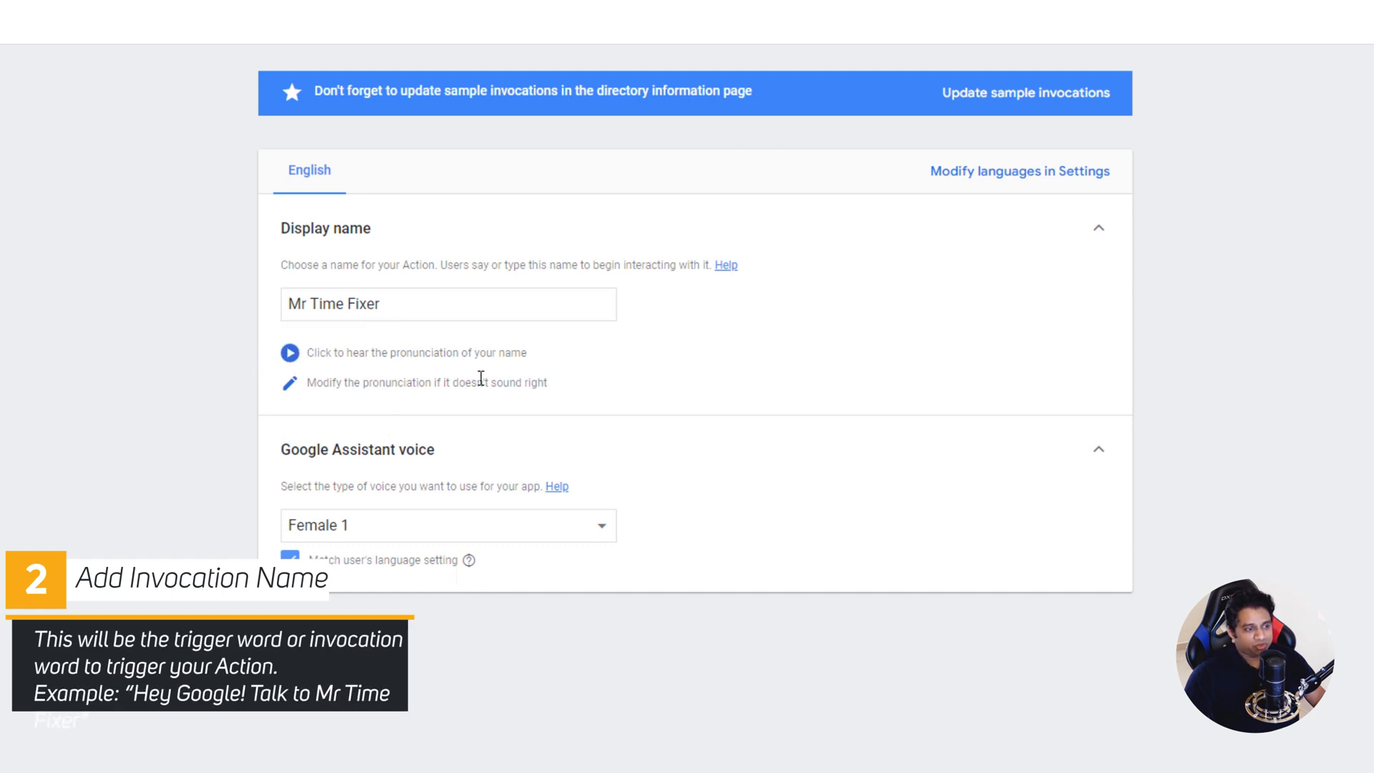
mouse_move(283, 474)
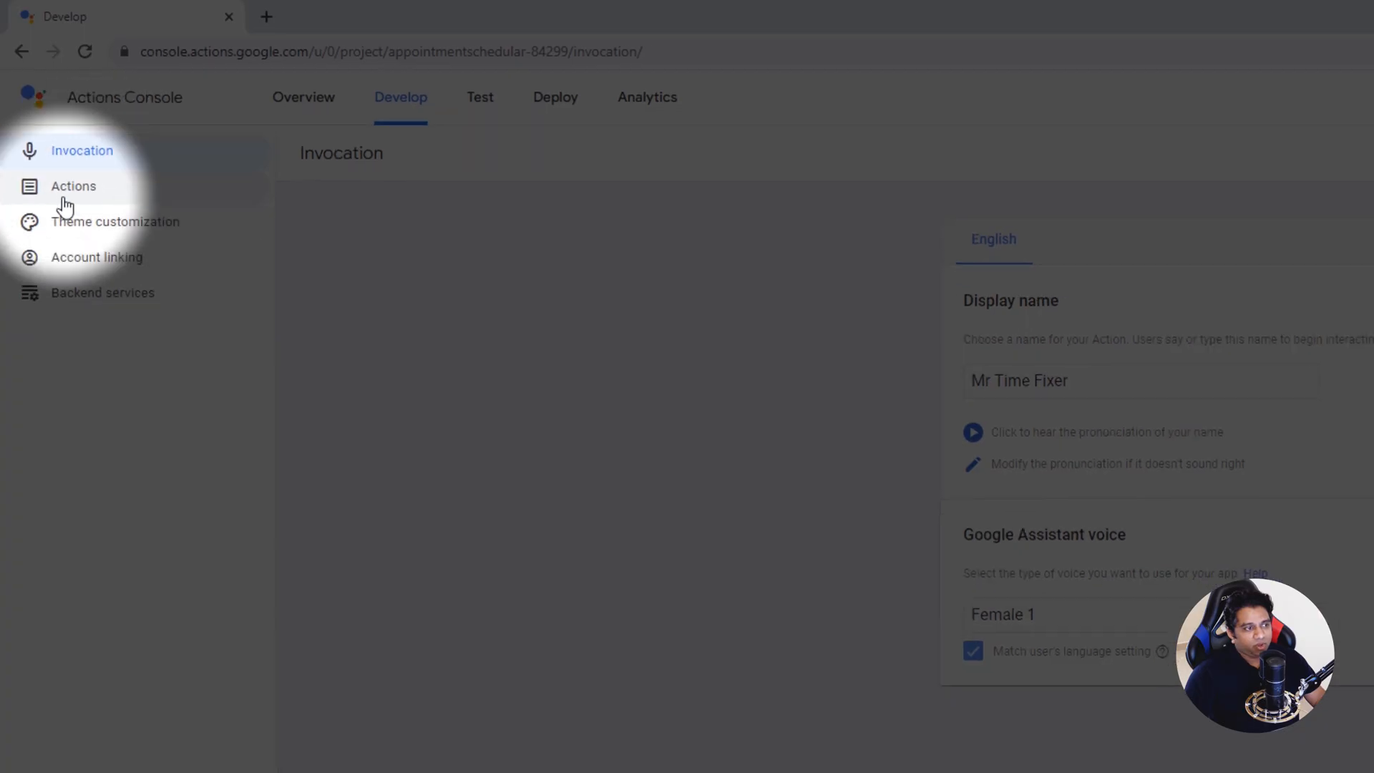
- Build a Custom intent Action in Dialogflow, continuing with the listed Google account
left_click(73, 186)
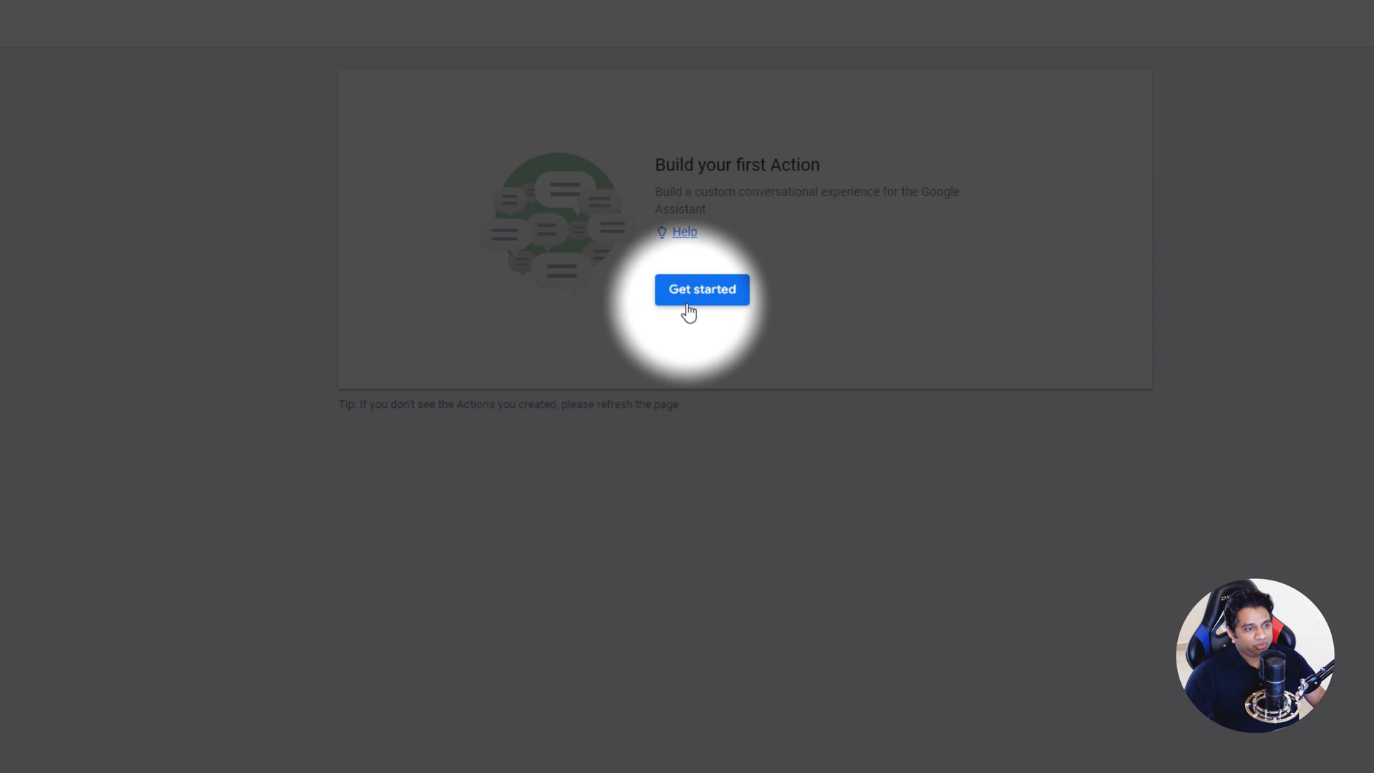
left_click(701, 289)
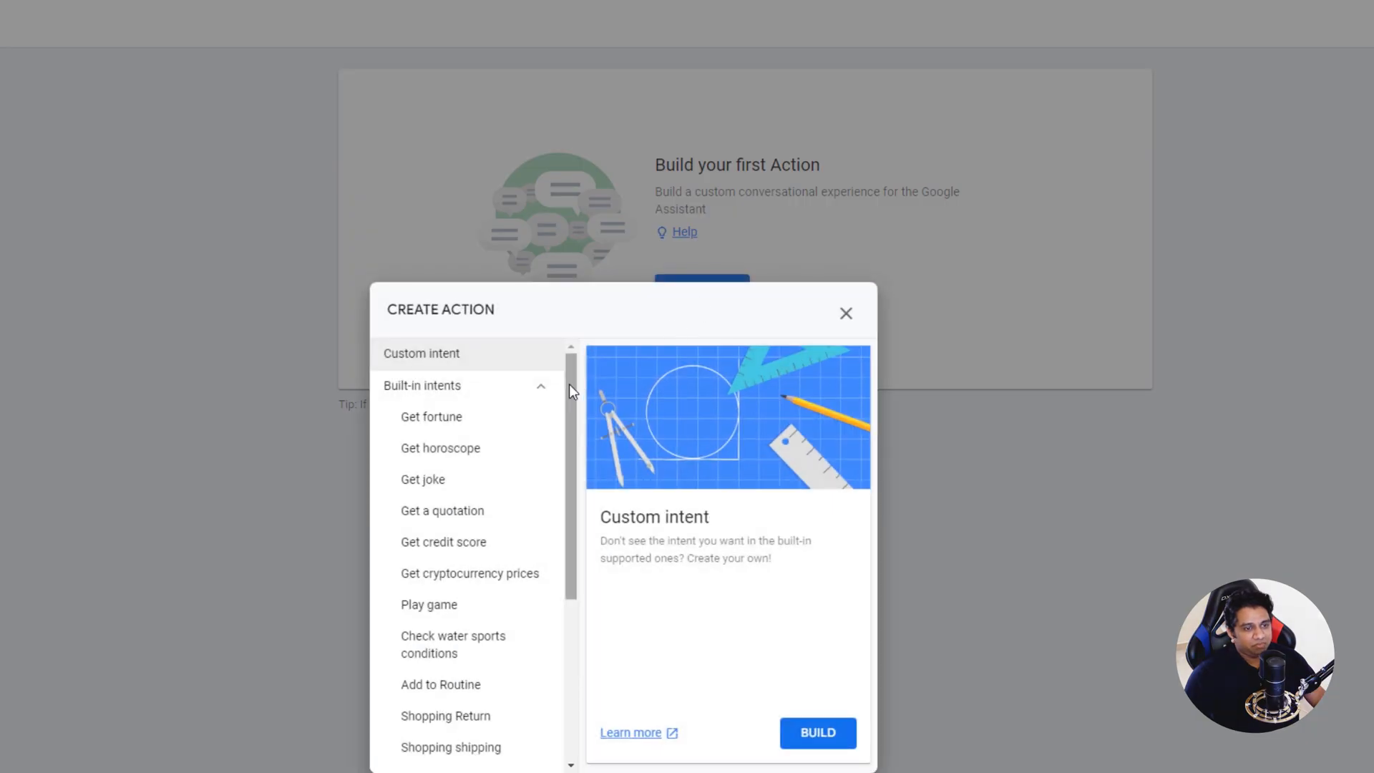
mouse_move(817, 733)
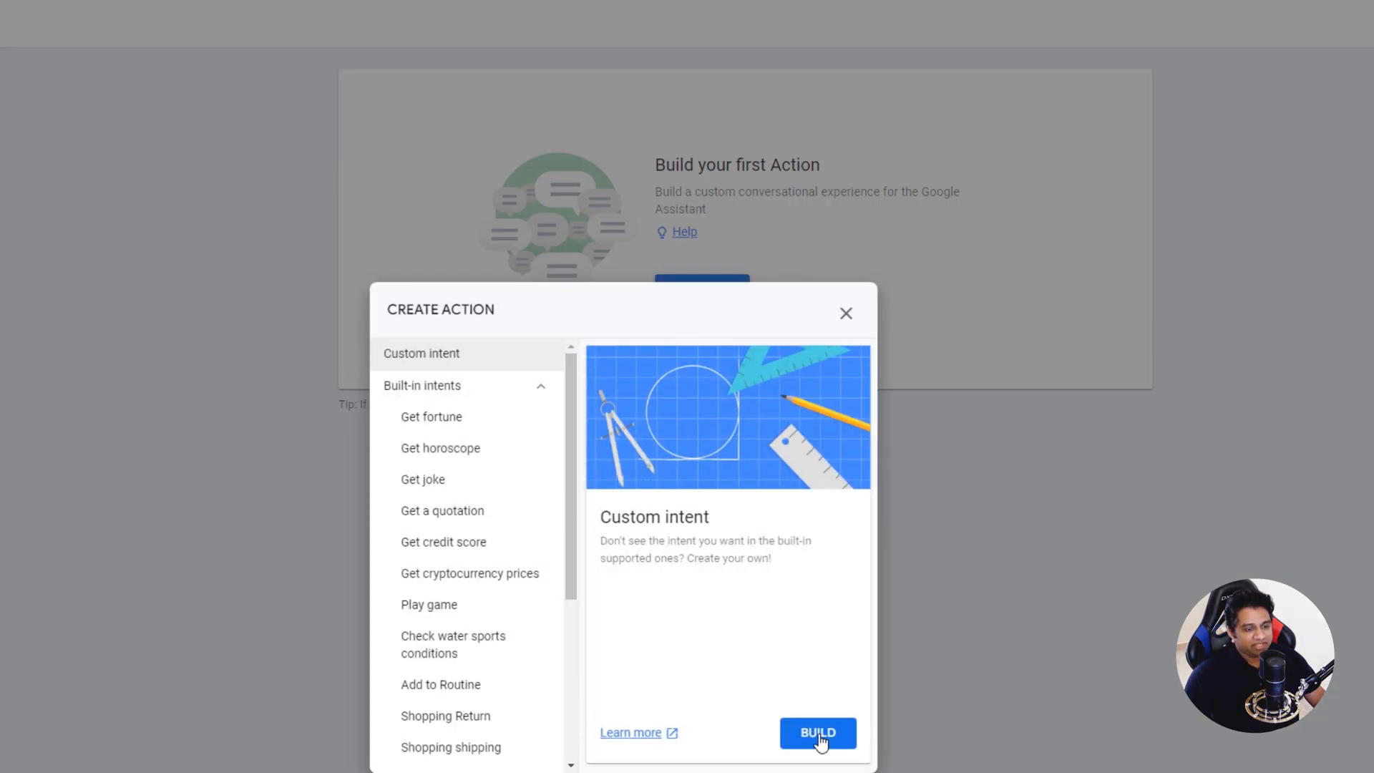
mouse_move(431, 425)
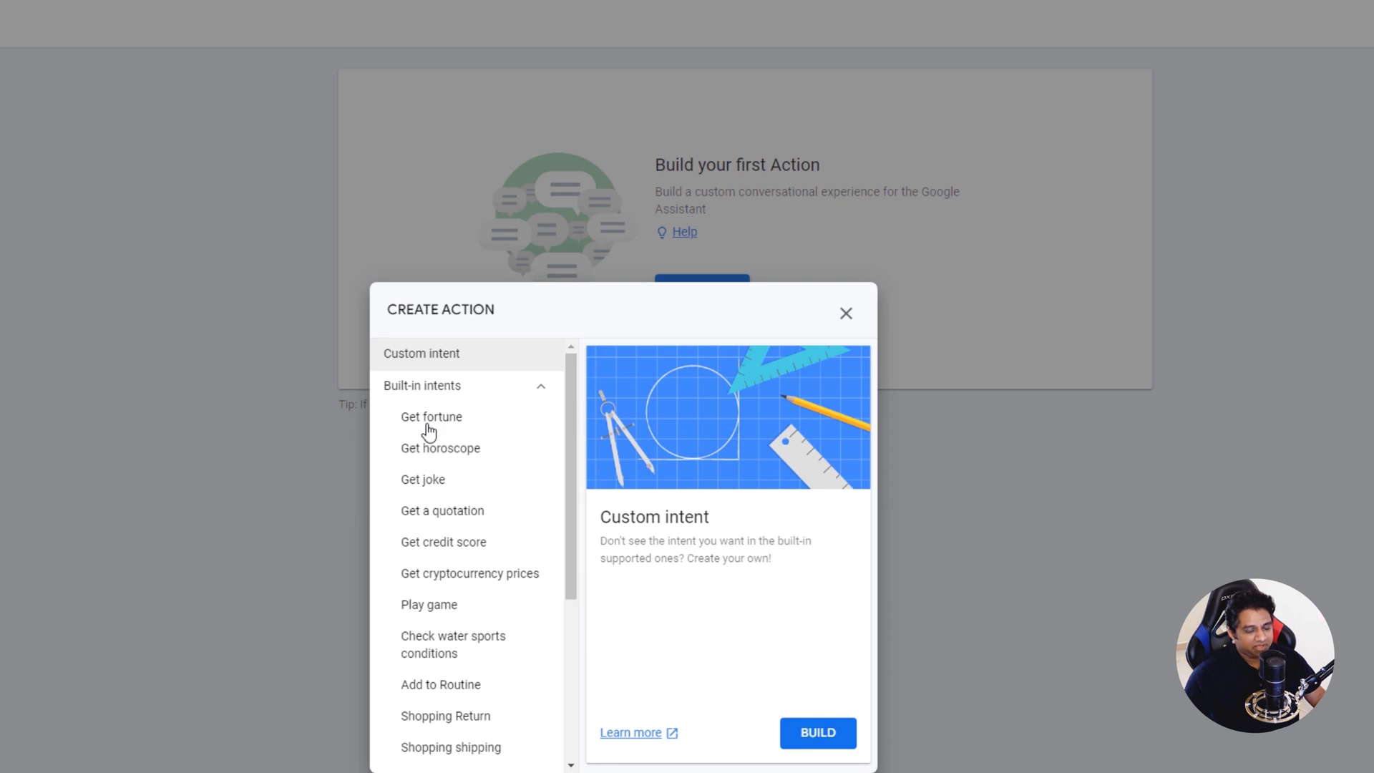
scroll("down", 3)
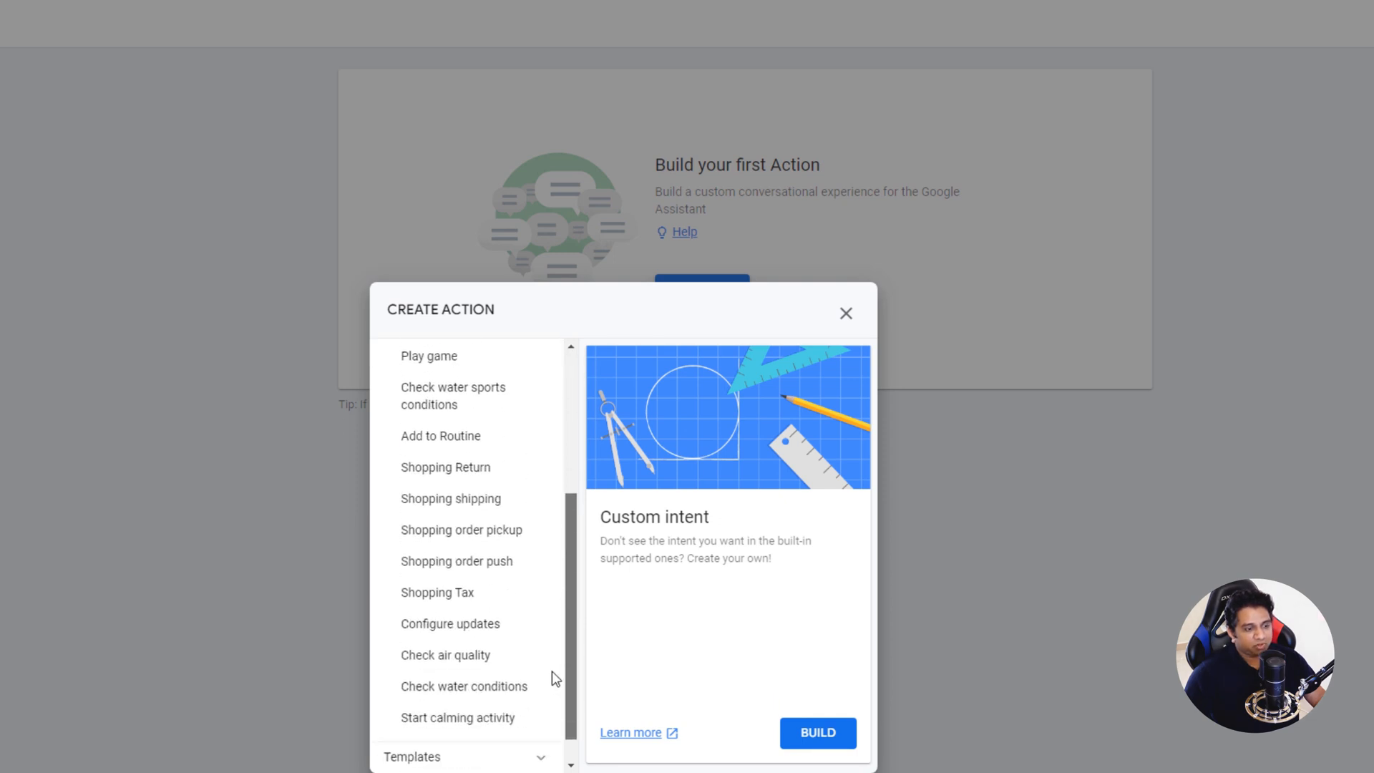
scroll("up", 3)
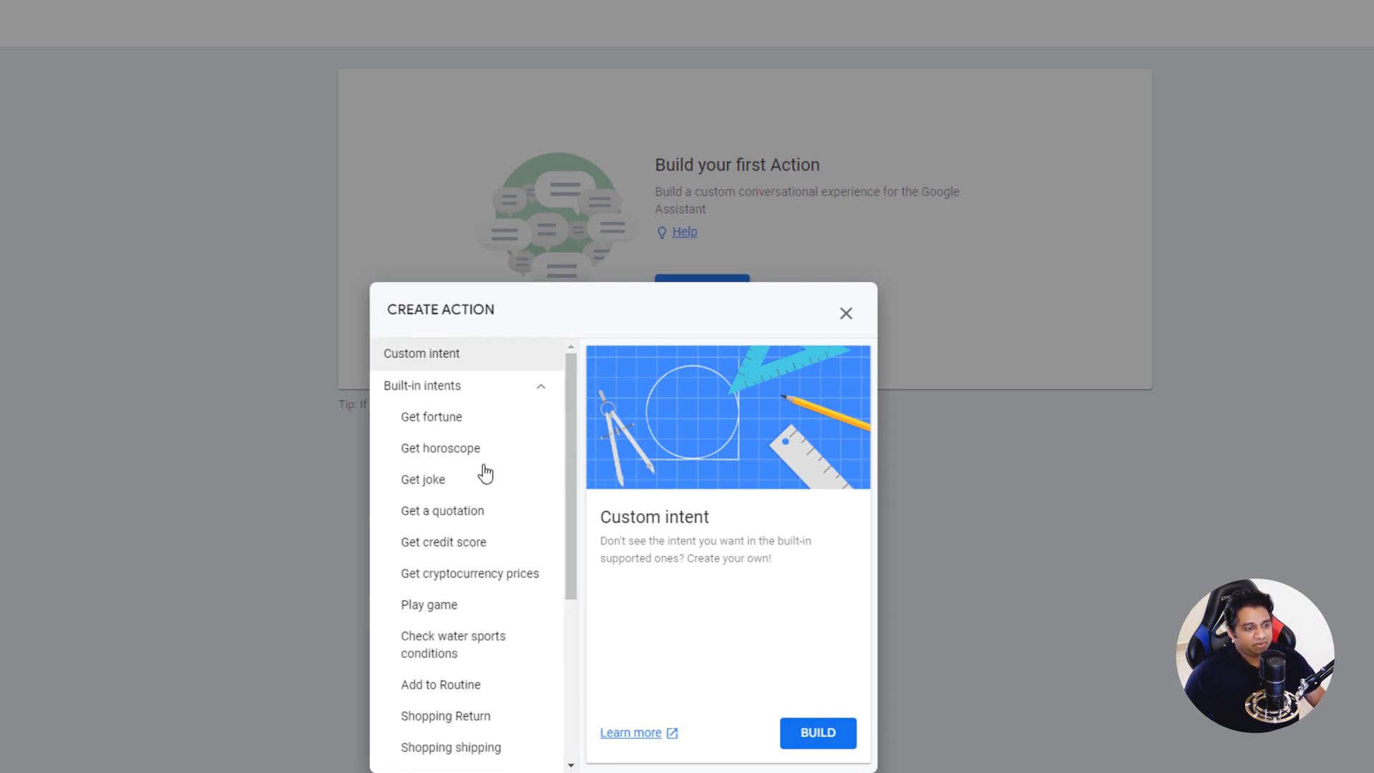
left_click(817, 733)
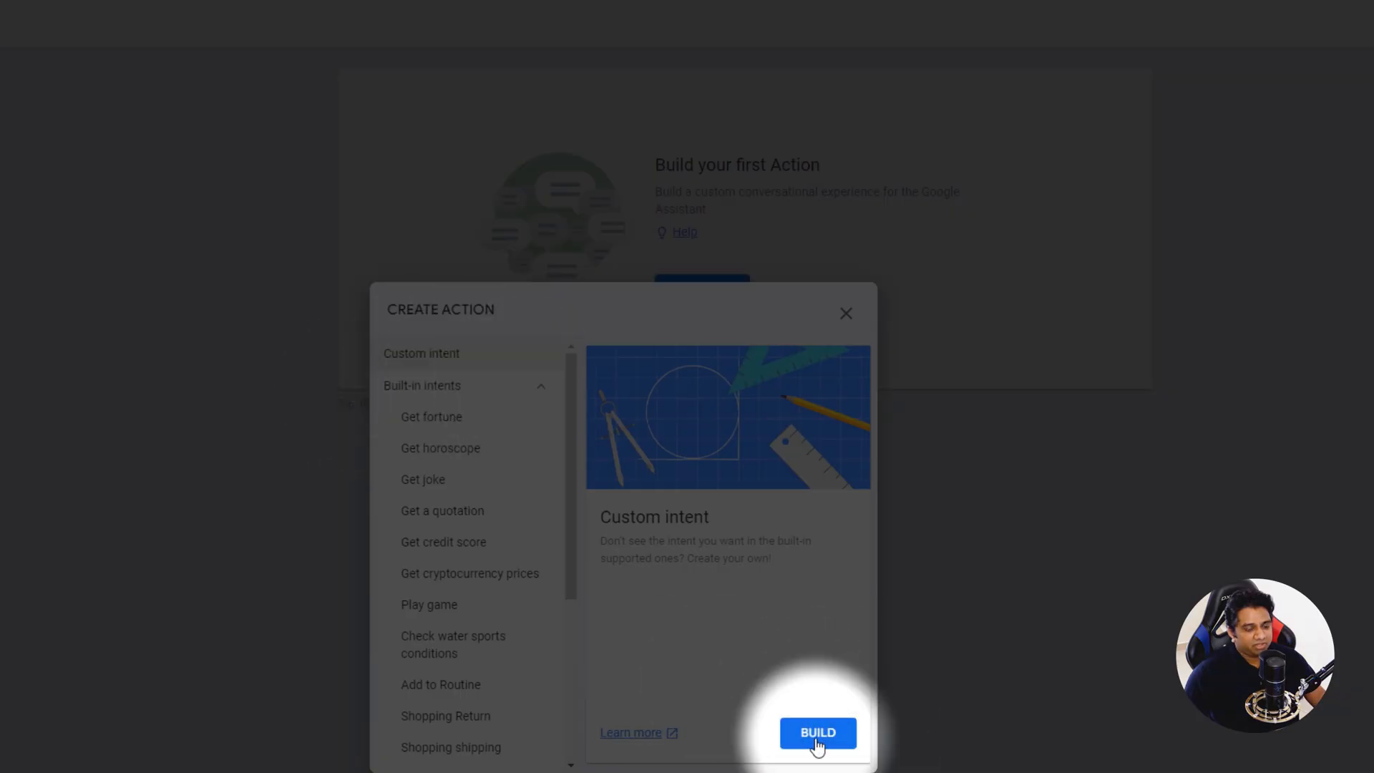
left_click(818, 733)
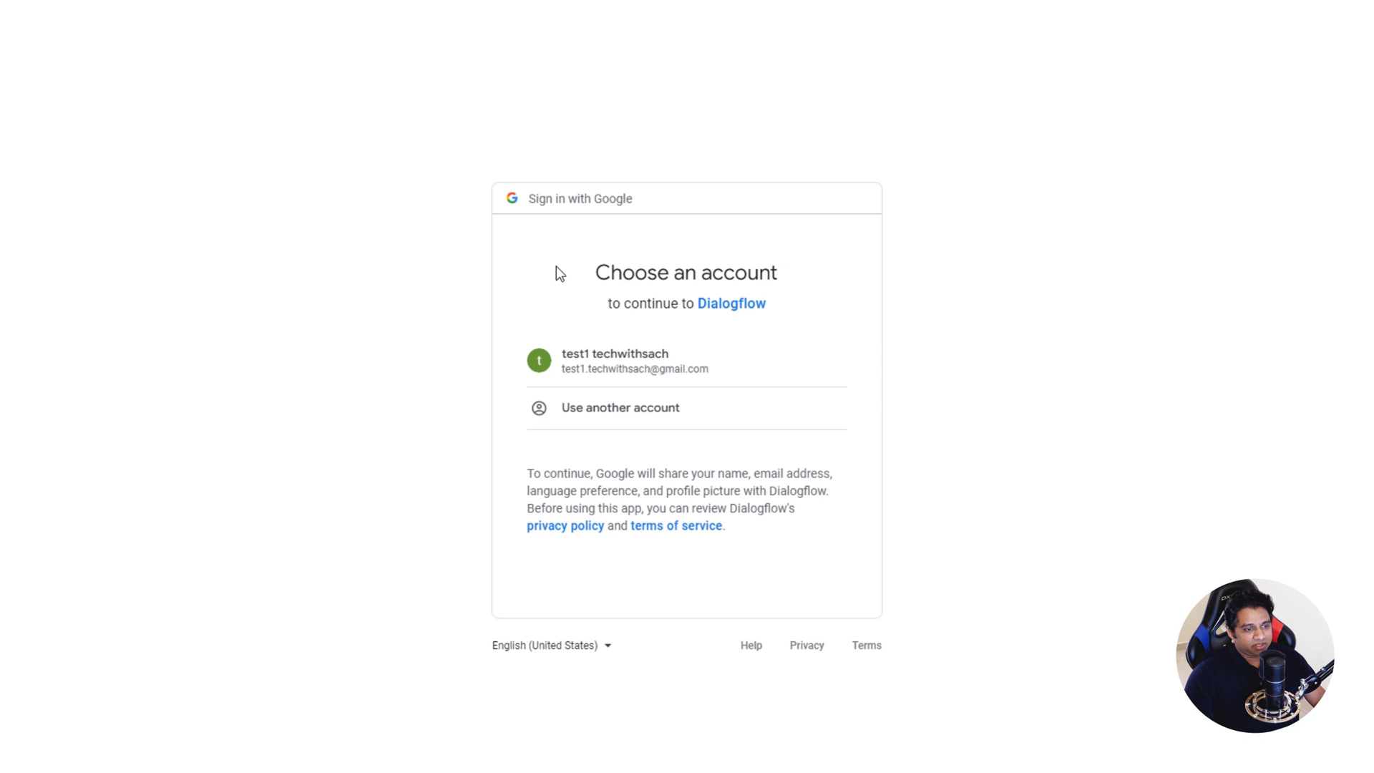
mouse_move(653, 358)
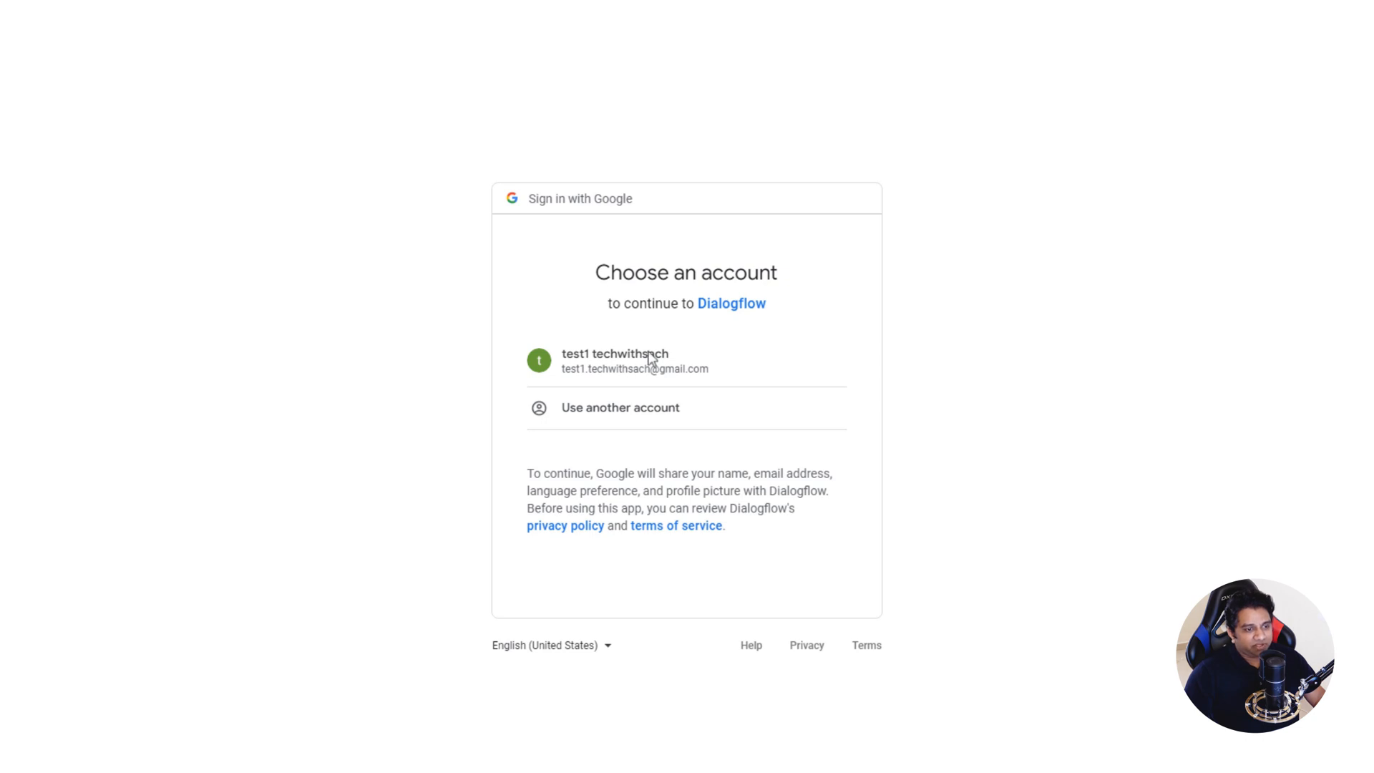
left_click(615, 360)
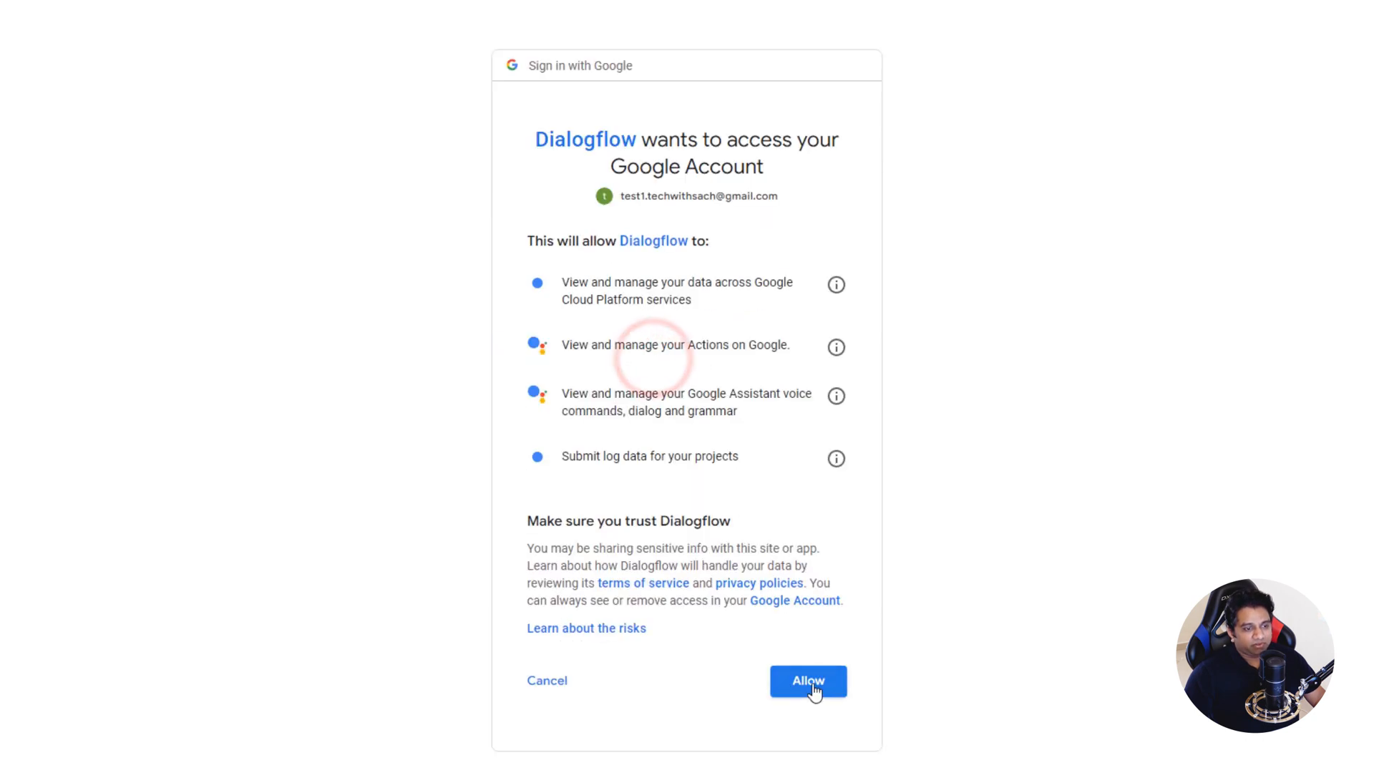
- Allow Dialogflow account access, accept its terms and sign in with Google
left_click(807, 681)
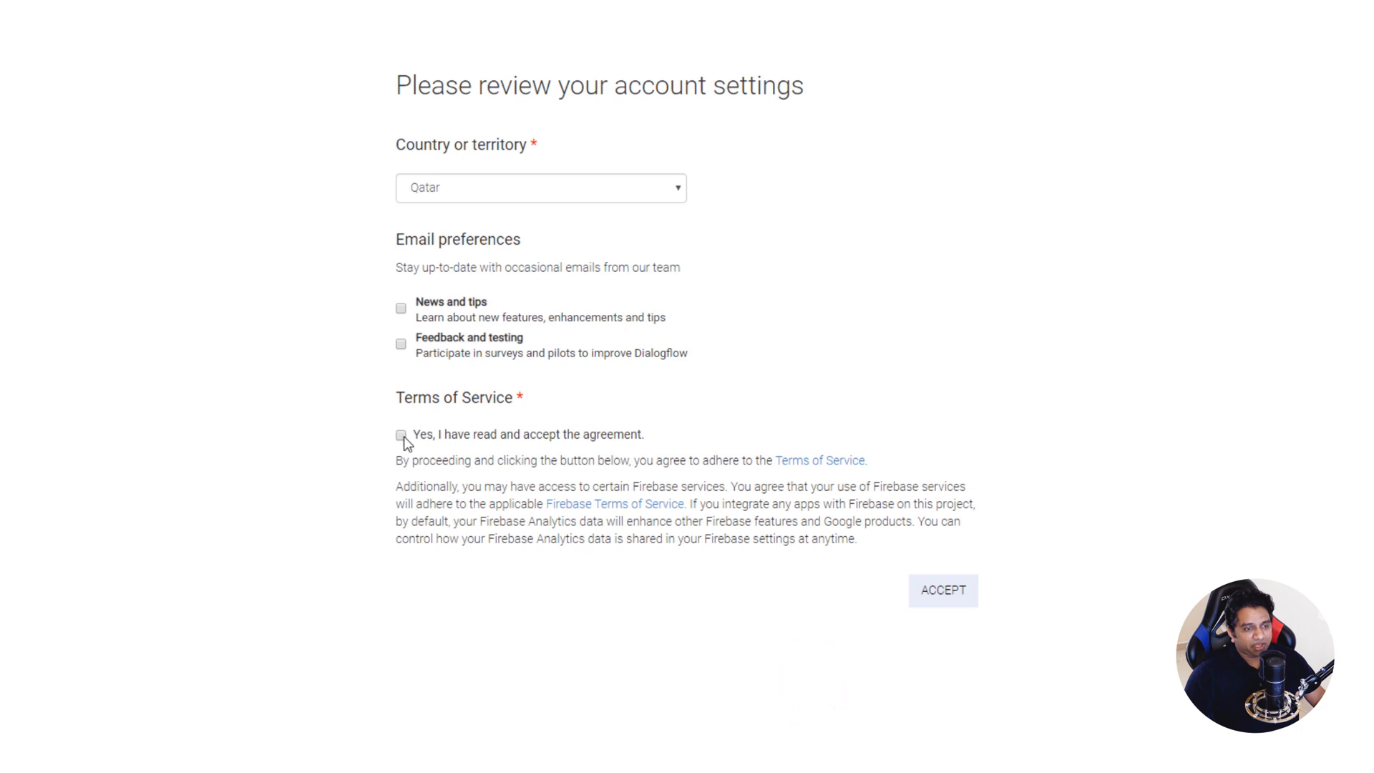
left_click(944, 590)
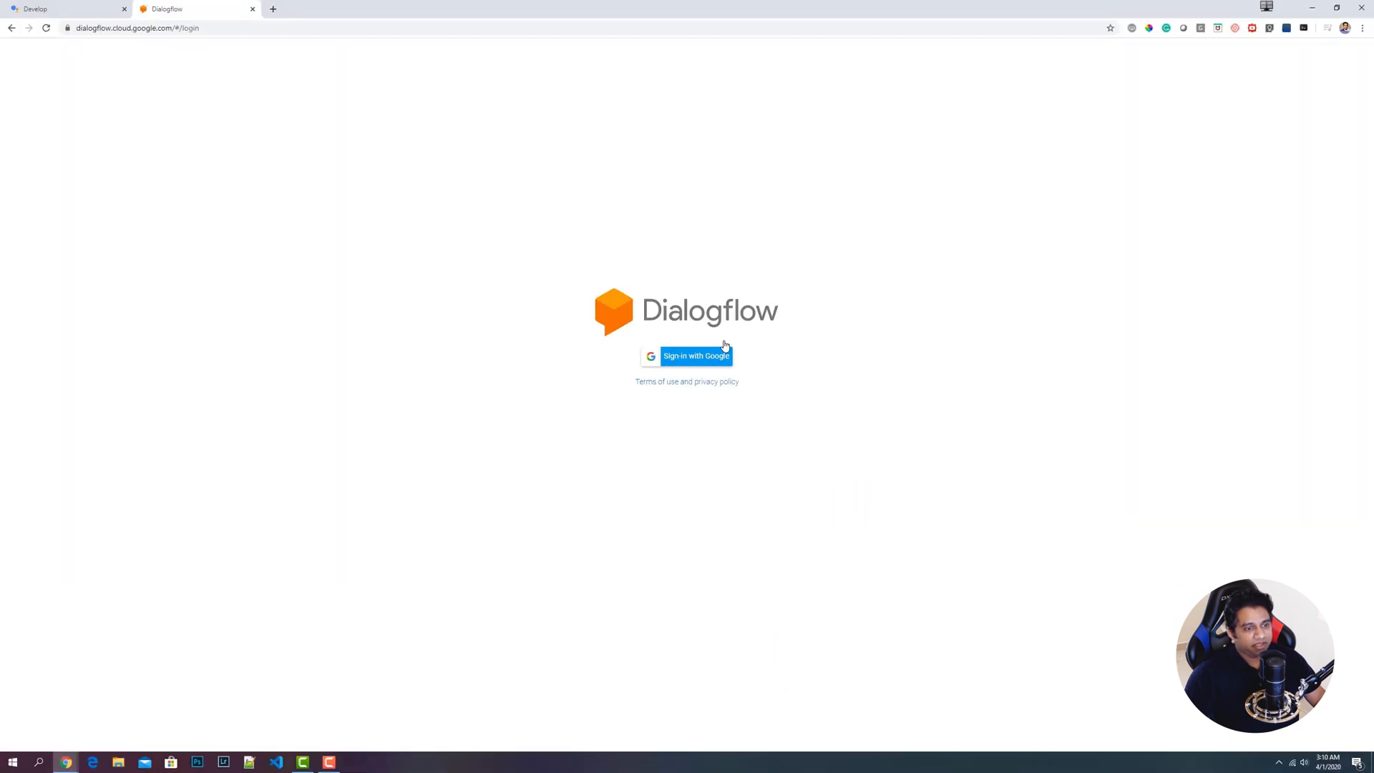
mouse_move(618, 442)
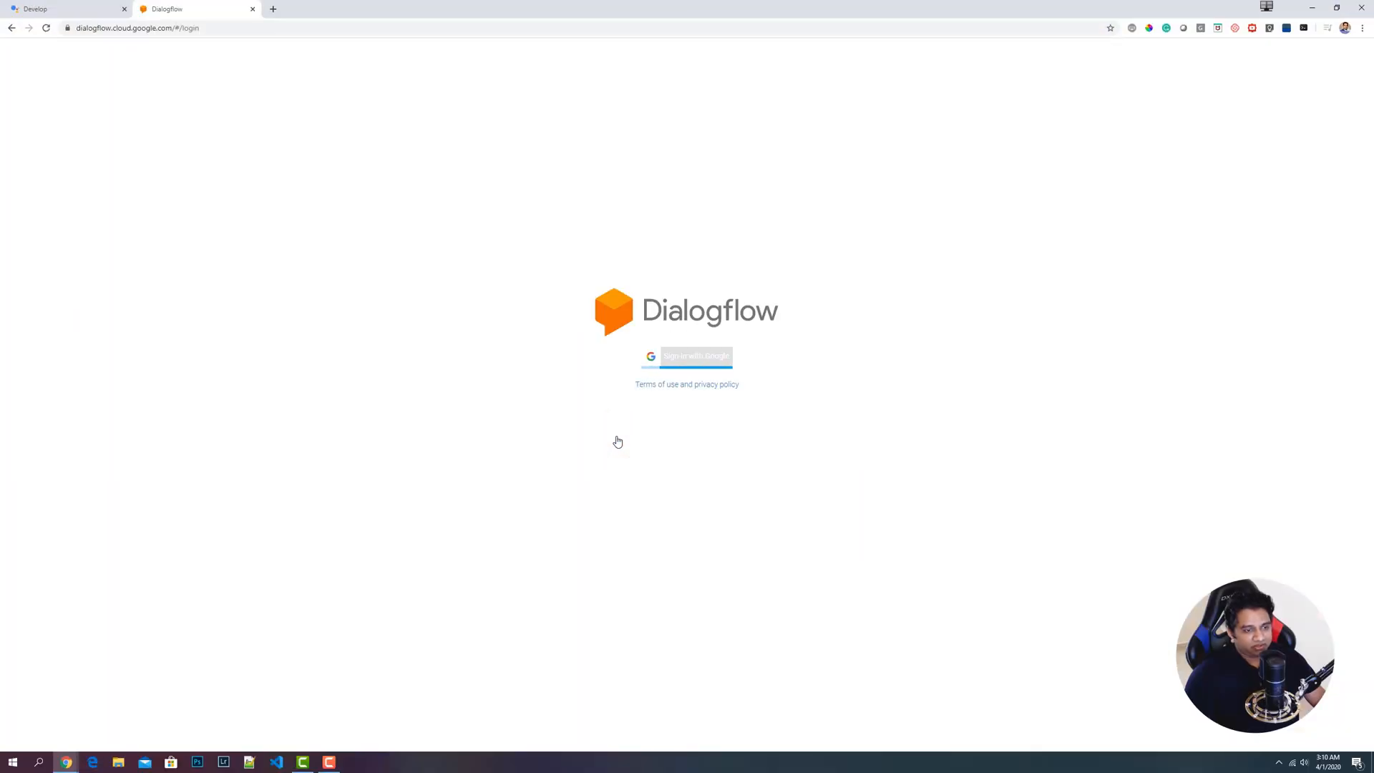
left_click(686, 356)
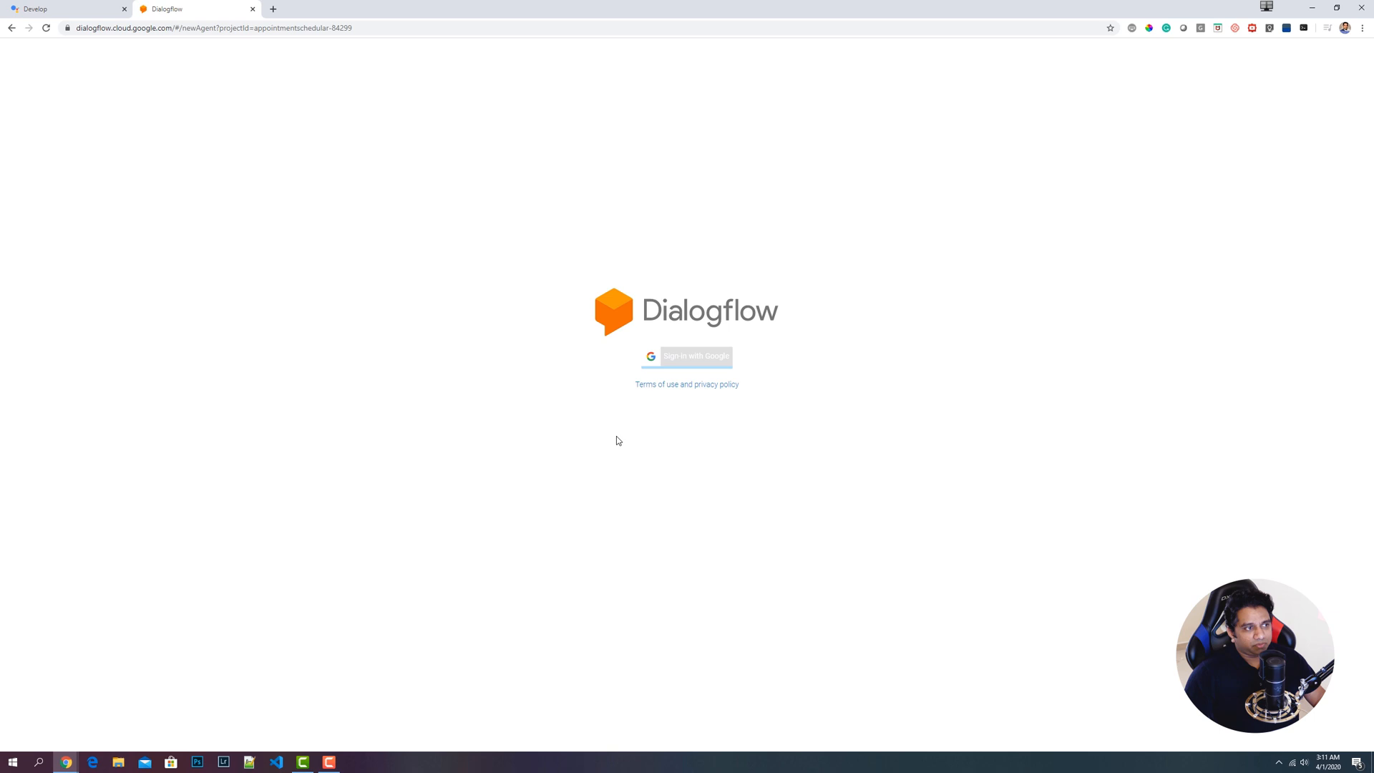
left_click(686, 356)
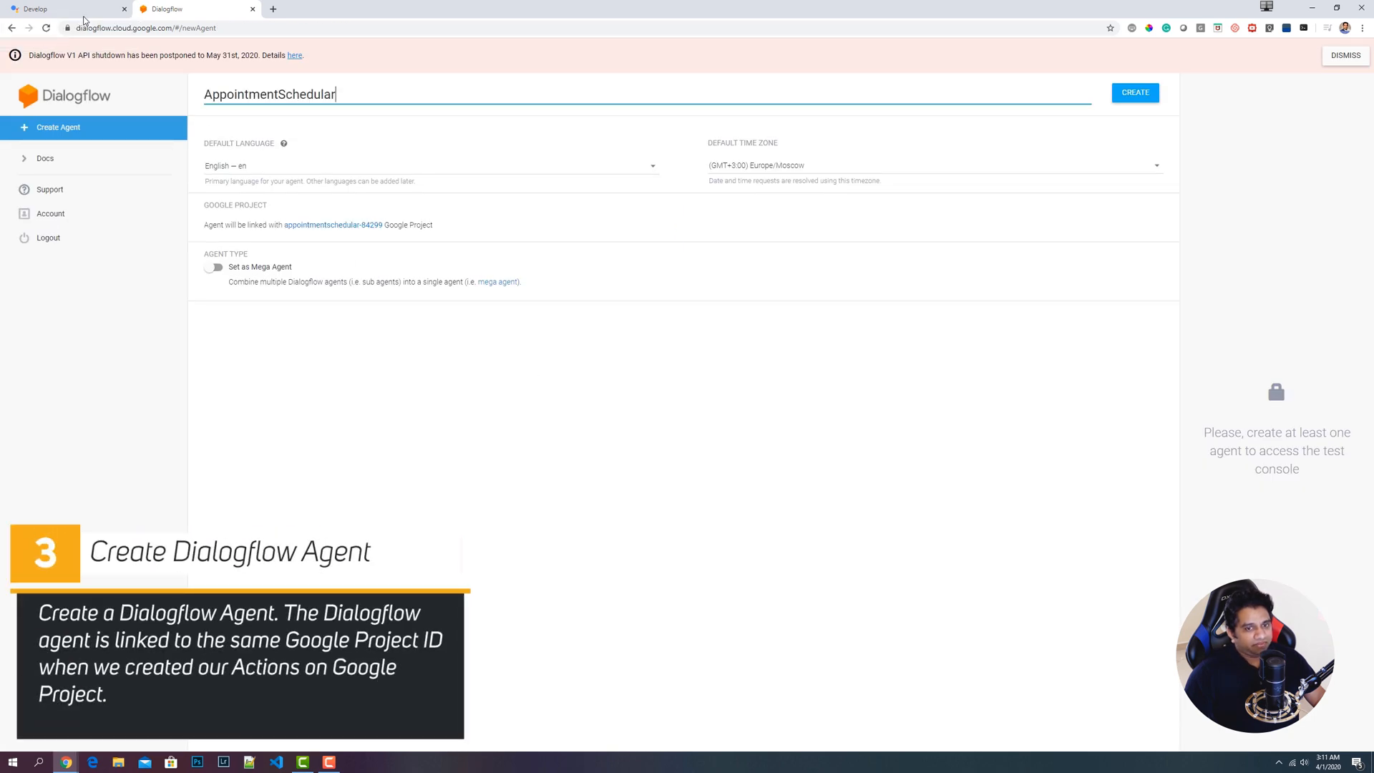
mouse_move(104, 121)
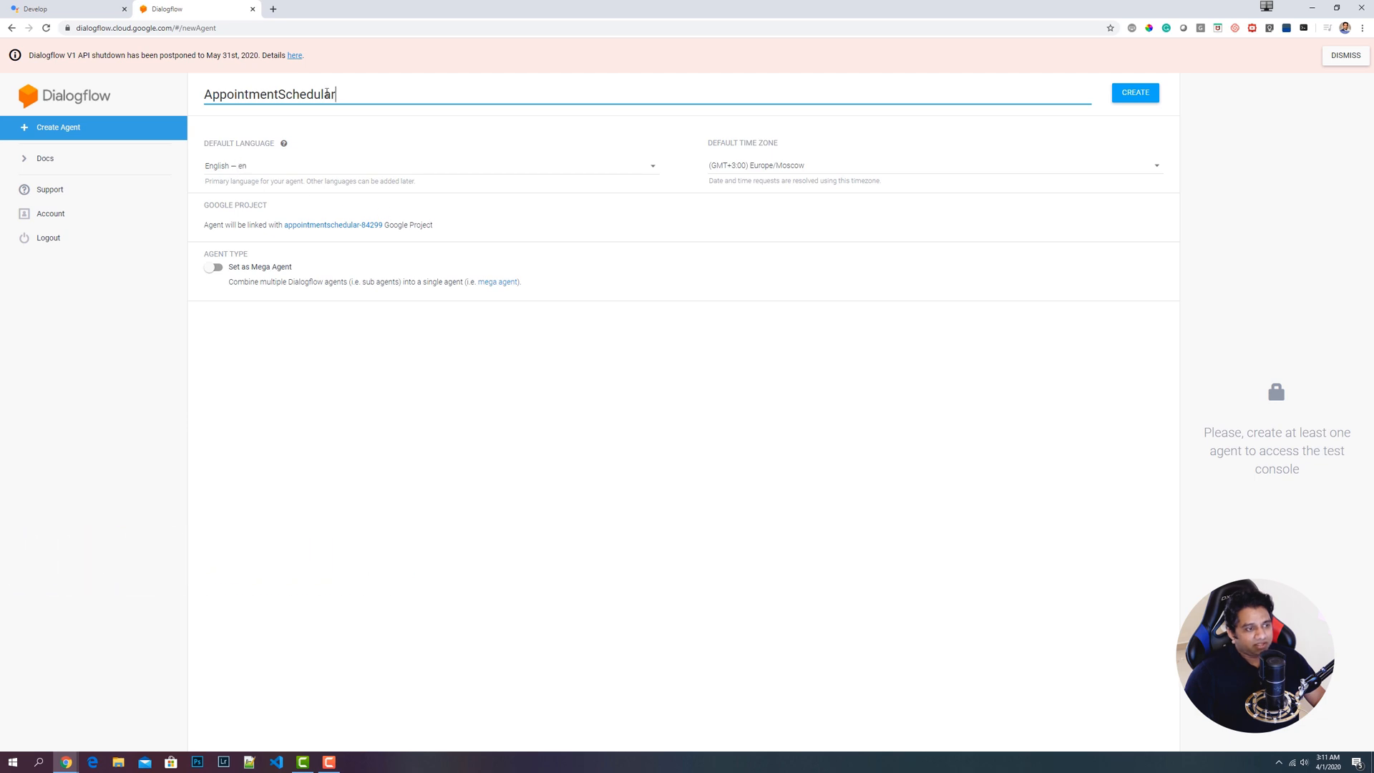
mouse_move(200, 108)
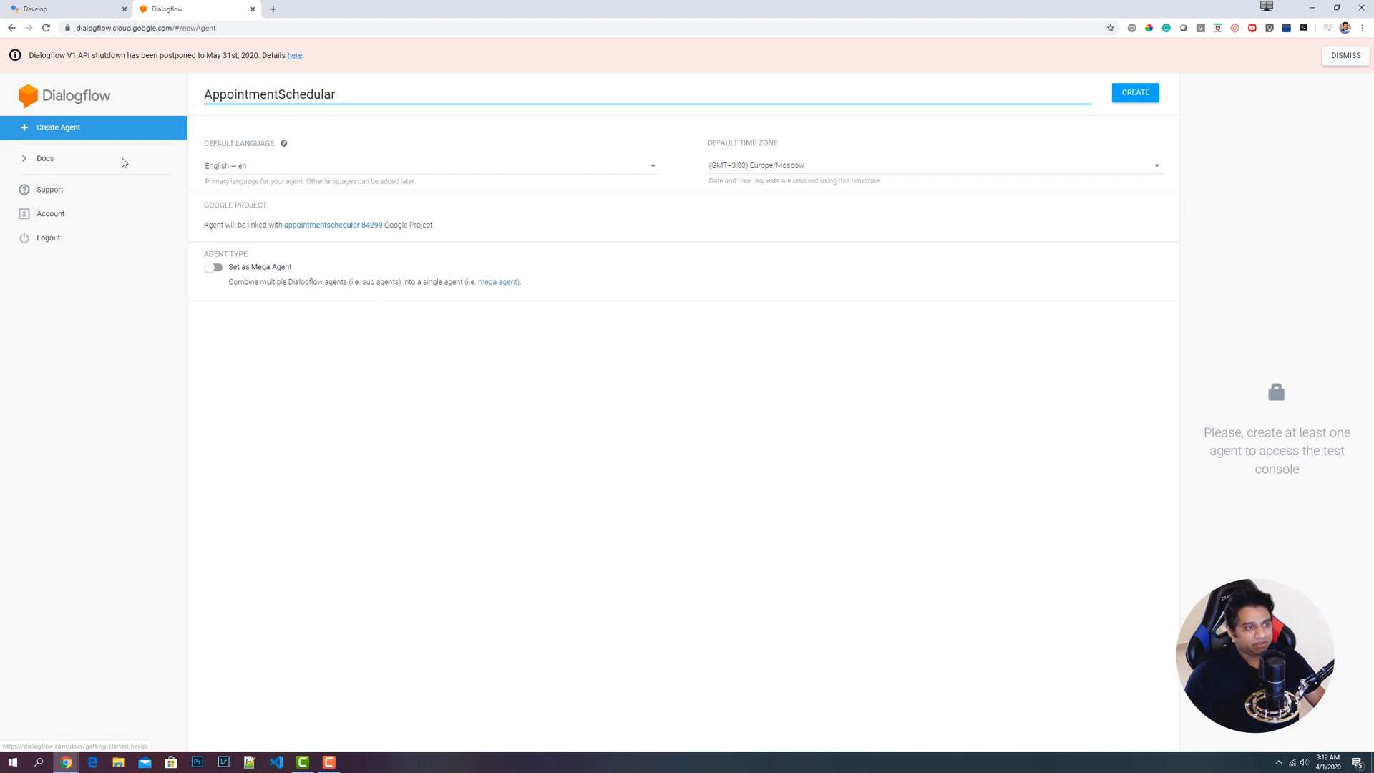
mouse_move(1135, 93)
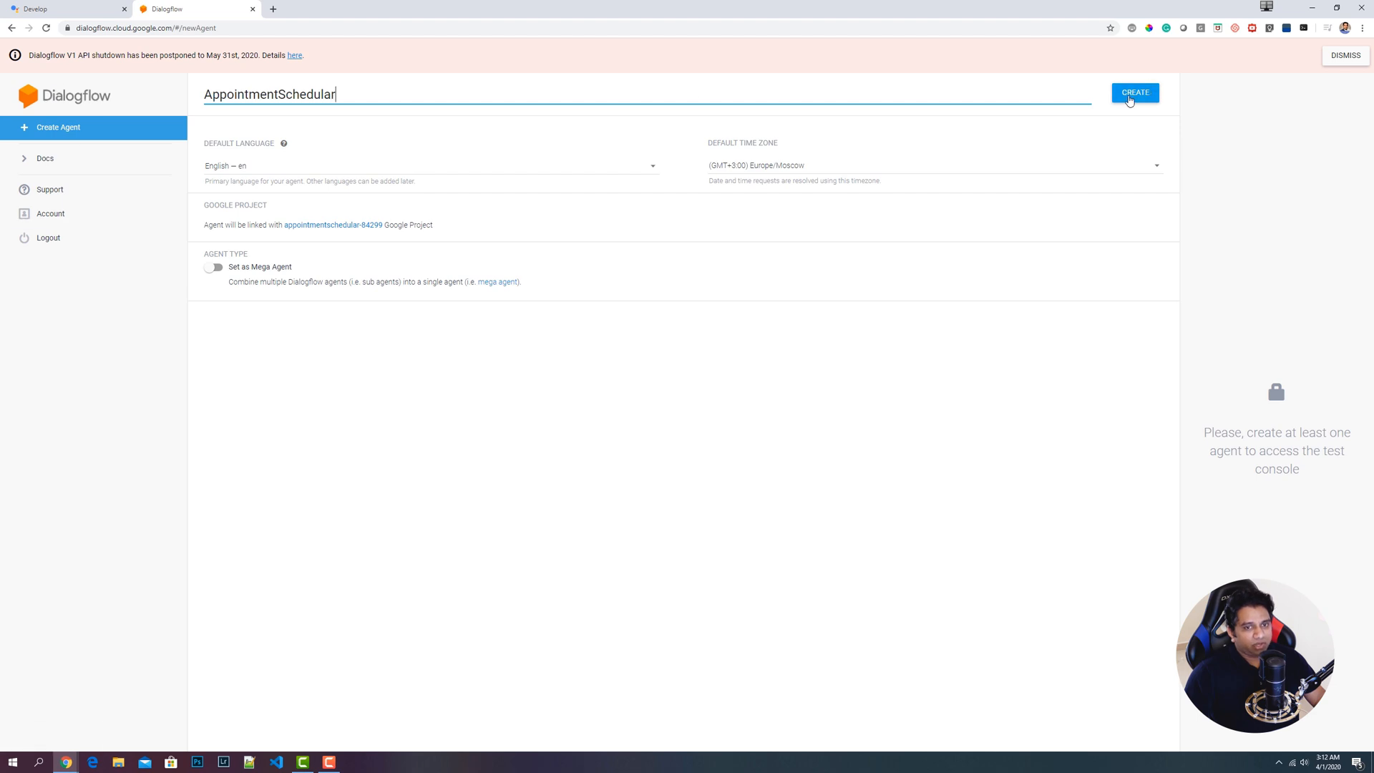
- Create the AppointmentSchedular agent with default language and time zone
left_click(1134, 91)
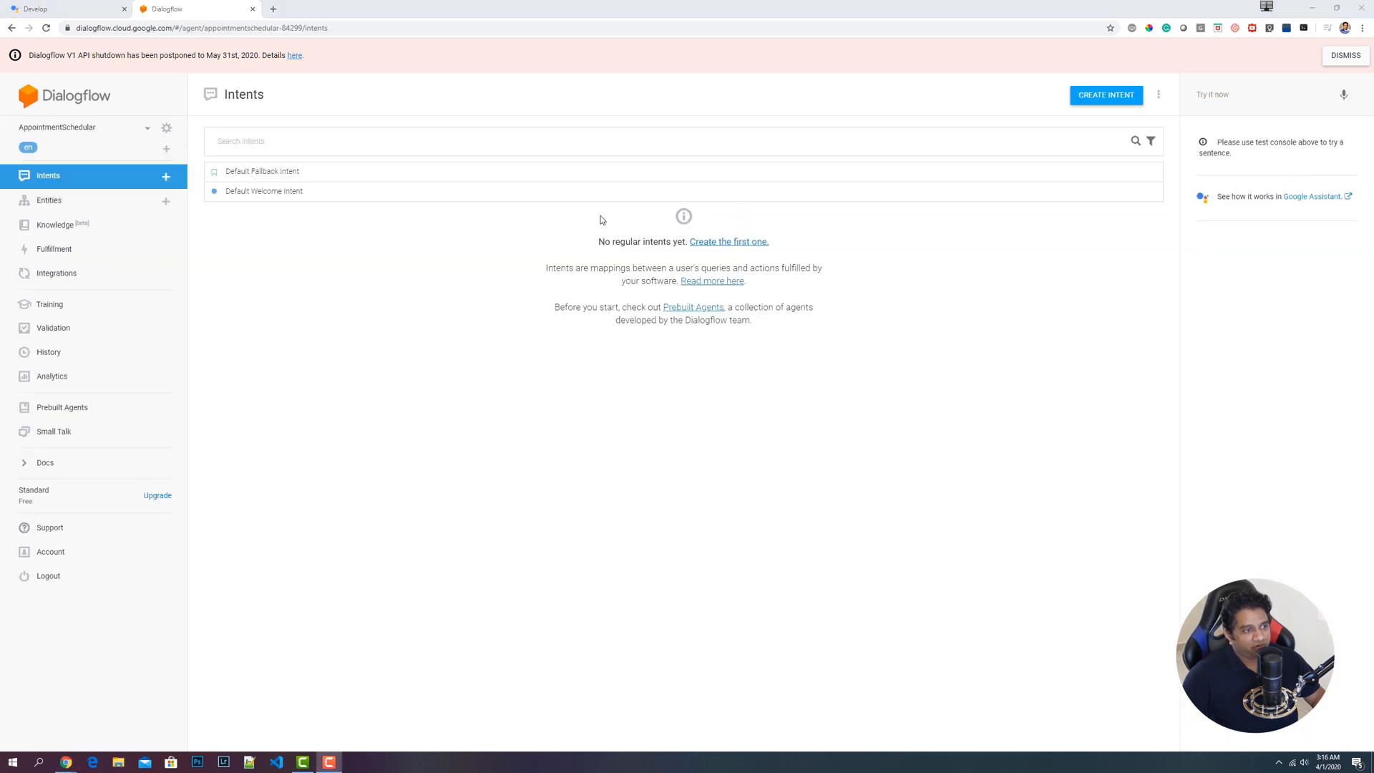
mouse_move(543, 236)
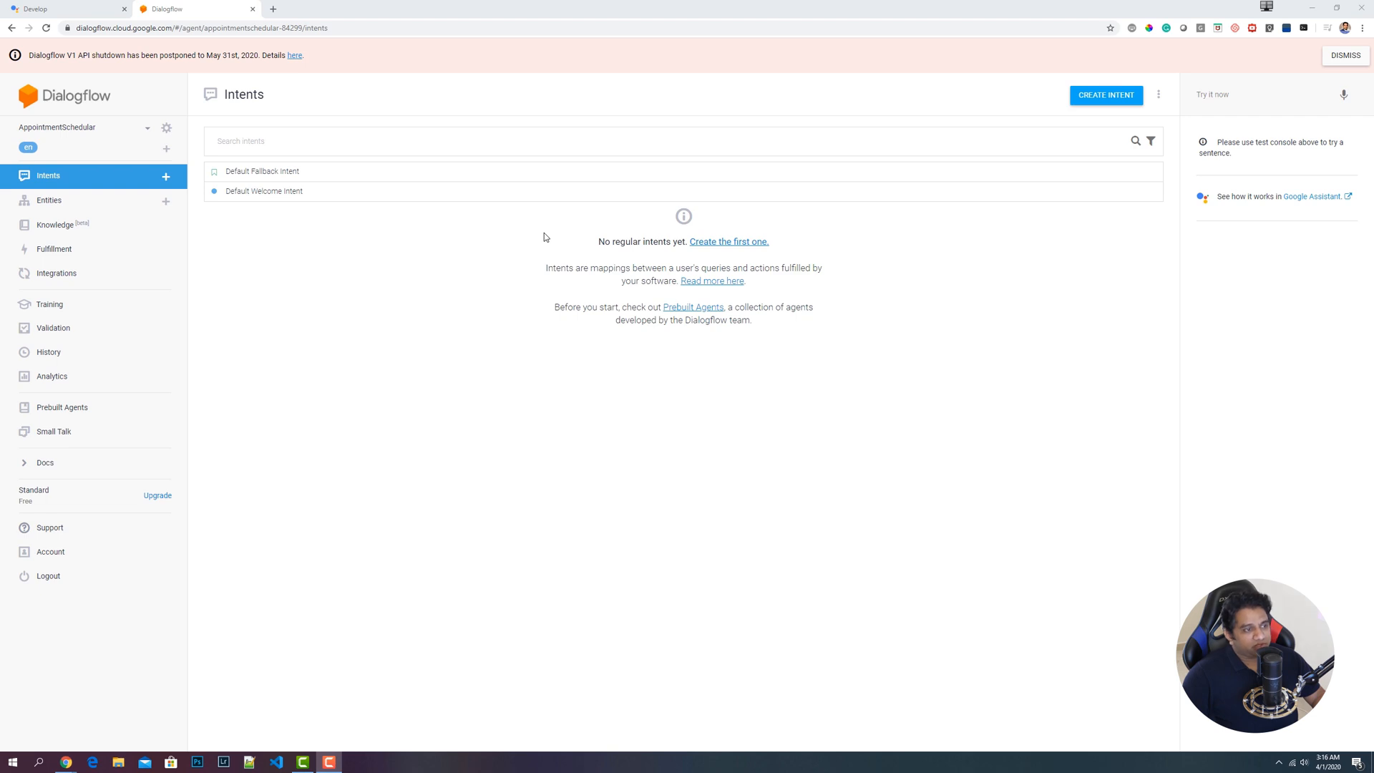
mouse_move(271, 199)
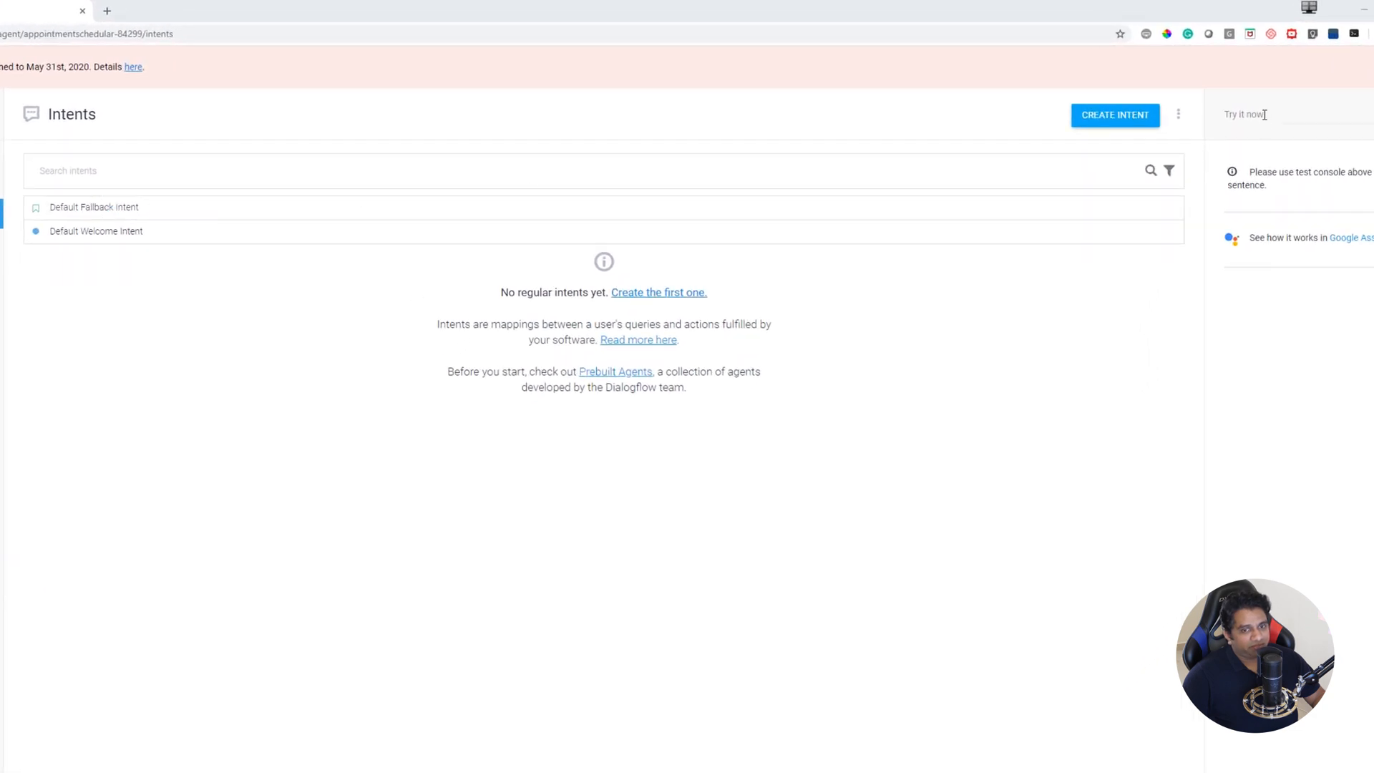
- Send 'Hi' in Try it now and get 'Greetings! How can I assist?' back
type("Hi")
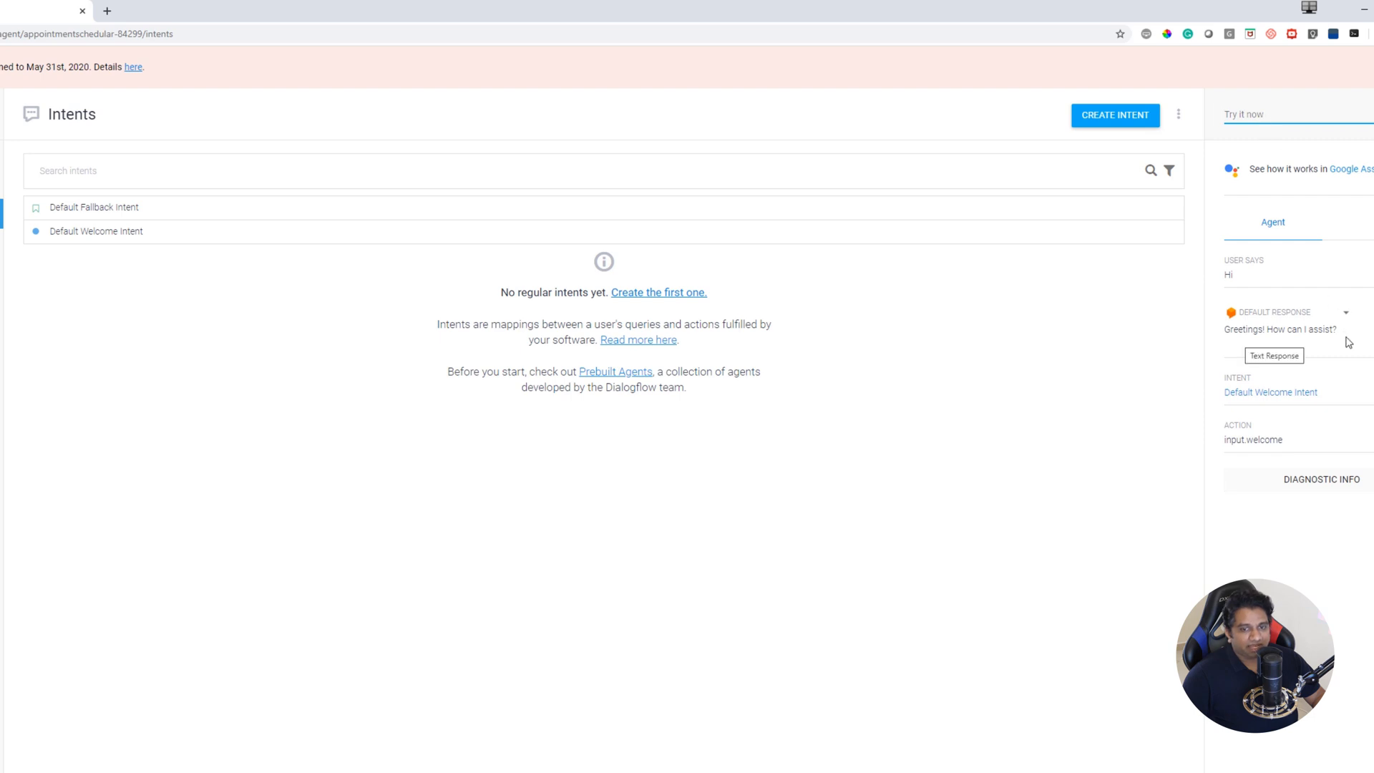
mouse_move(1347, 341)
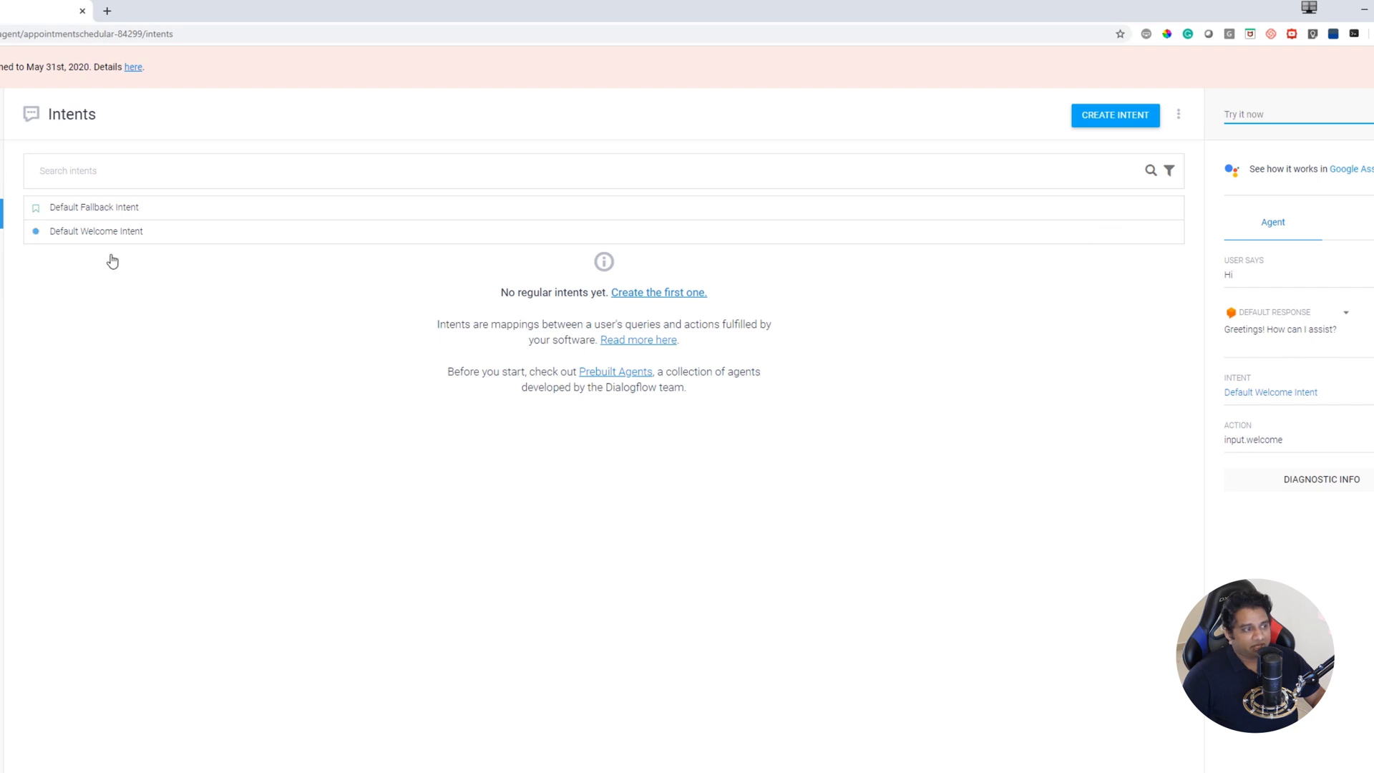
mouse_move(120, 239)
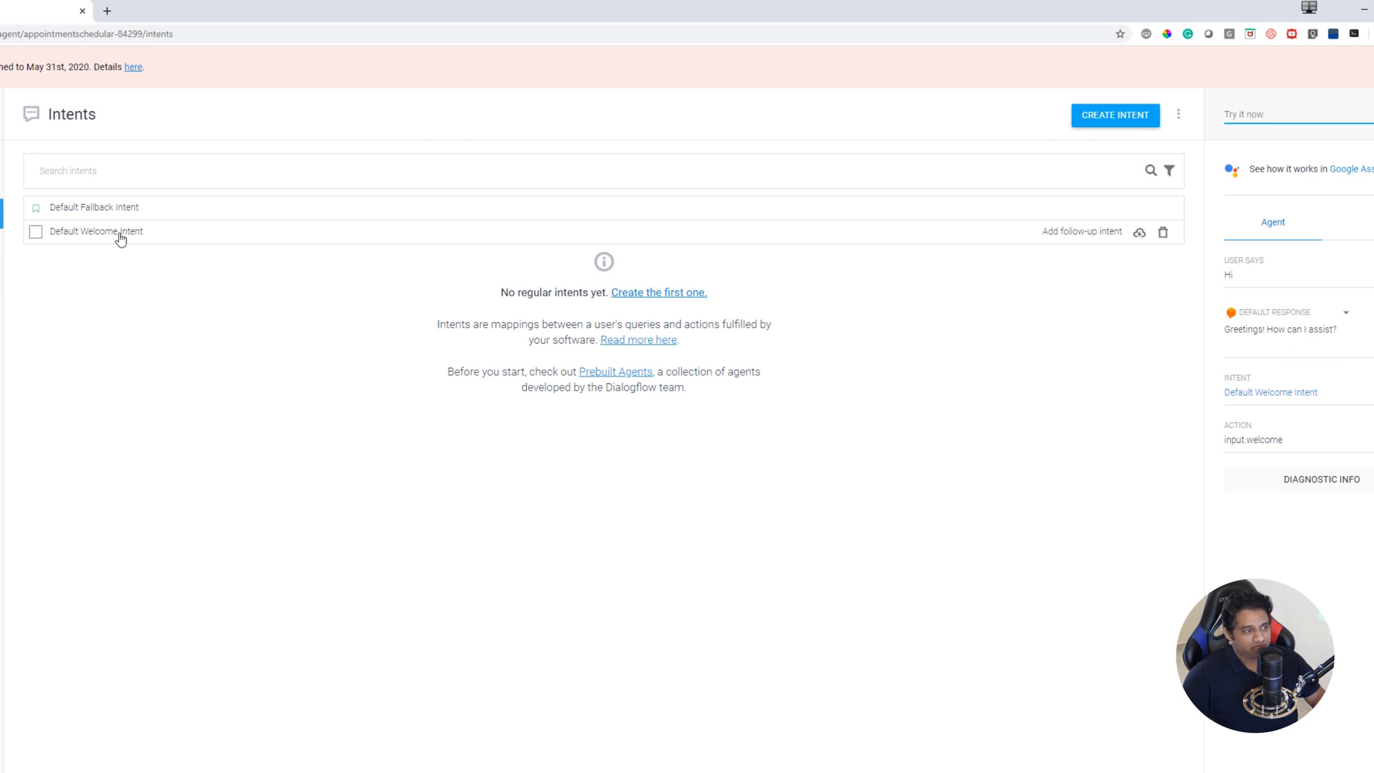
- Review the Default Welcome Intent's phrases and responses and test it with 'hi'
left_click(96, 231)
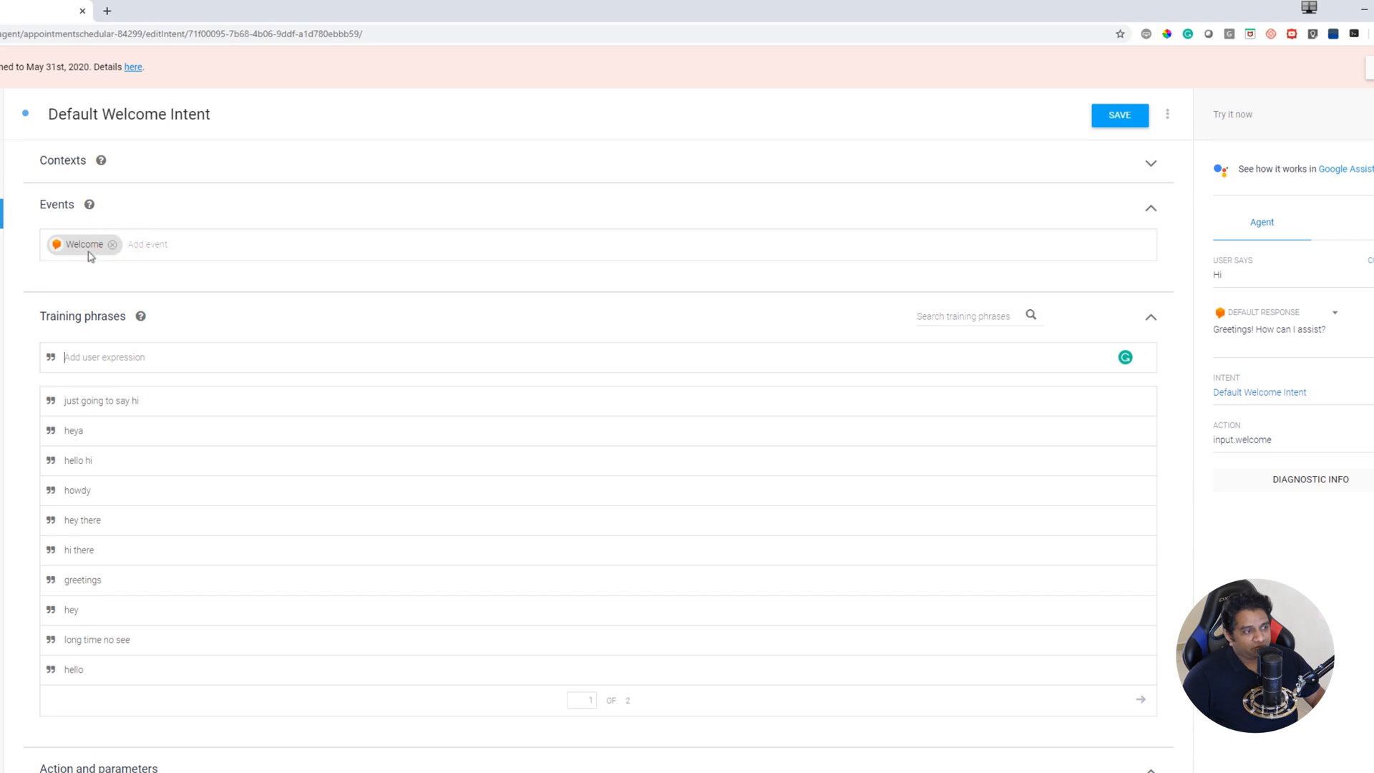
scroll("down", 3)
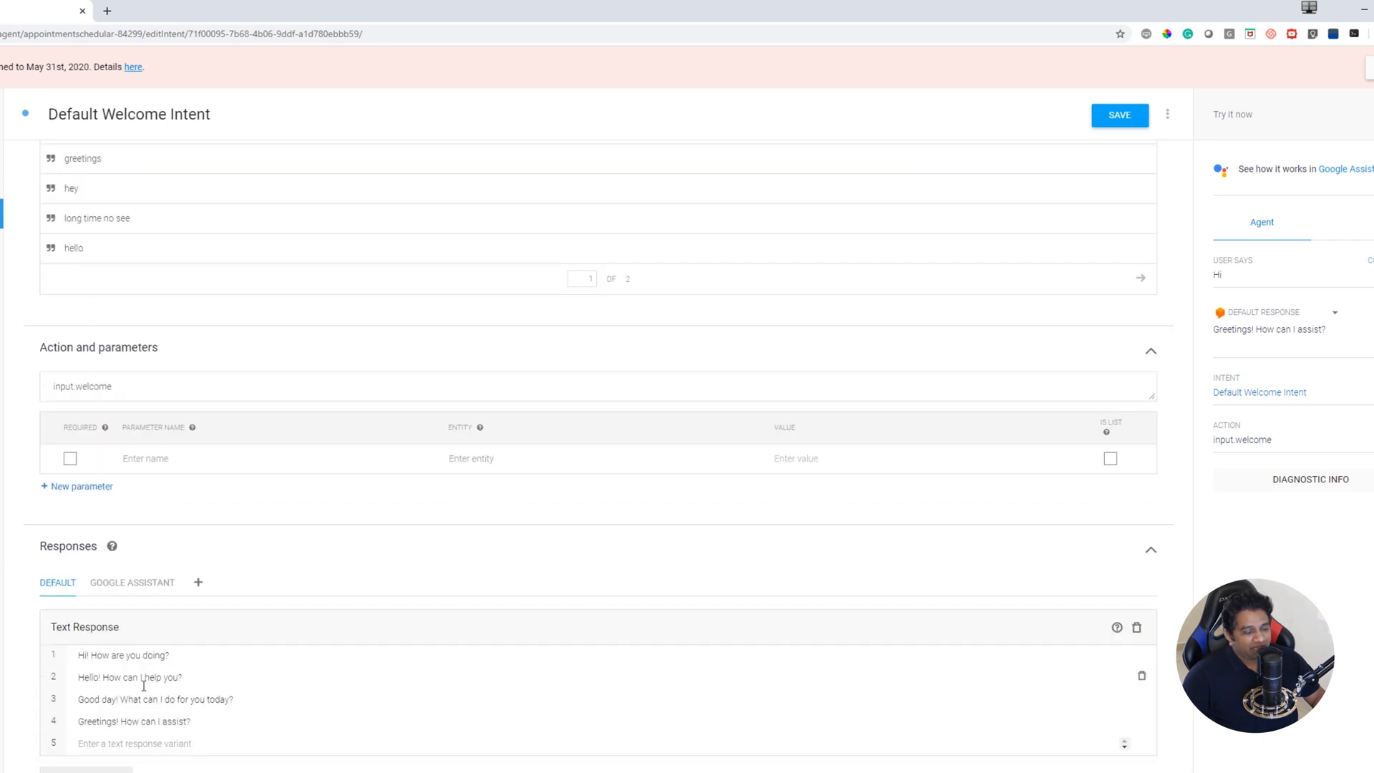
scroll("up", 3)
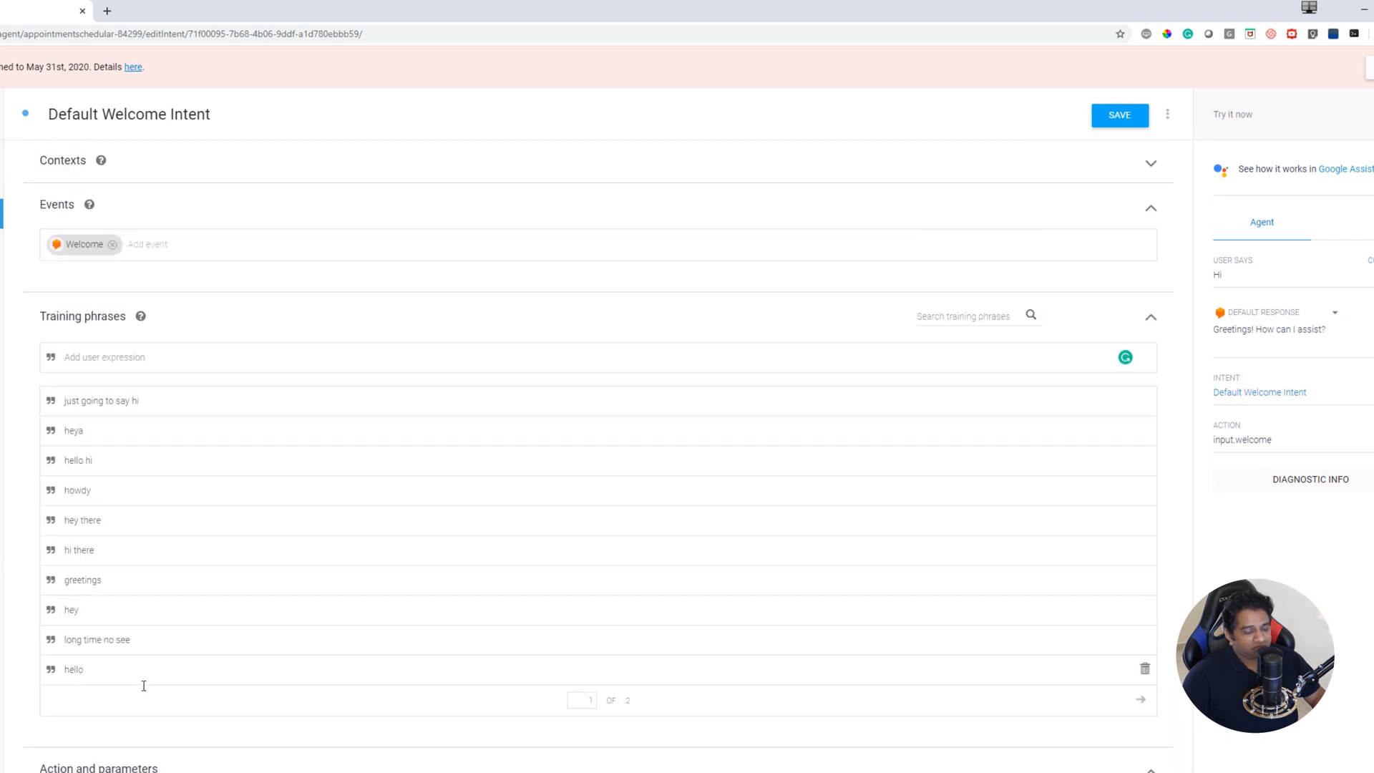
mouse_move(83, 506)
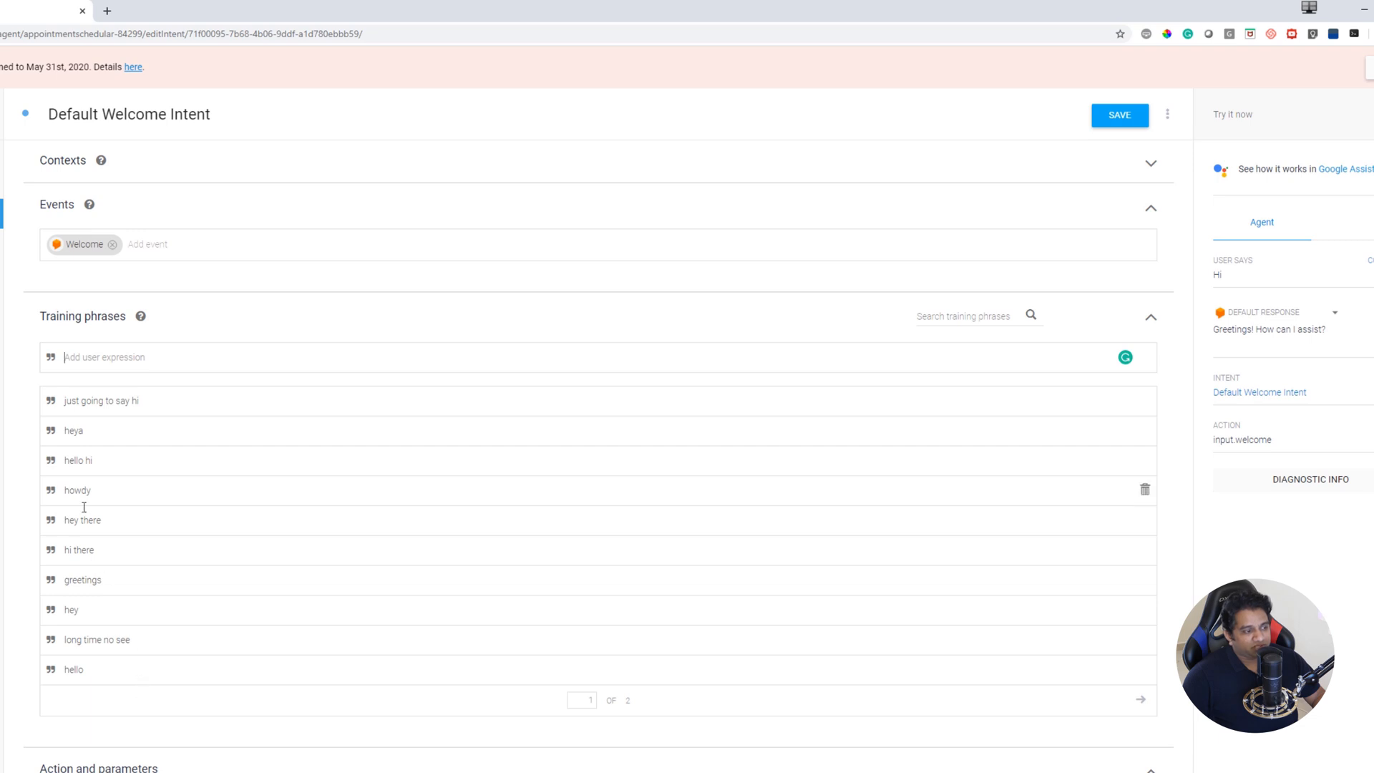
mouse_move(175, 477)
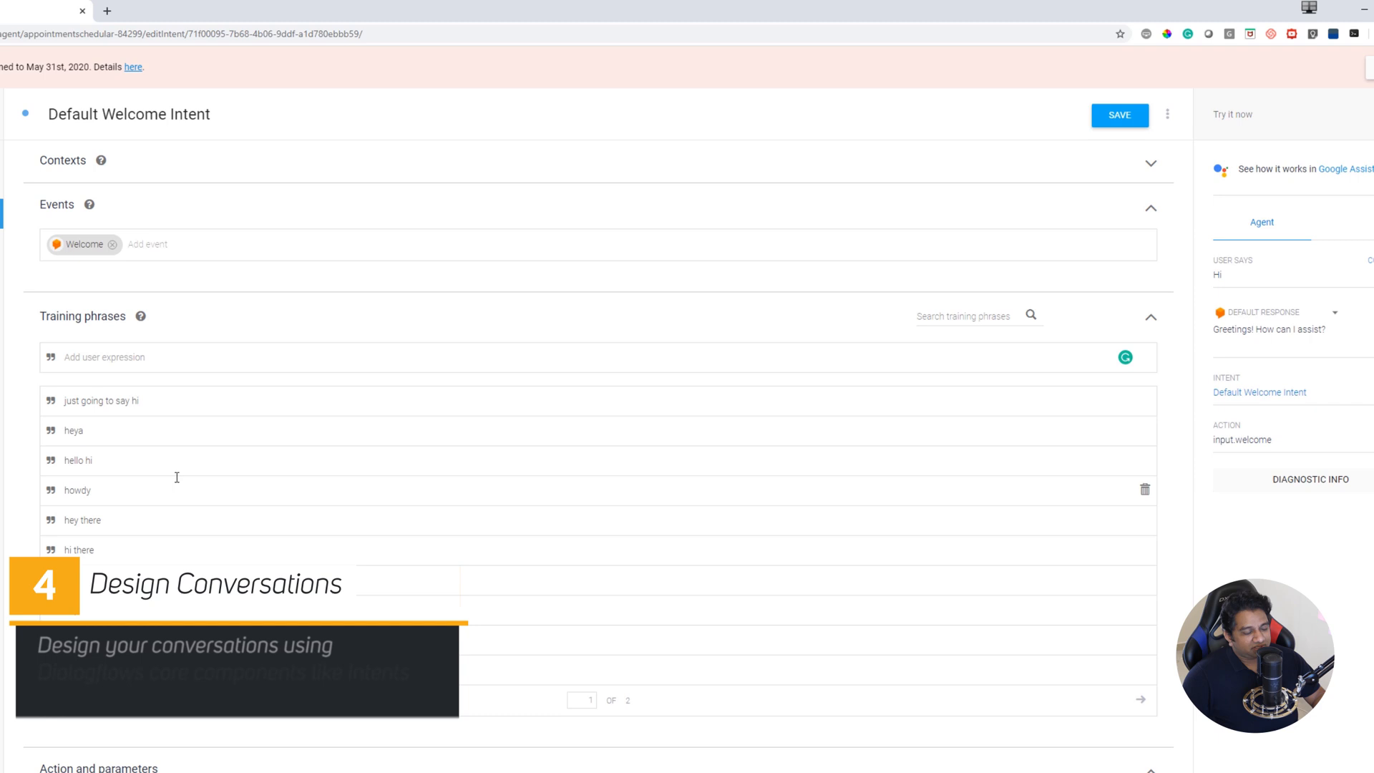
scroll("down", 3)
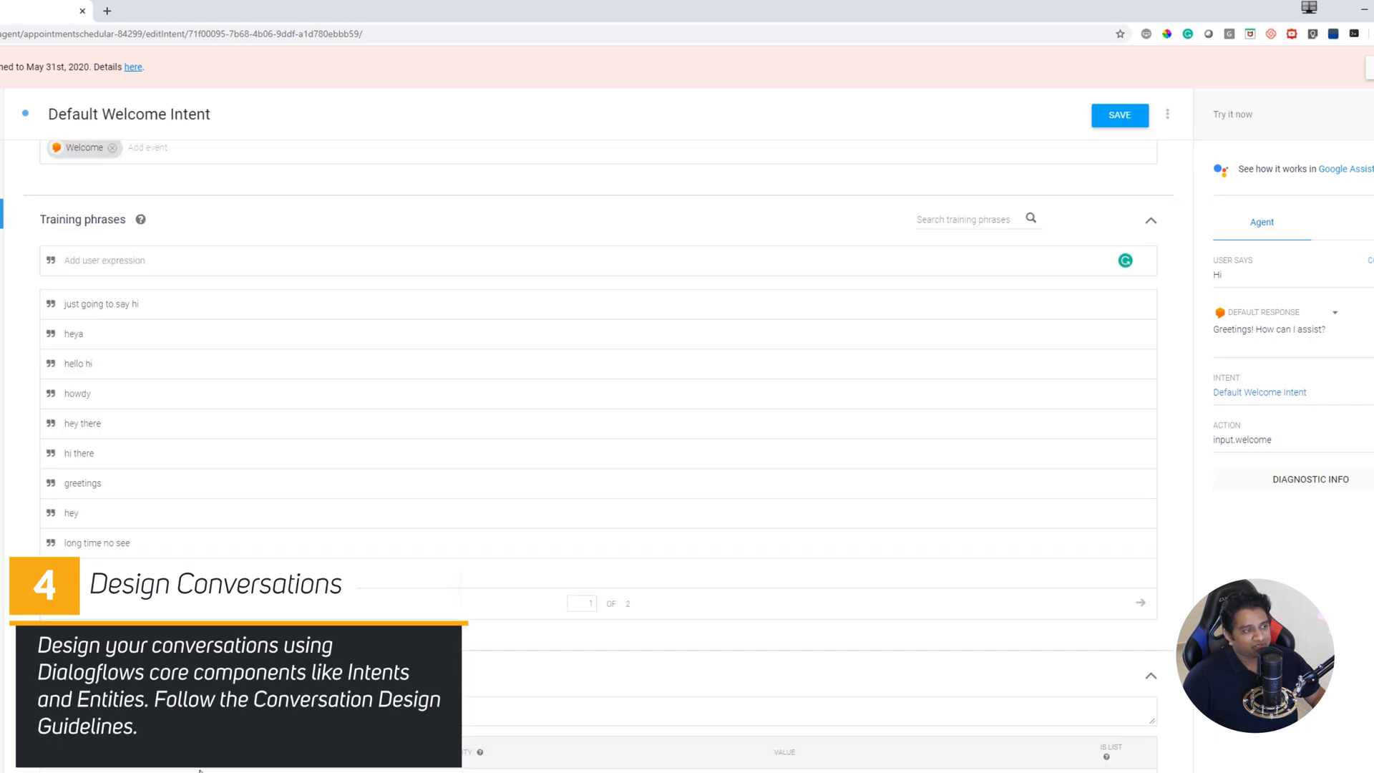
scroll("up", 3)
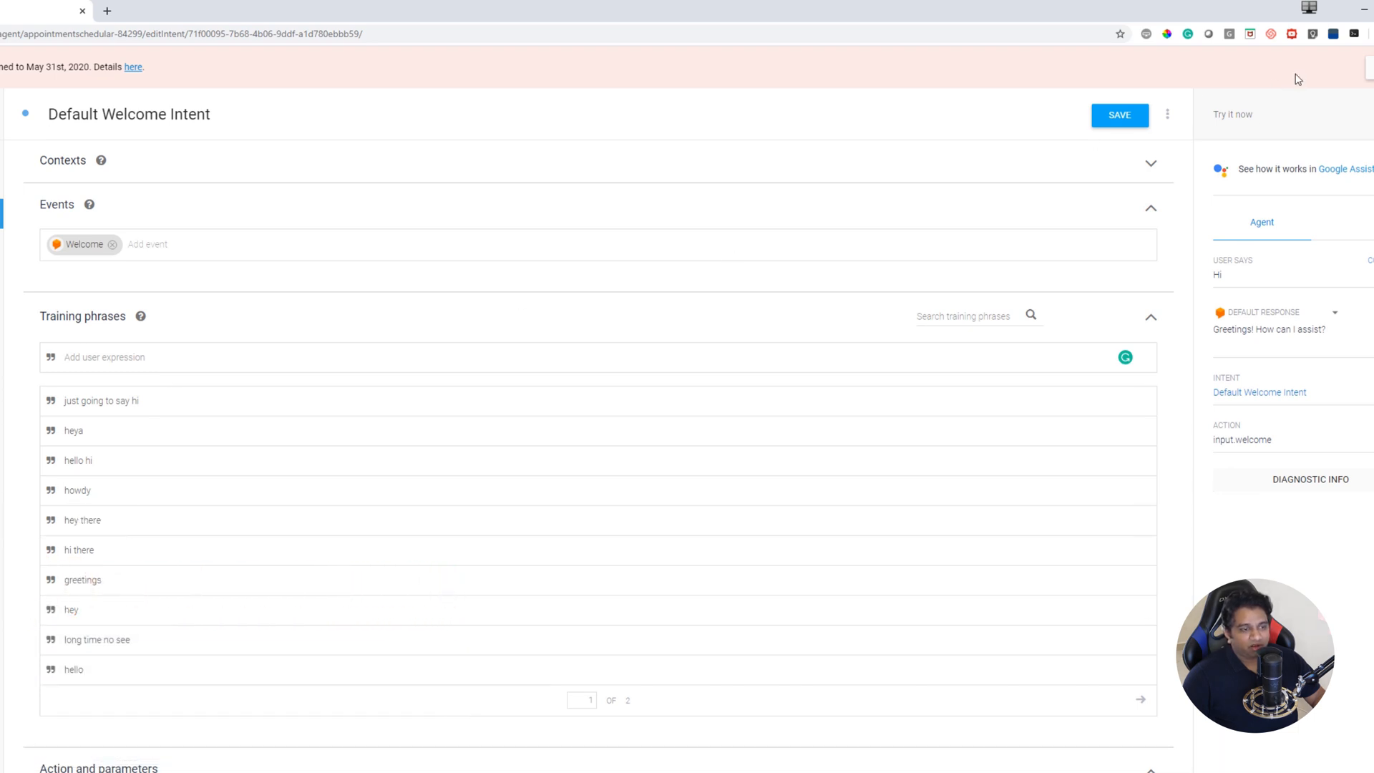
scroll("down", 3)
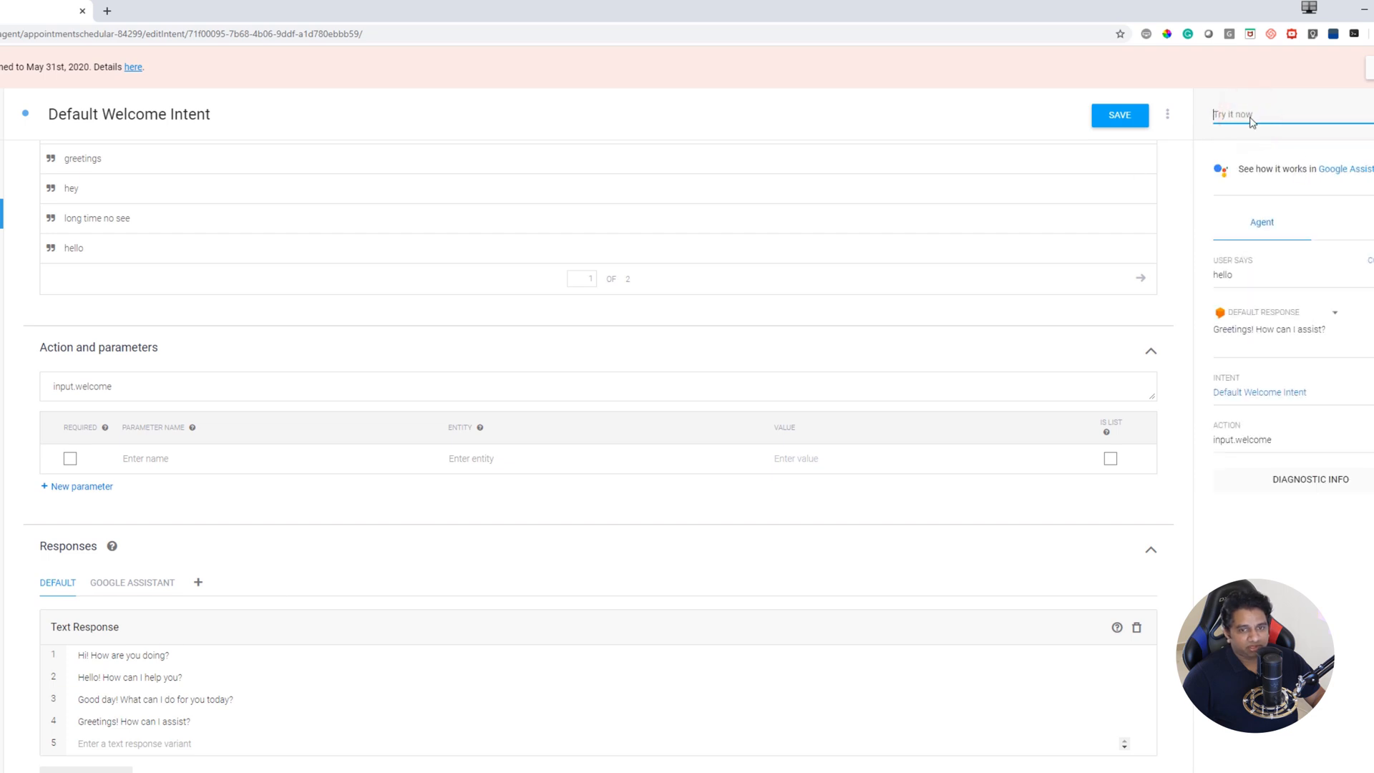
mouse_move(1301, 128)
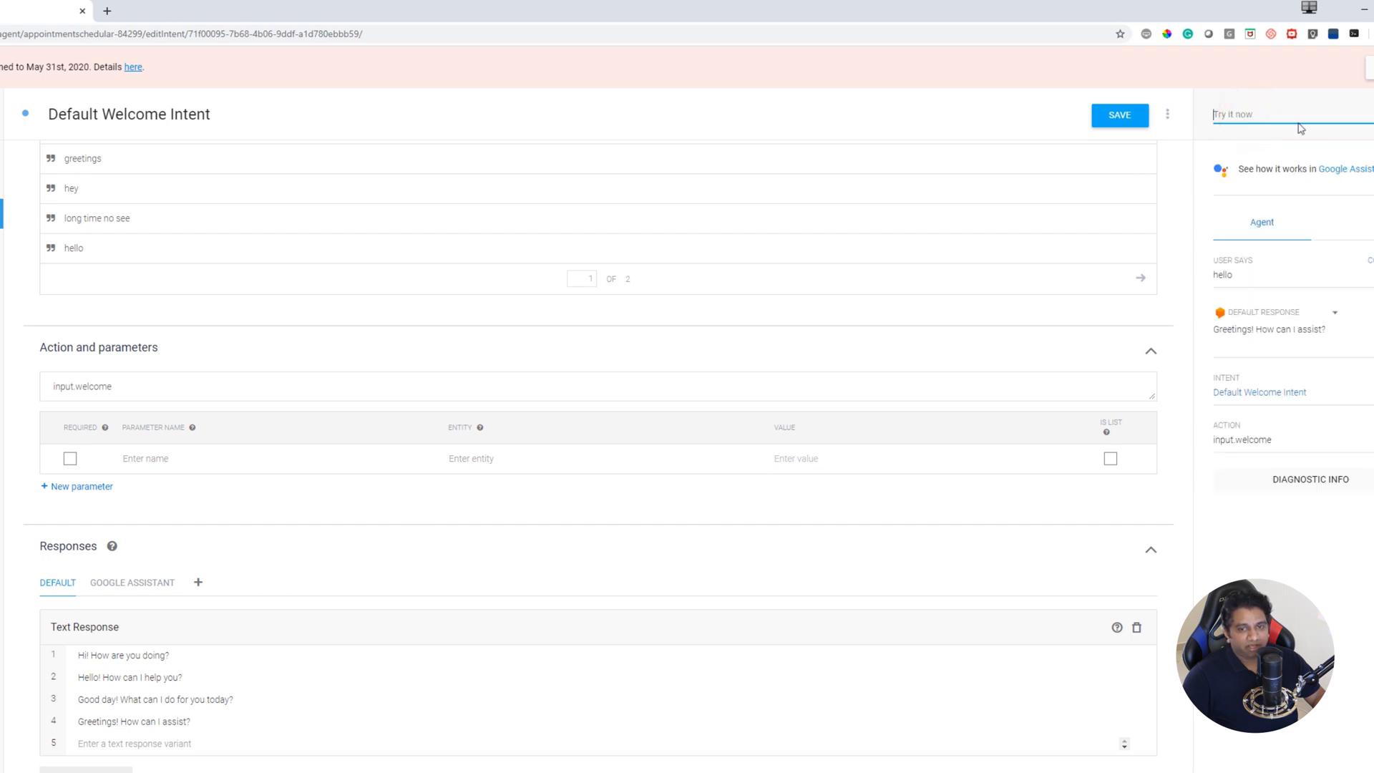
type("hi")
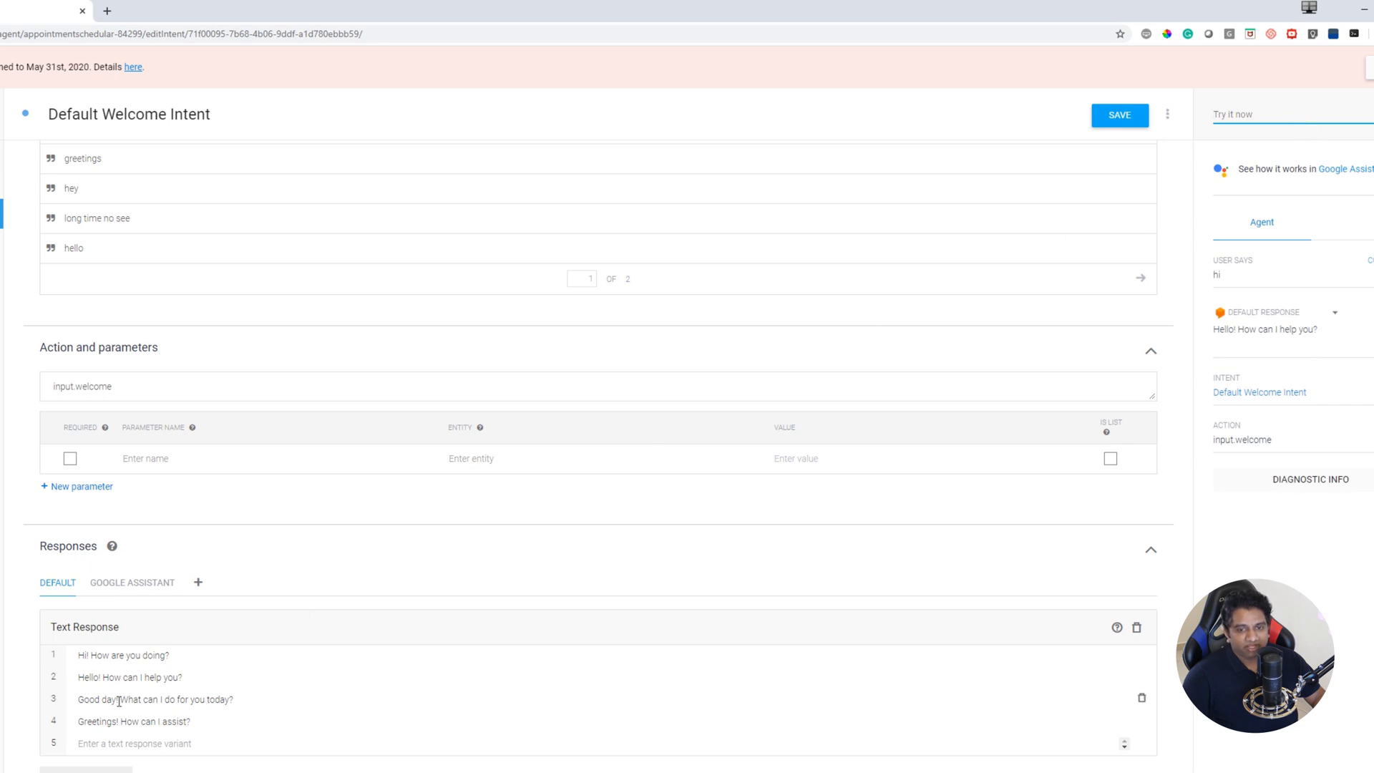
scroll("up", 3)
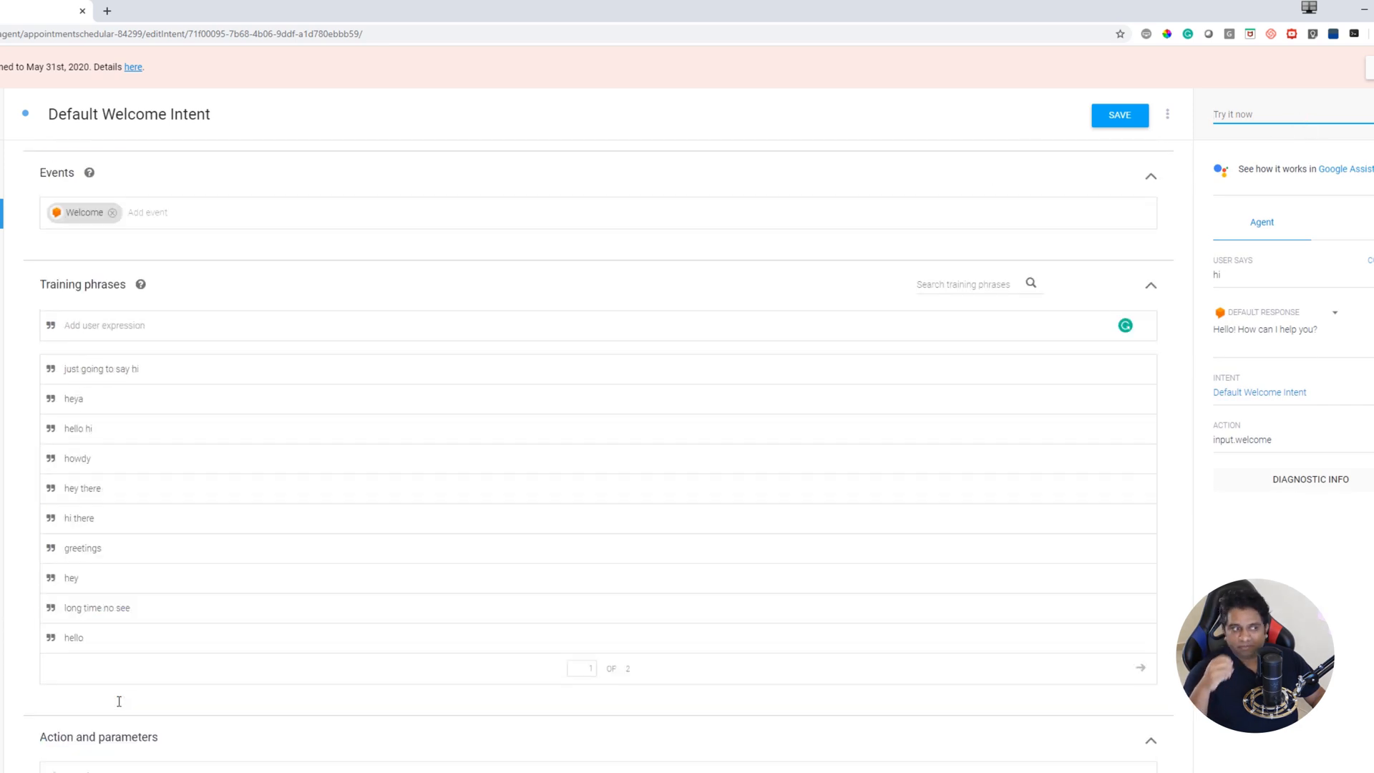
scroll("down", 3)
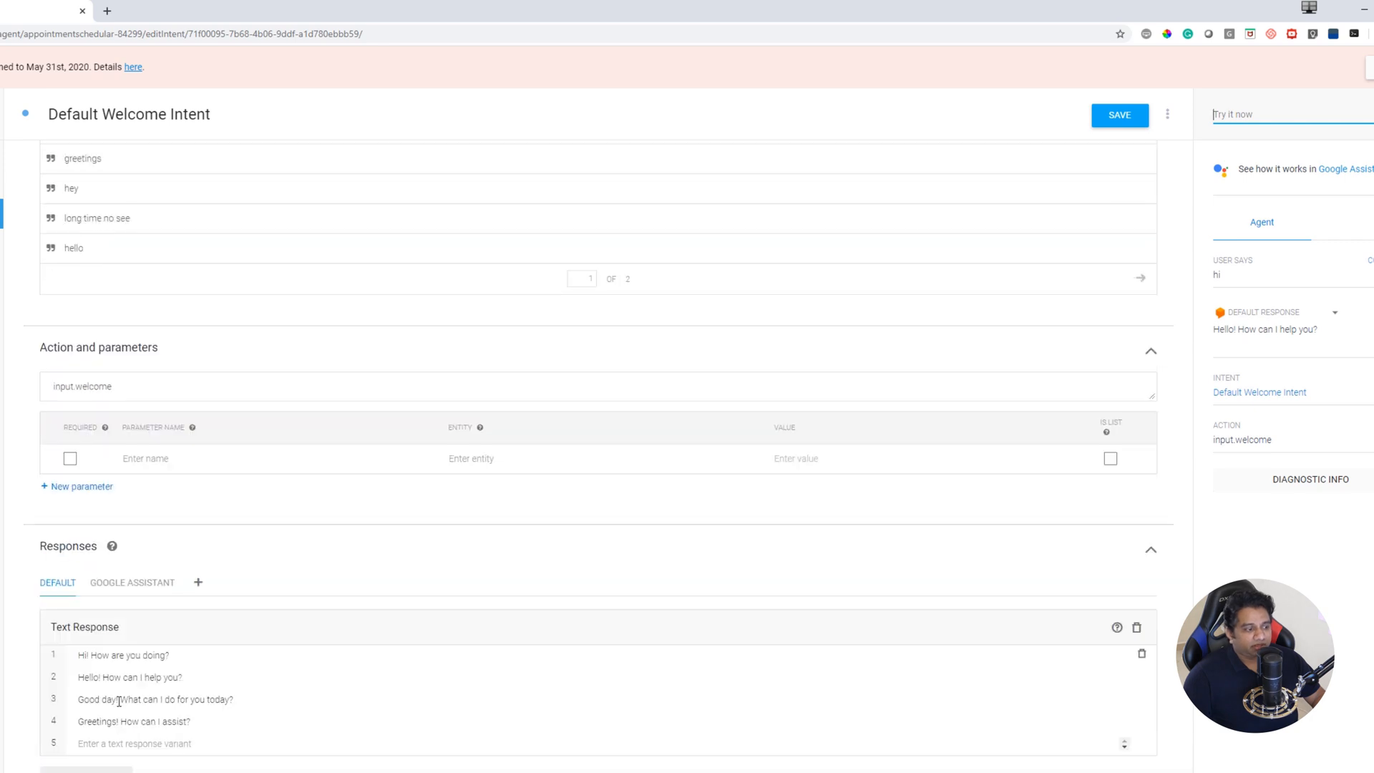
scroll("up", 3)
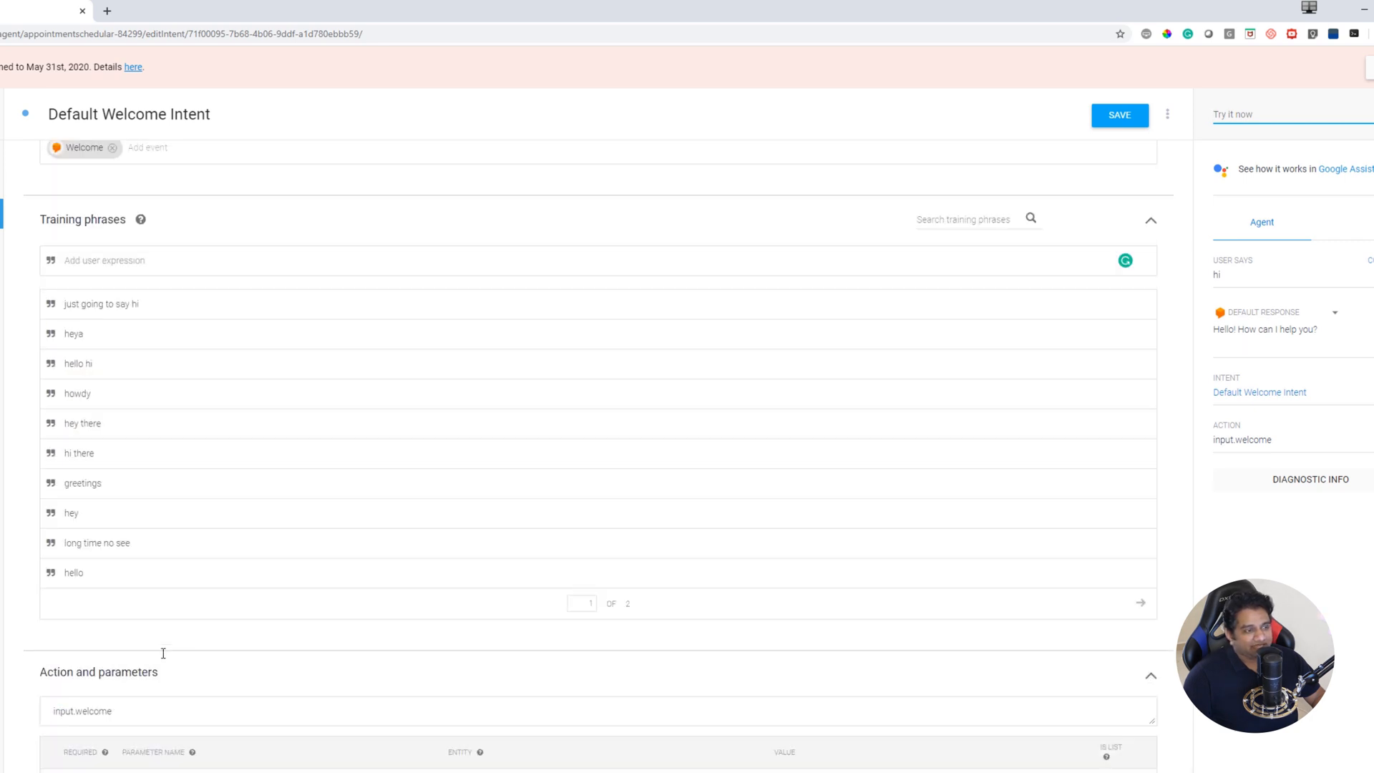
scroll("up", 3)
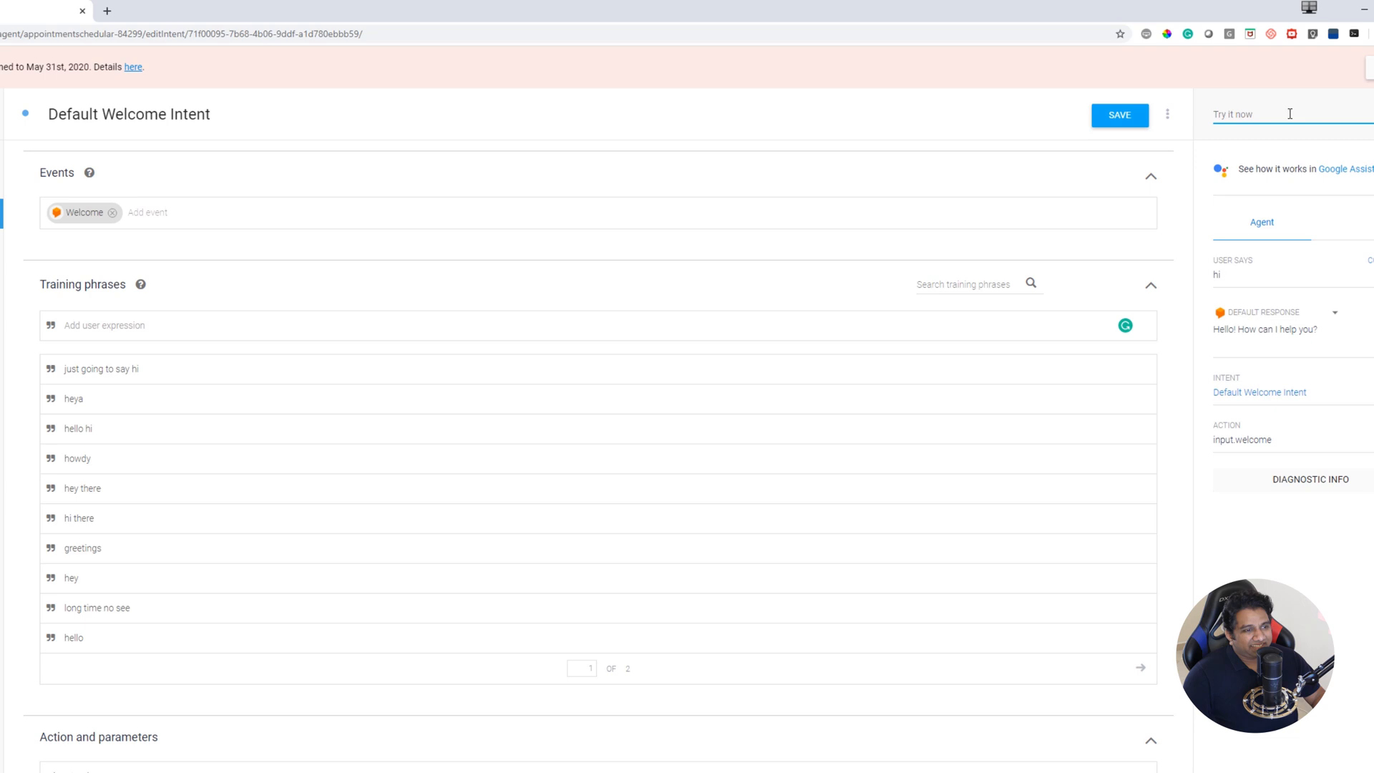
mouse_move(272, 186)
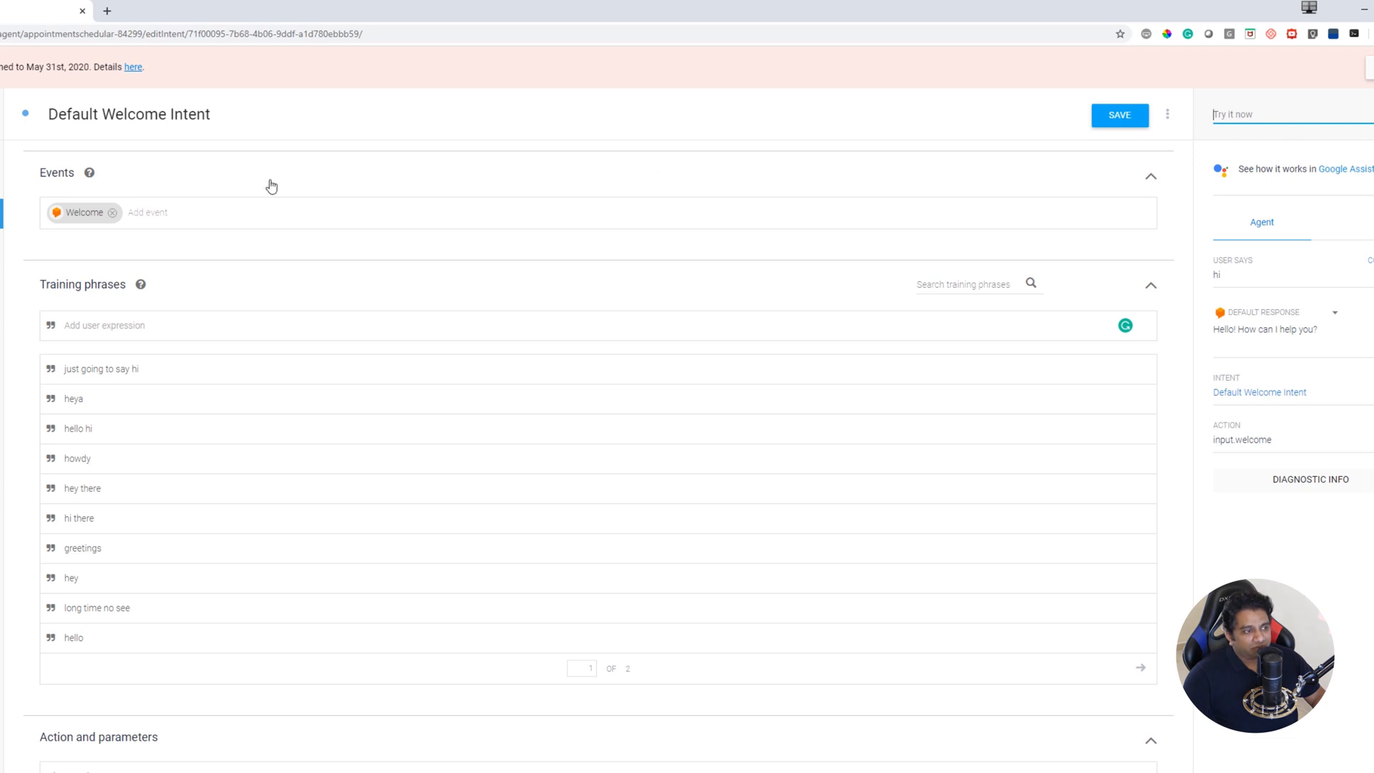
mouse_move(282, 185)
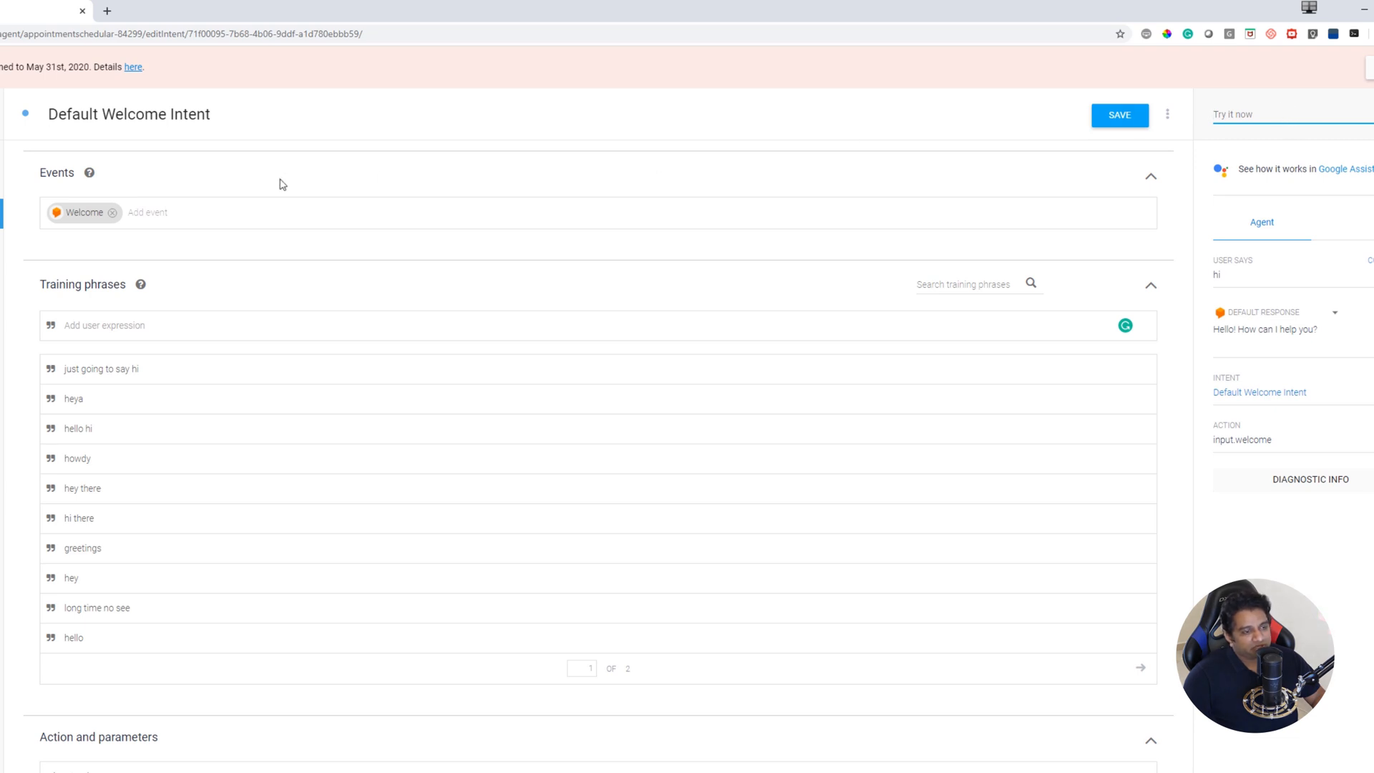
mouse_move(1239, 163)
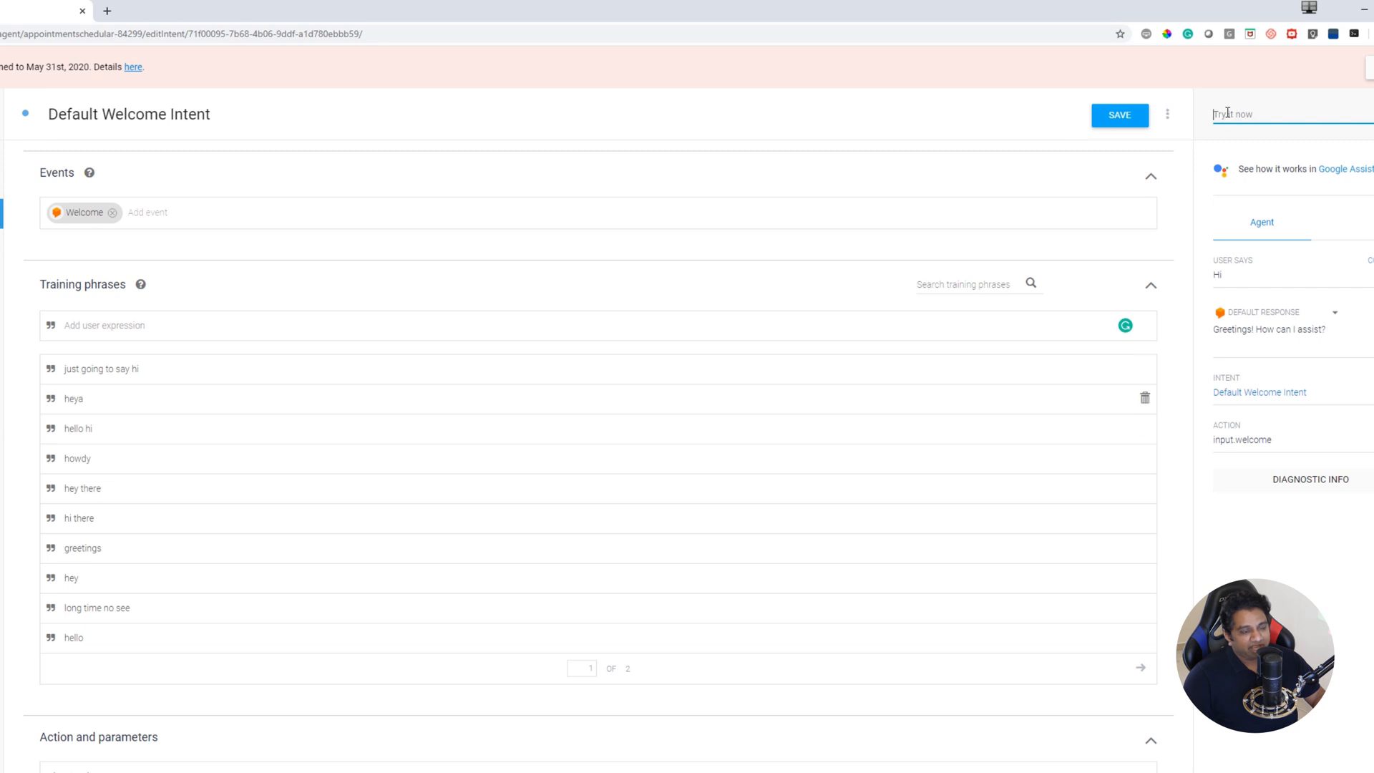
scroll("down", 3)
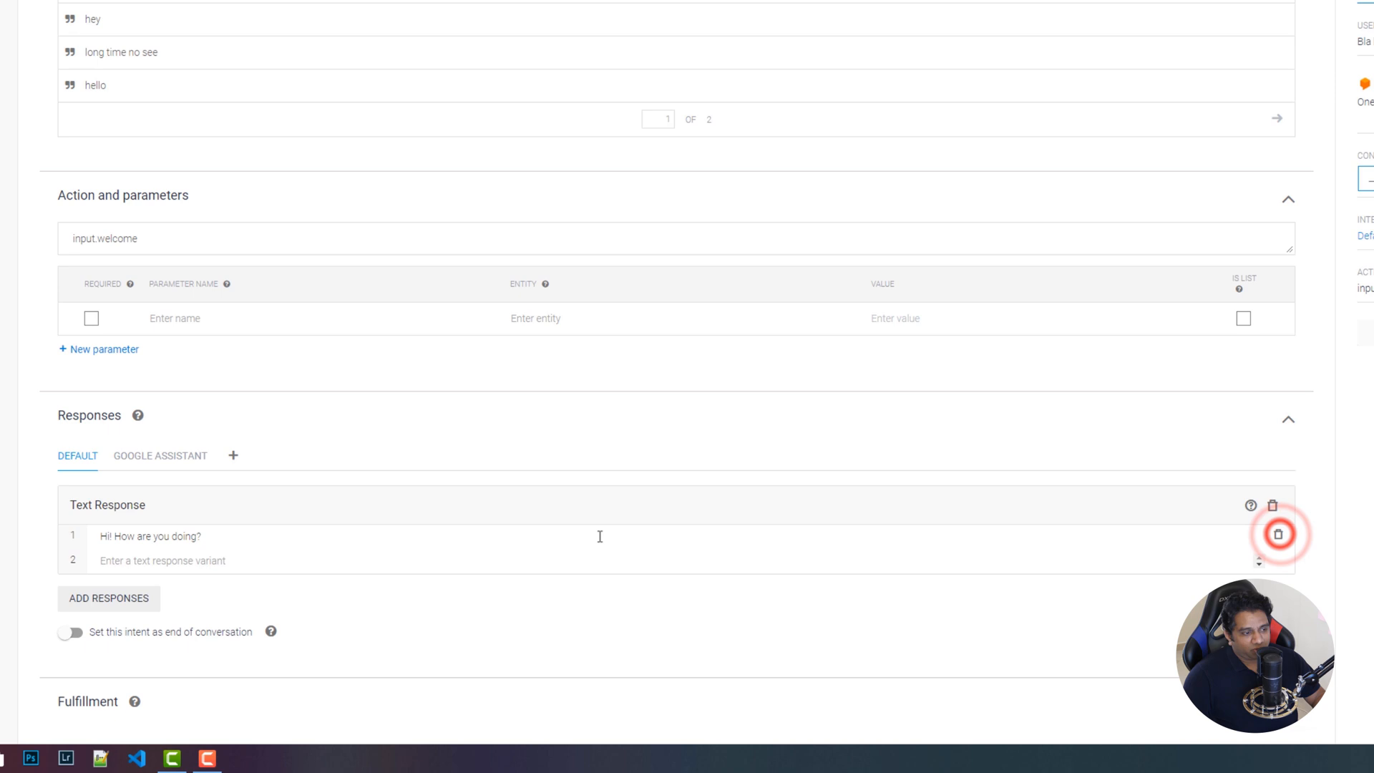
- Add responses 'Greetings! I can help you set appointments.' and a 'Howdy! Welcome!' variant
type("Greetings! I can he")
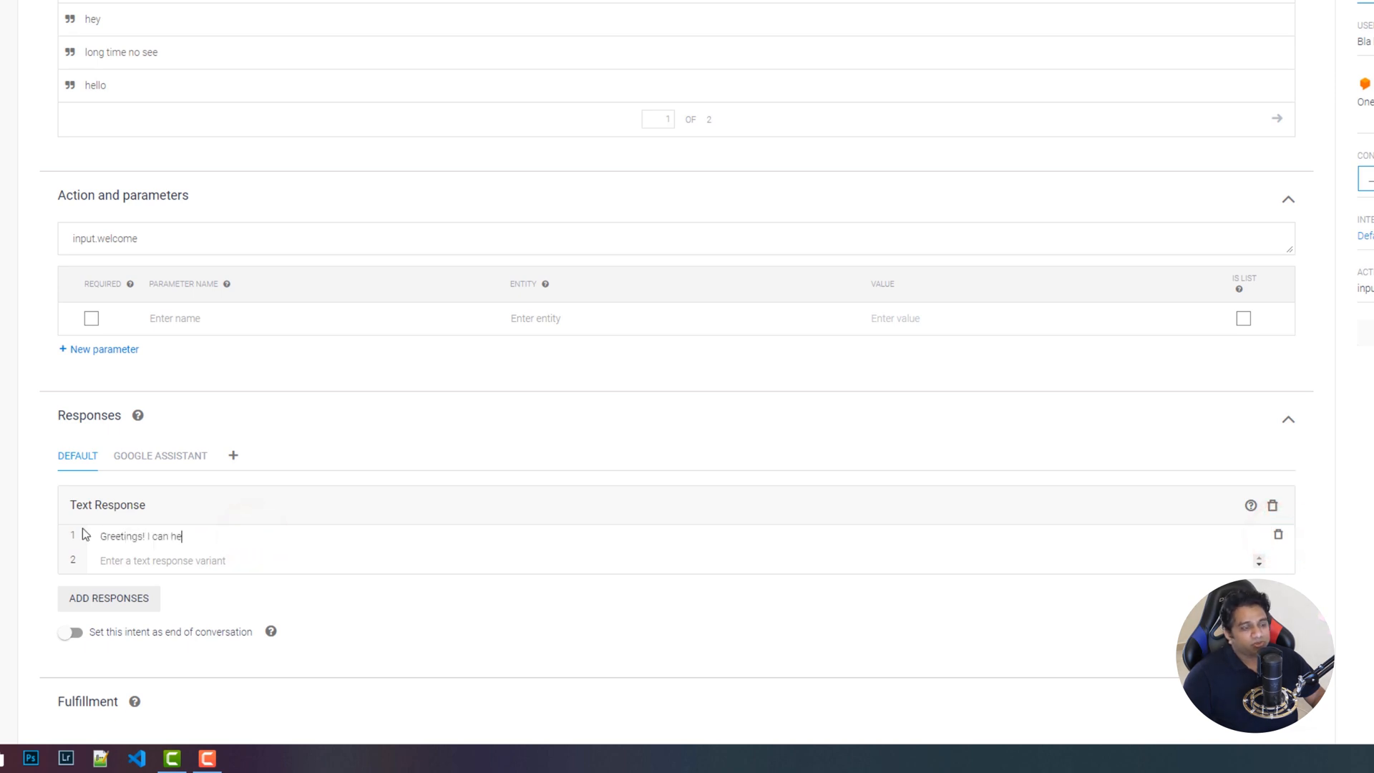
type("lp you set apo")
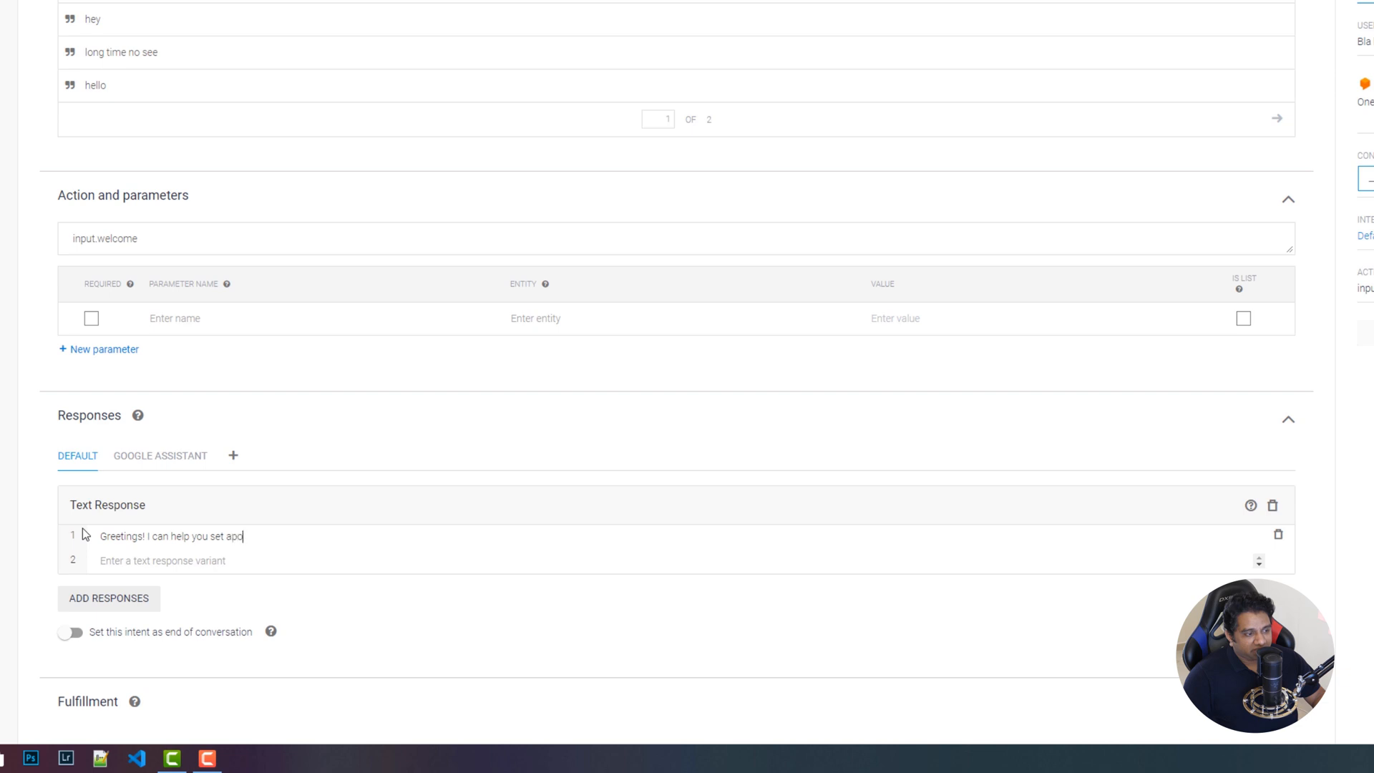
type("intments.")
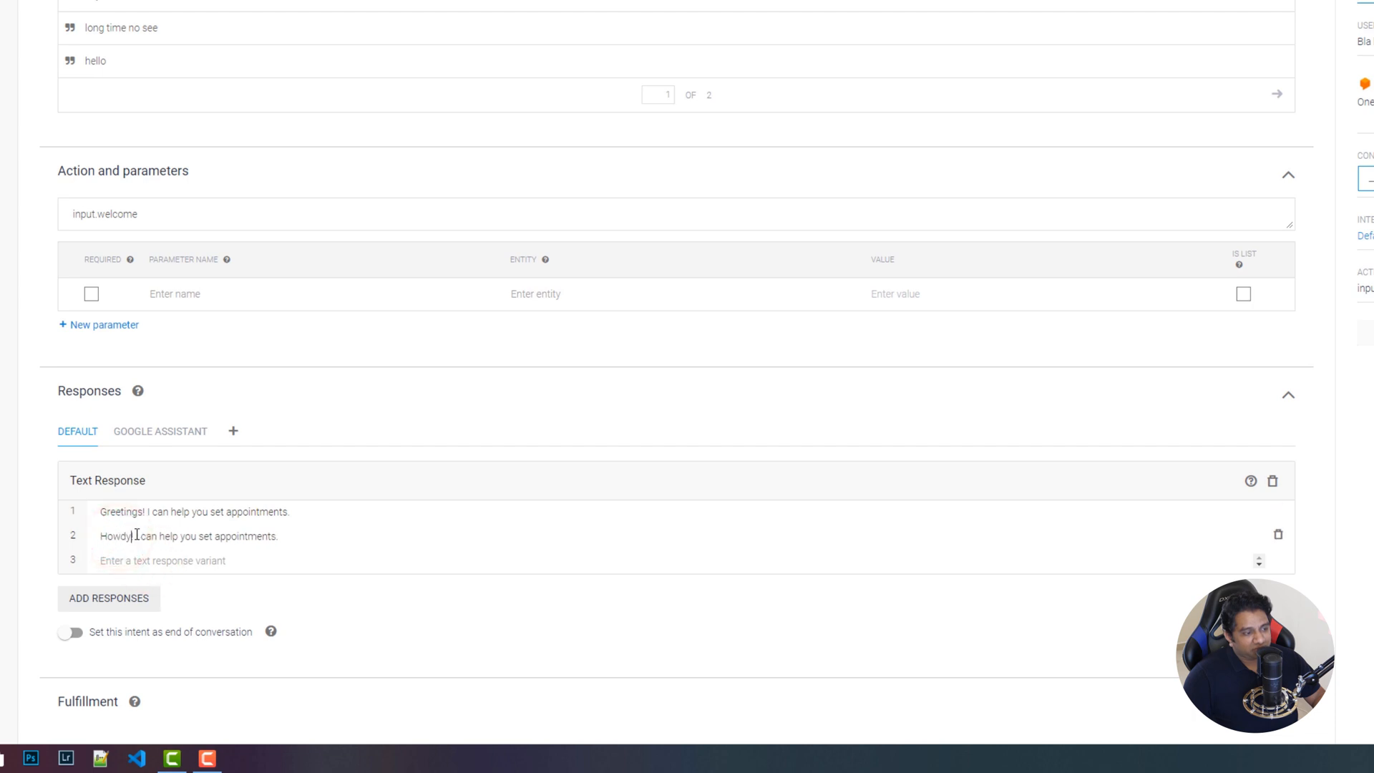
type("Welcome!")
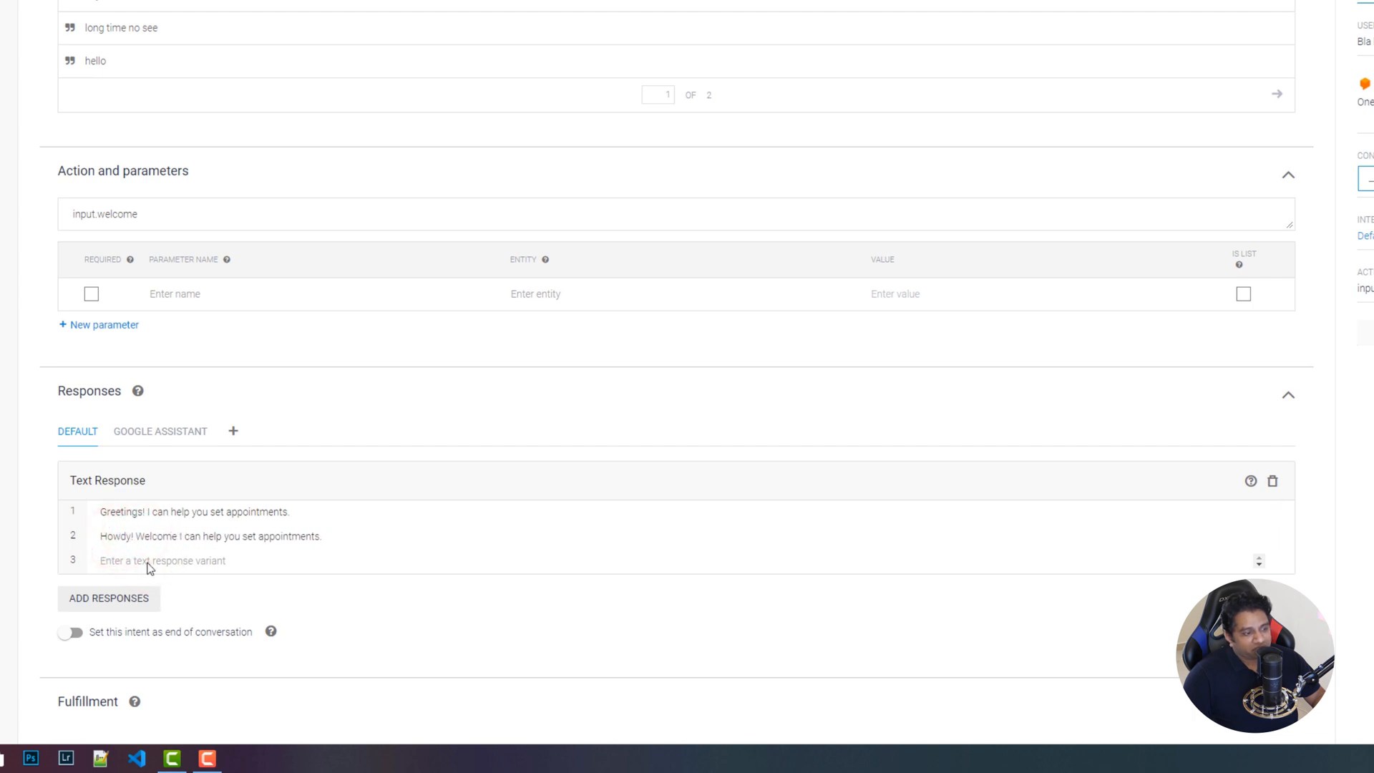
double_click(112, 537)
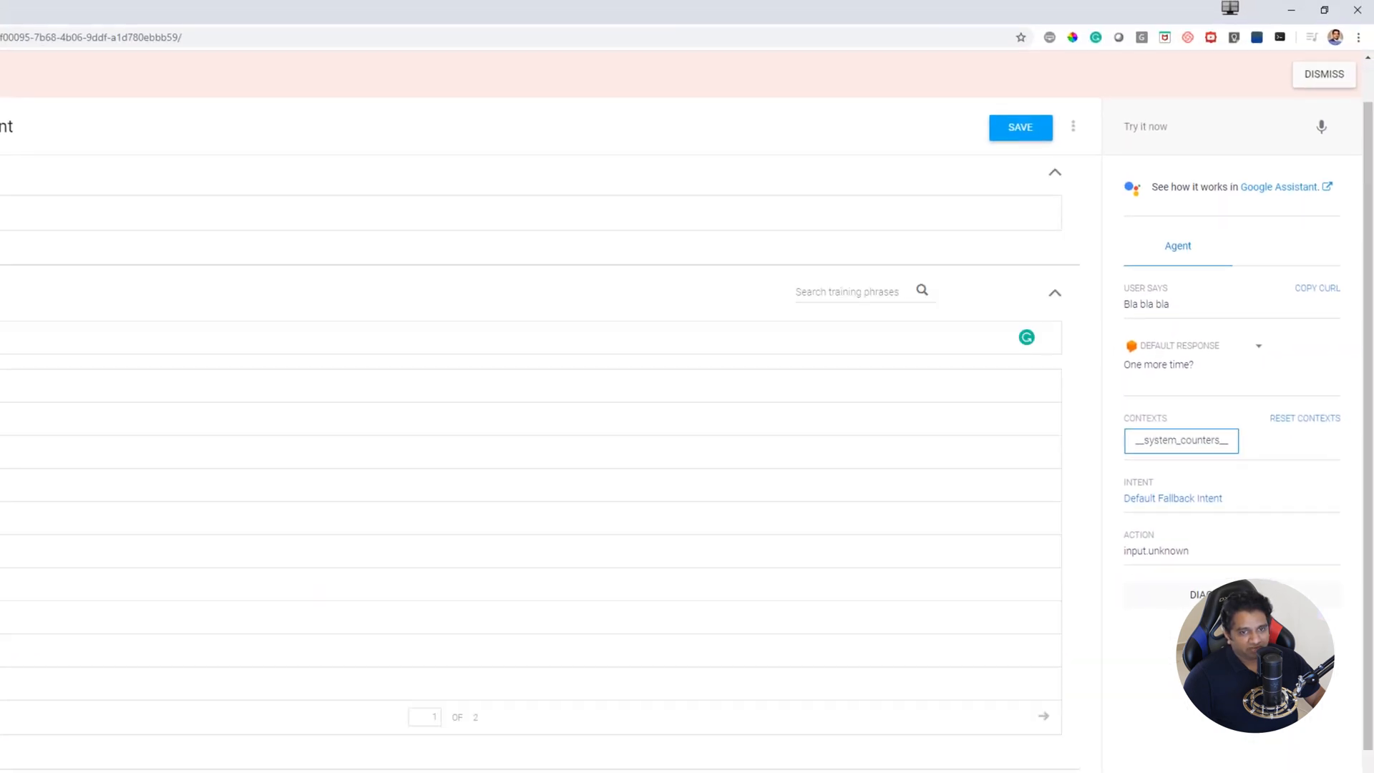
- From the AppointmentSchedular agent's intents list, start creating a new blank intent
left_click(1020, 127)
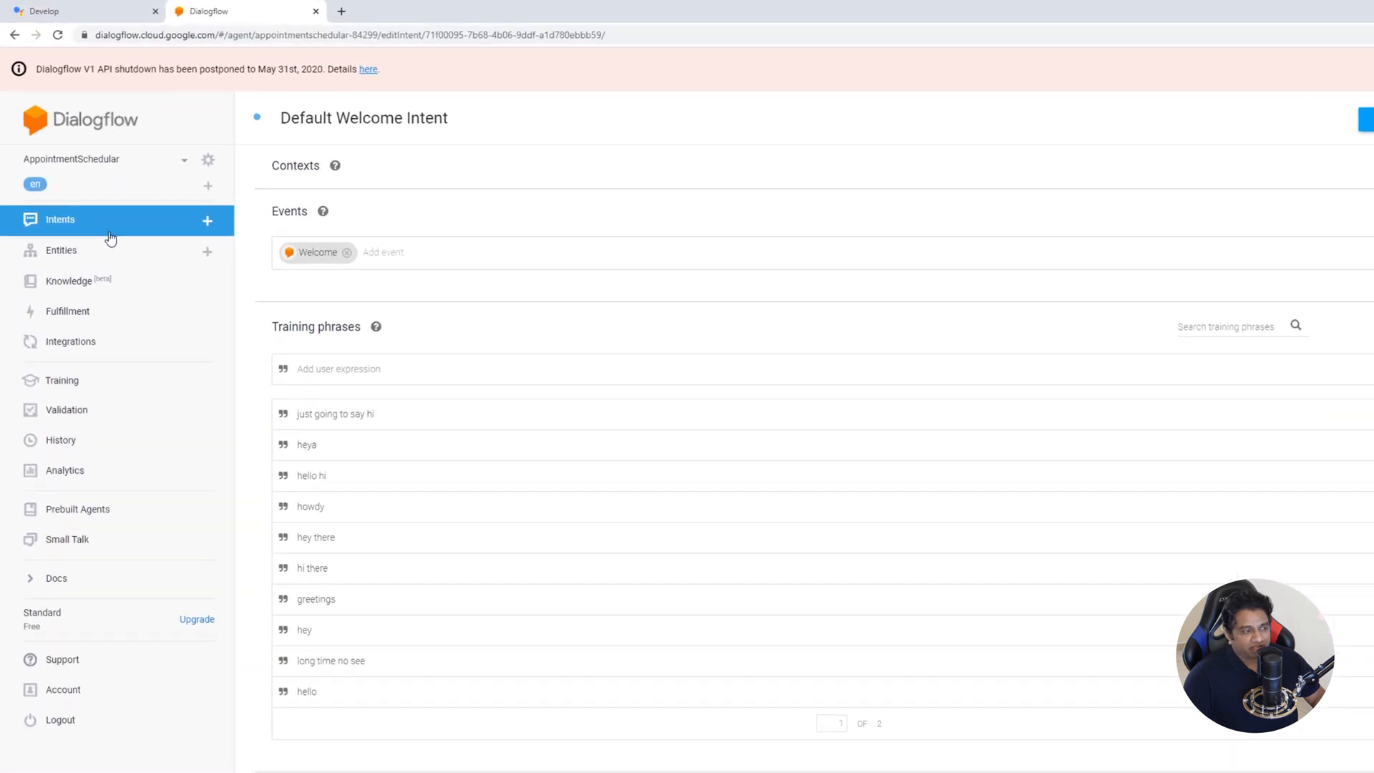
mouse_move(131, 226)
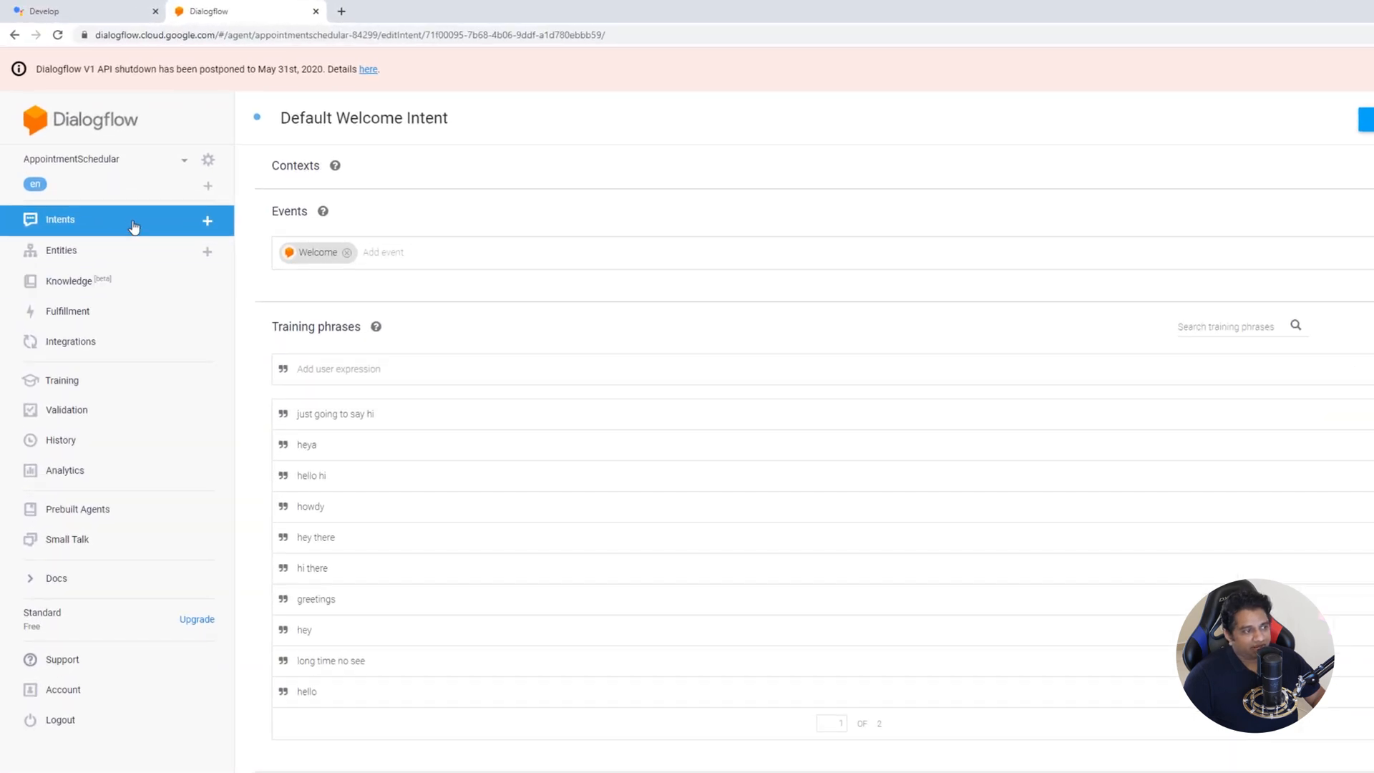
left_click(60, 217)
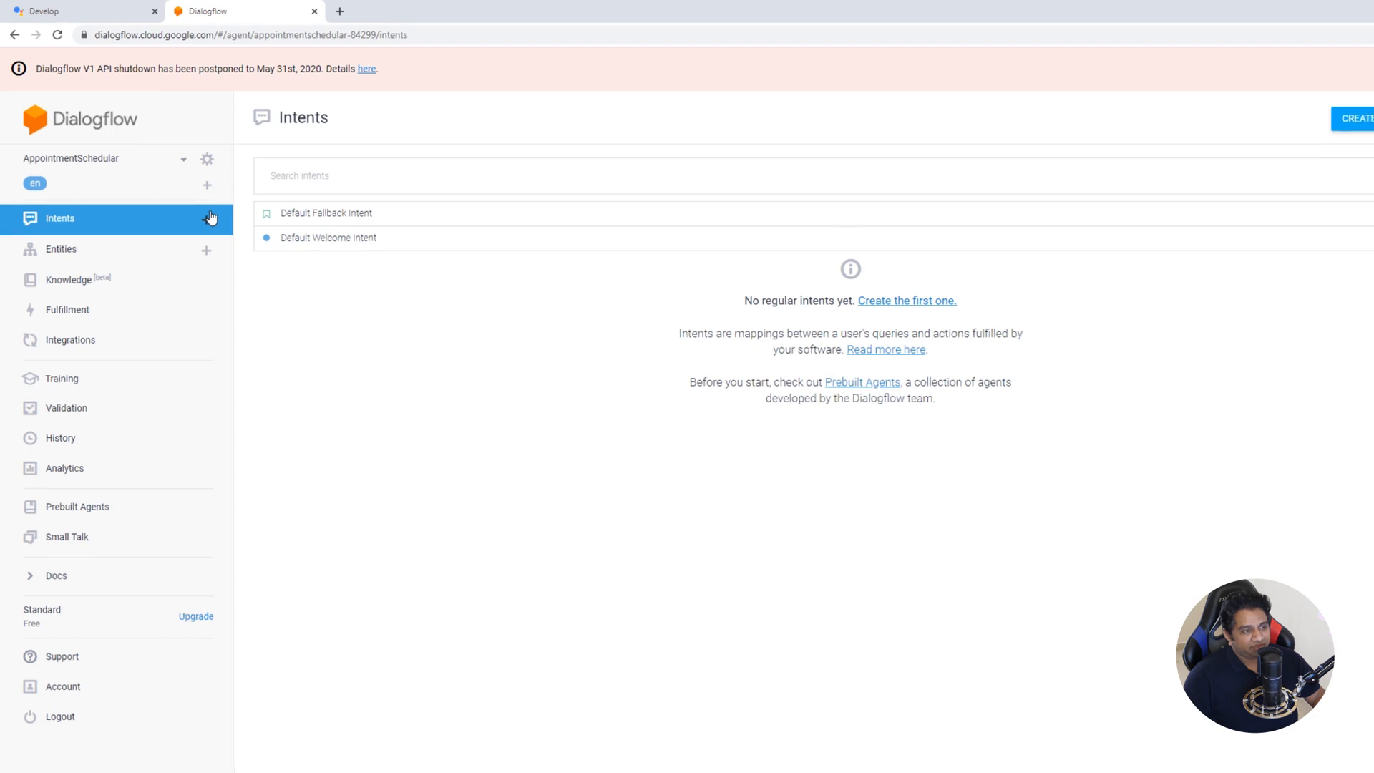
left_click(1357, 117)
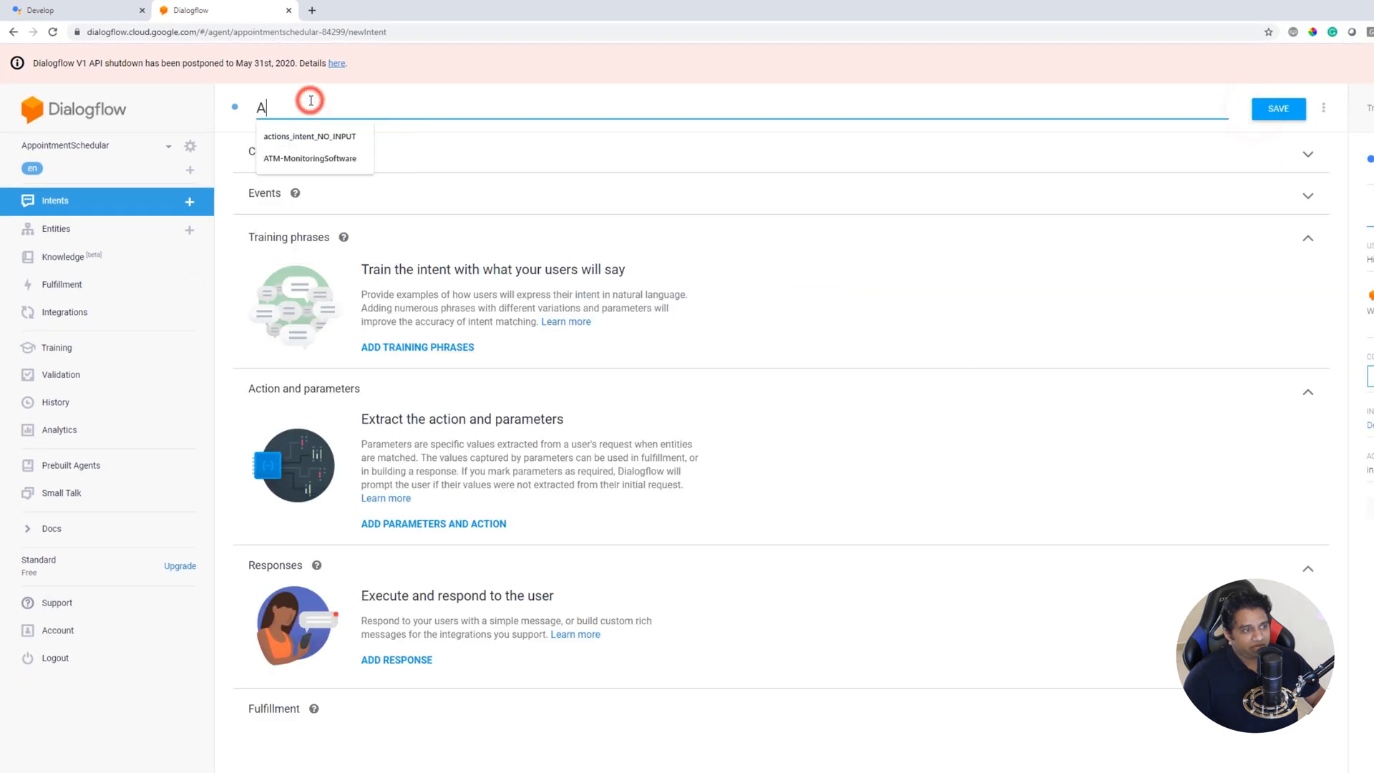
- Name the intent 'Appointment Scheduler' and add the training phrase 'I would like to set an appointment at 4 PM'
type("ppointment Sc")
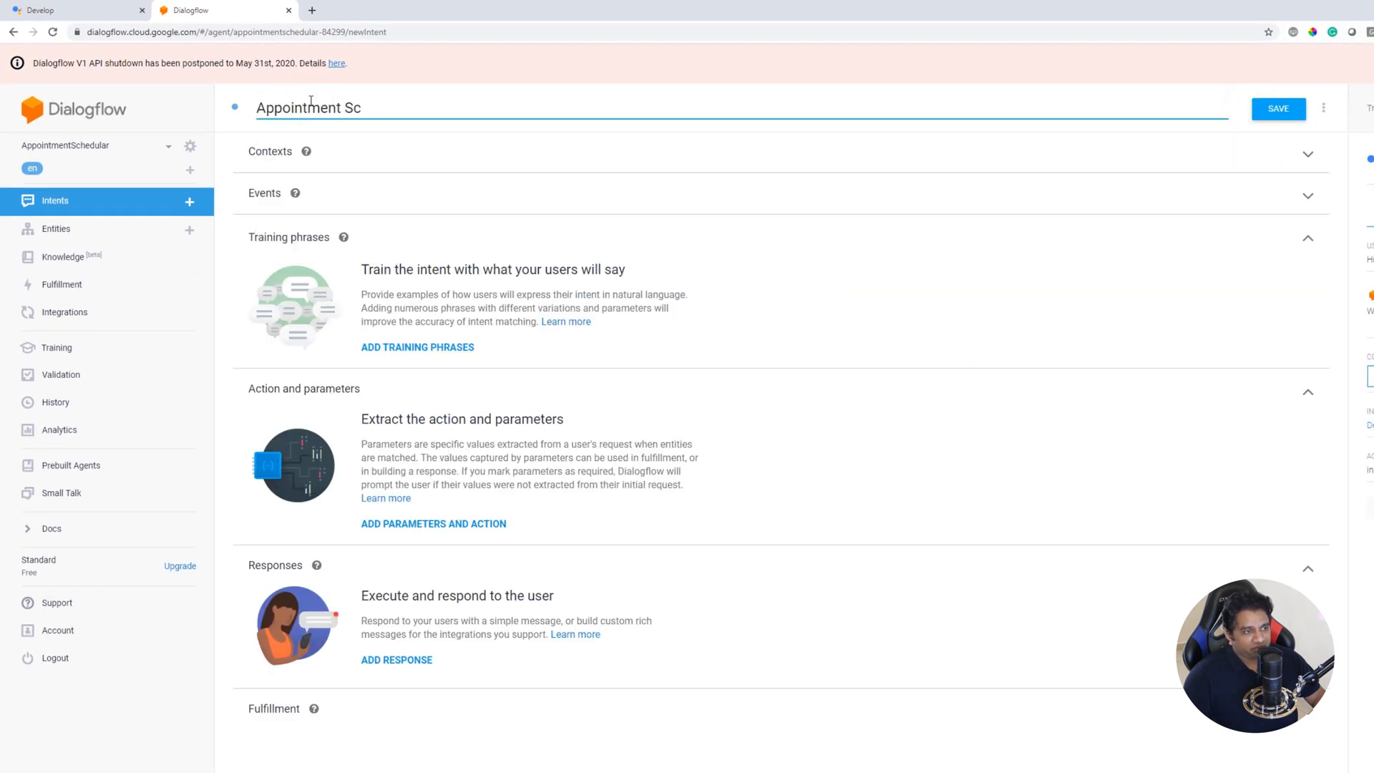
type("heduler")
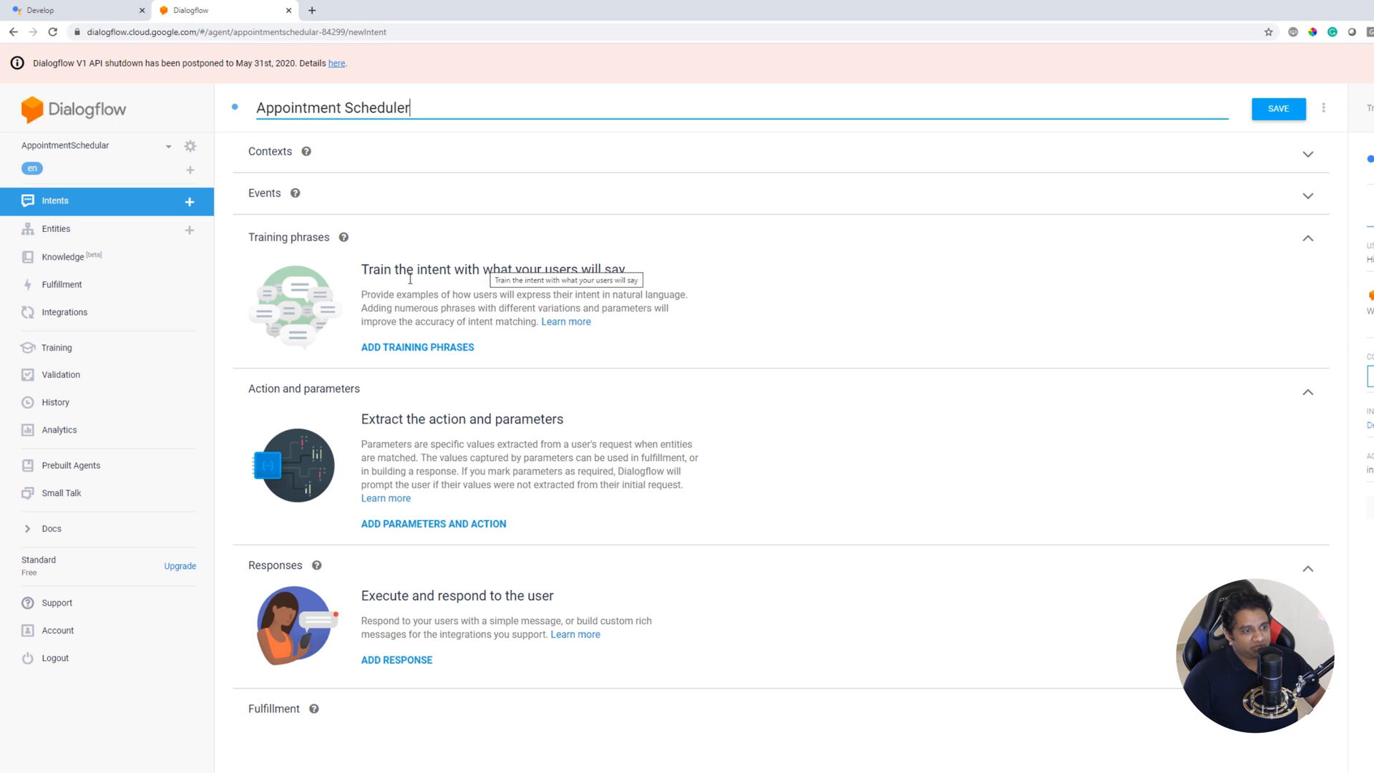
left_click(417, 347)
type("I would like to set a")
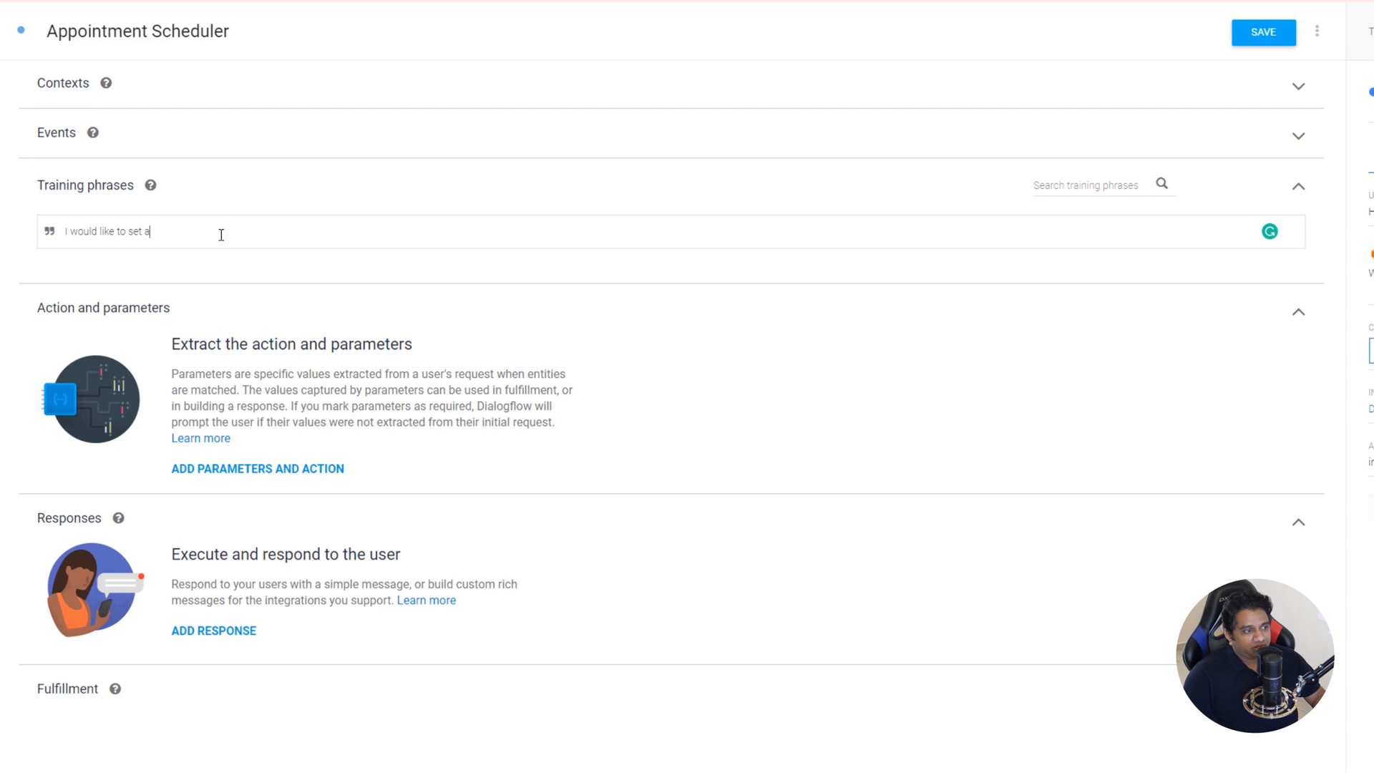
type("n appointment at 4 PM")
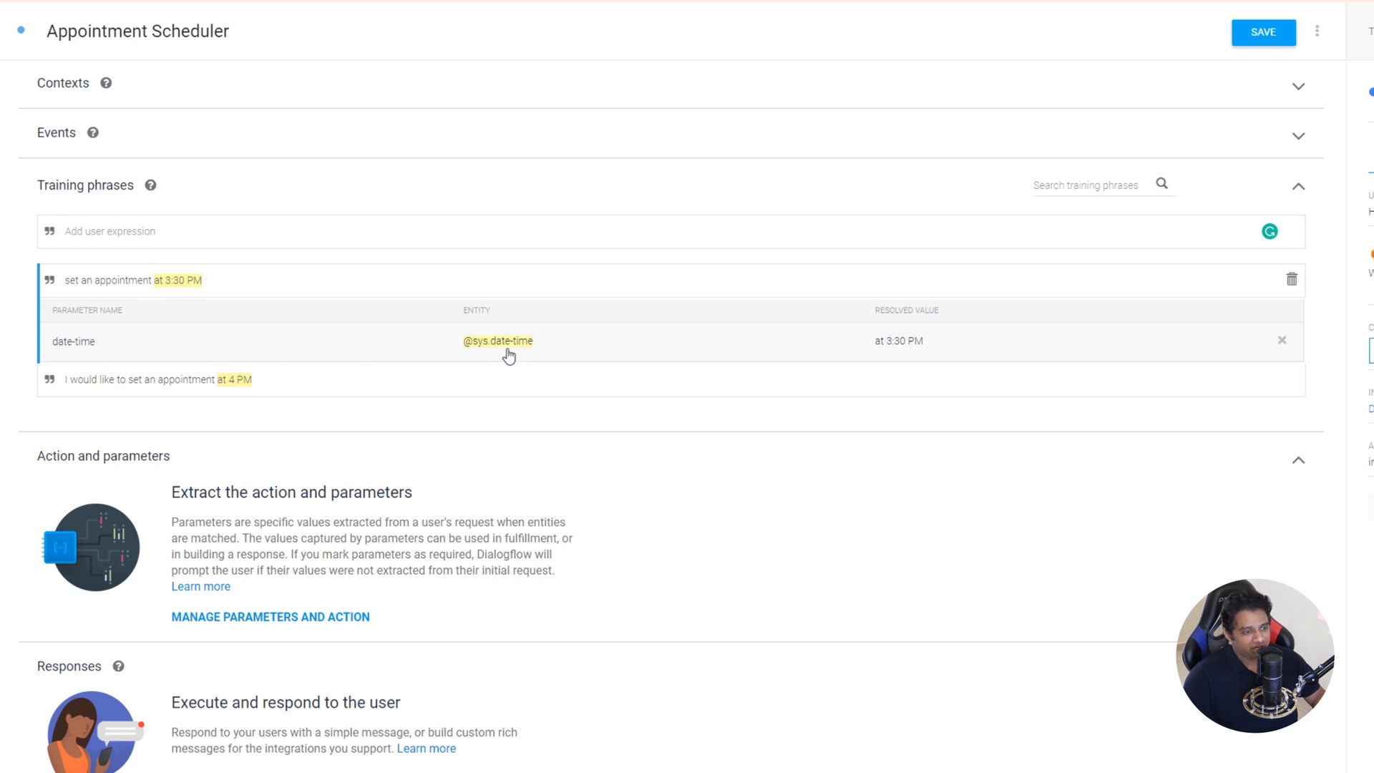
mouse_move(534, 354)
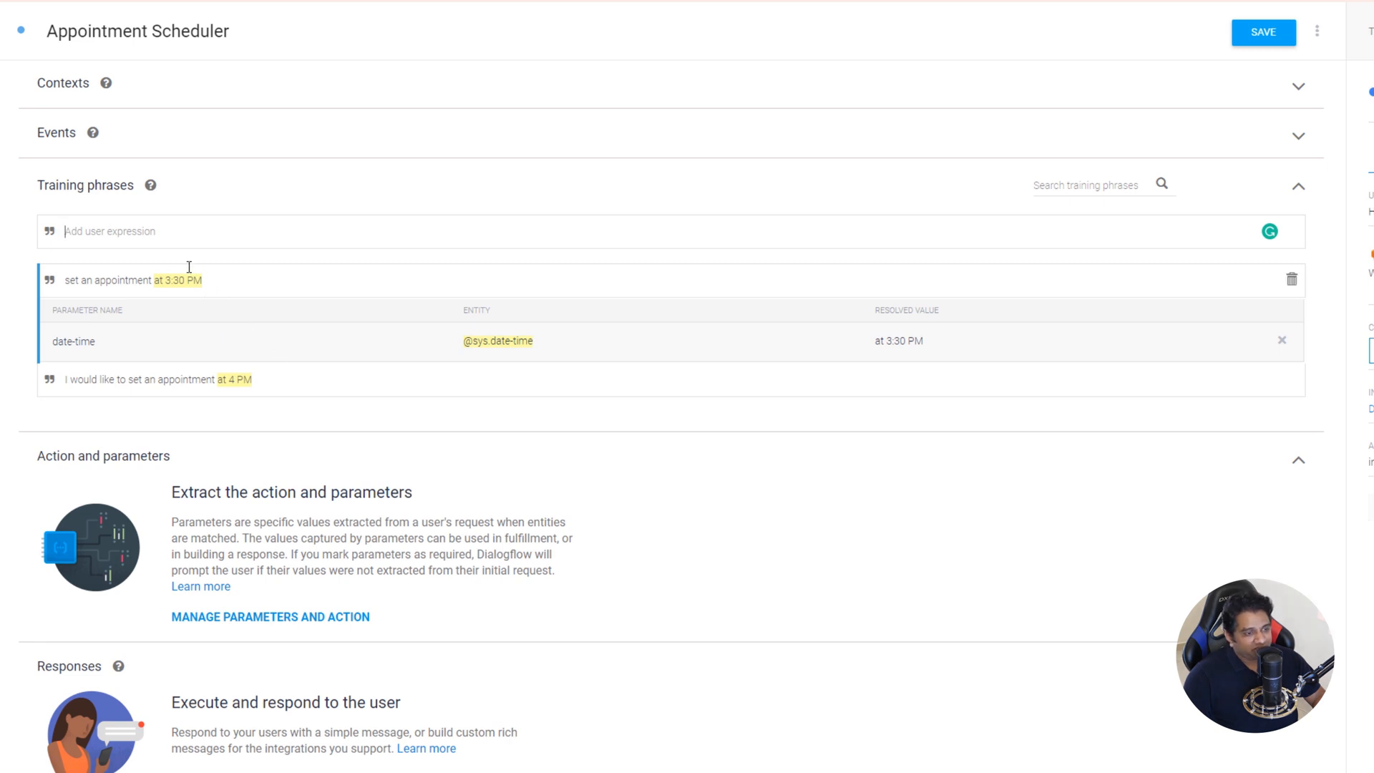
mouse_move(14, 381)
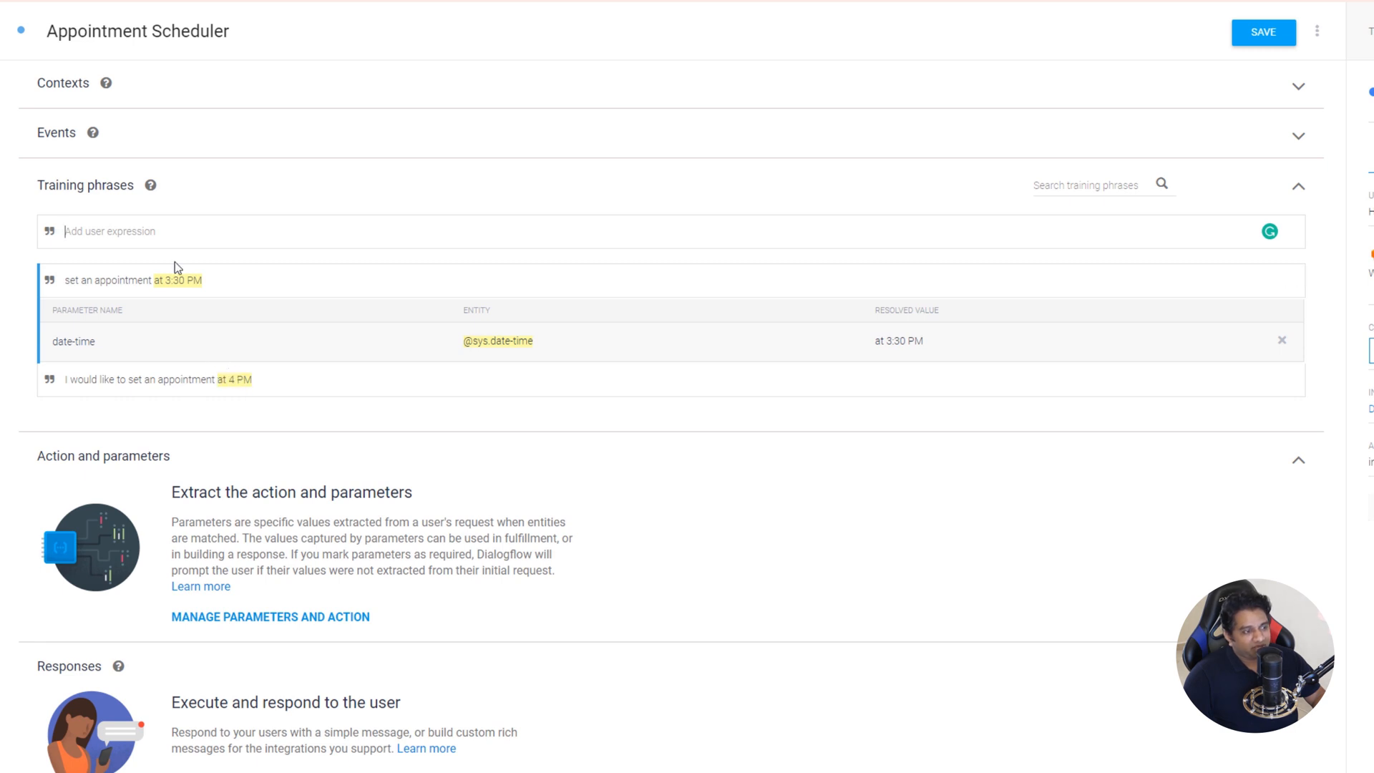
- Add a third training phrase scheduling an appointment 'today at' a time
type("schedule an appointmen")
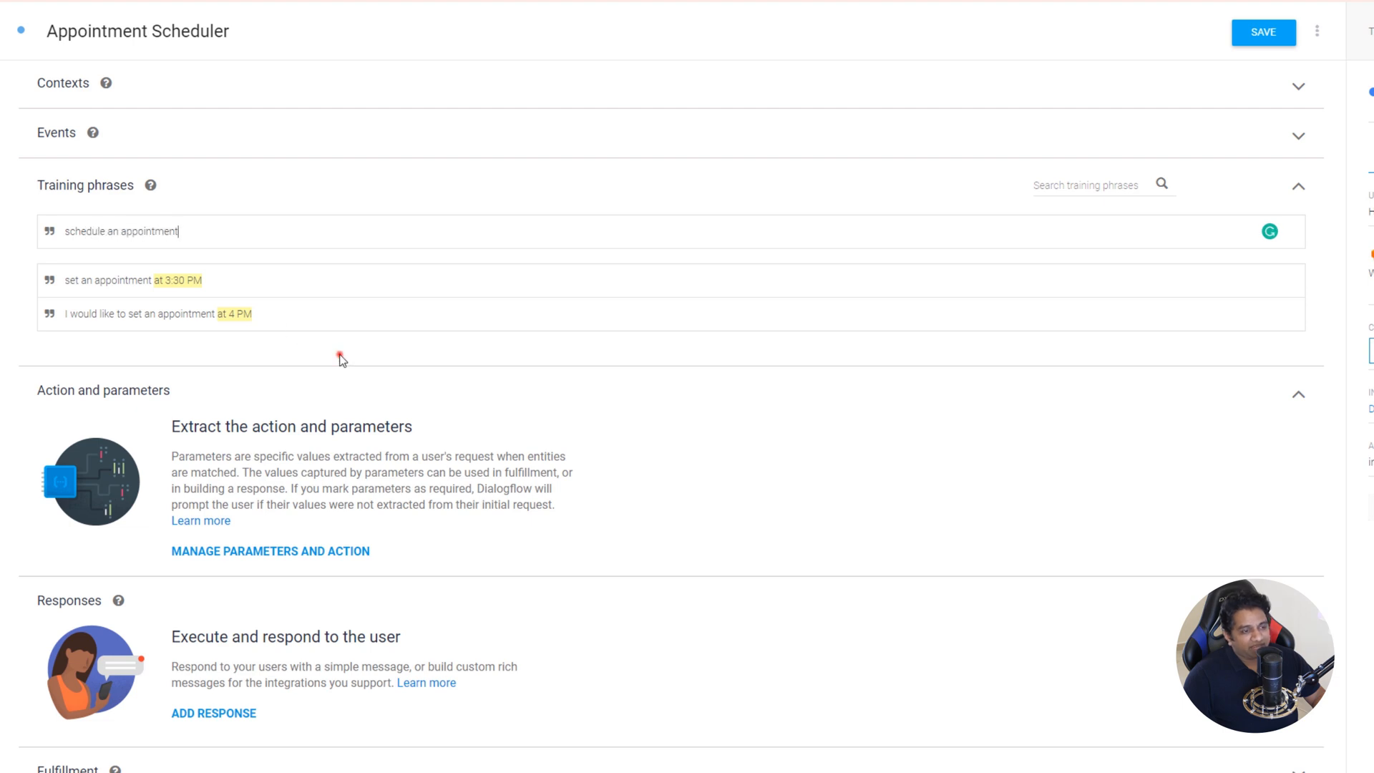
type("today at 4 PM")
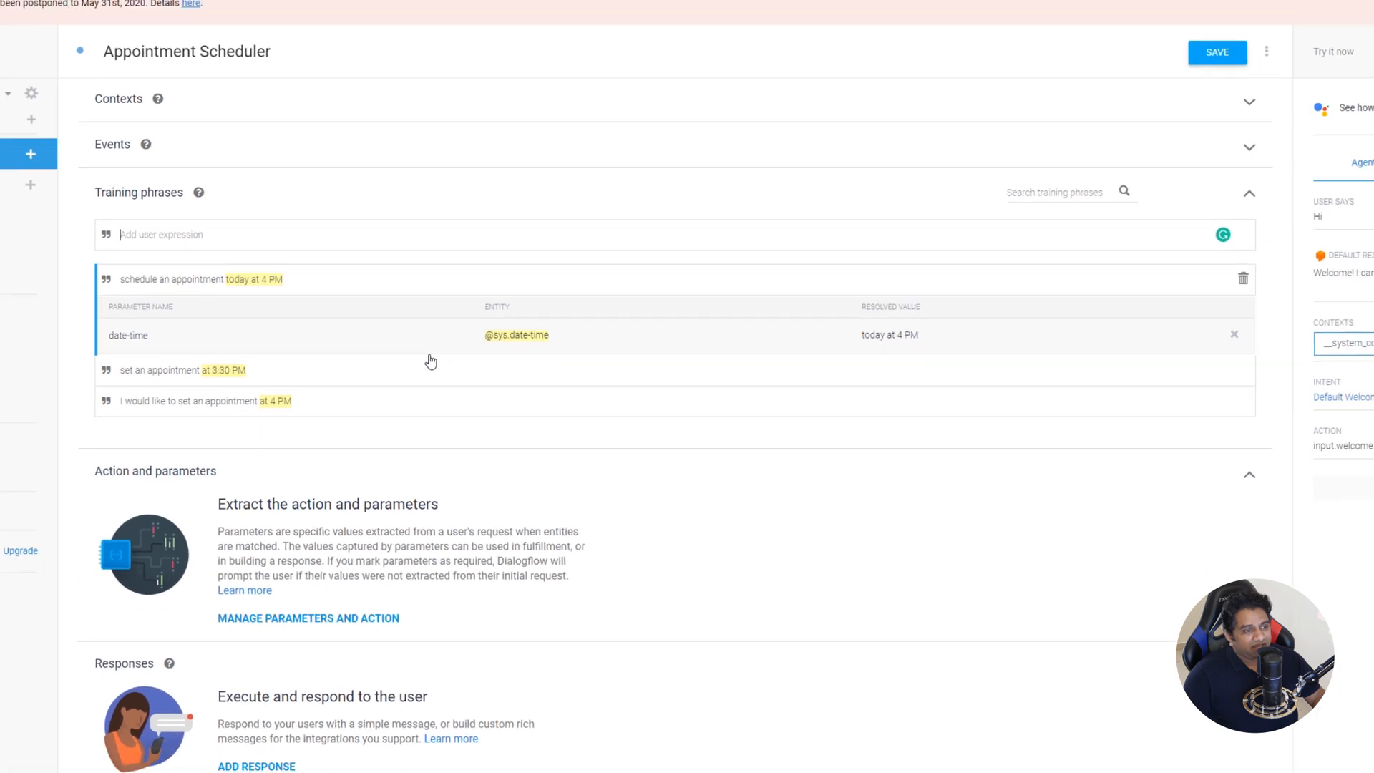
scroll("down", 3)
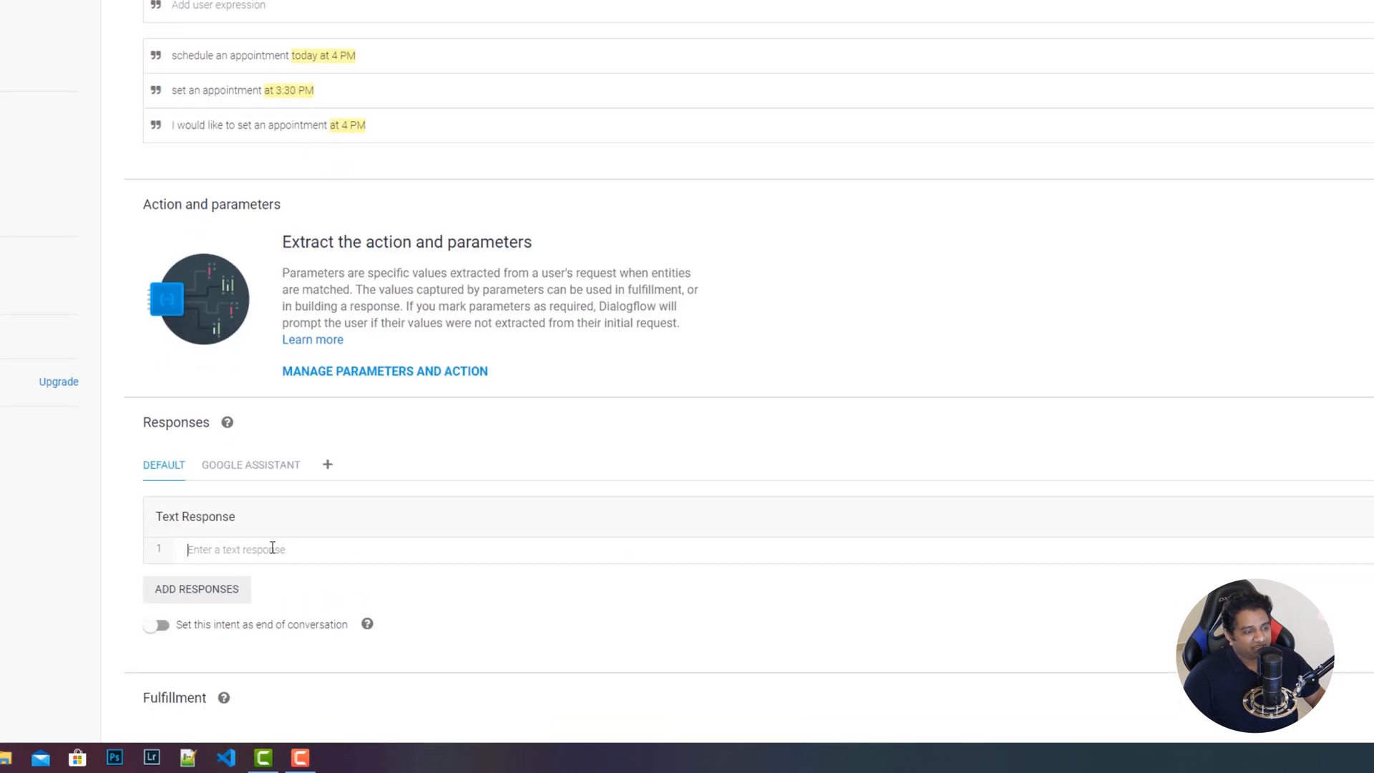
- Set the reply 'Sure. All set. Your appointment is set for $date-time', review the date-time parameter, and save the intent
type("Suew")
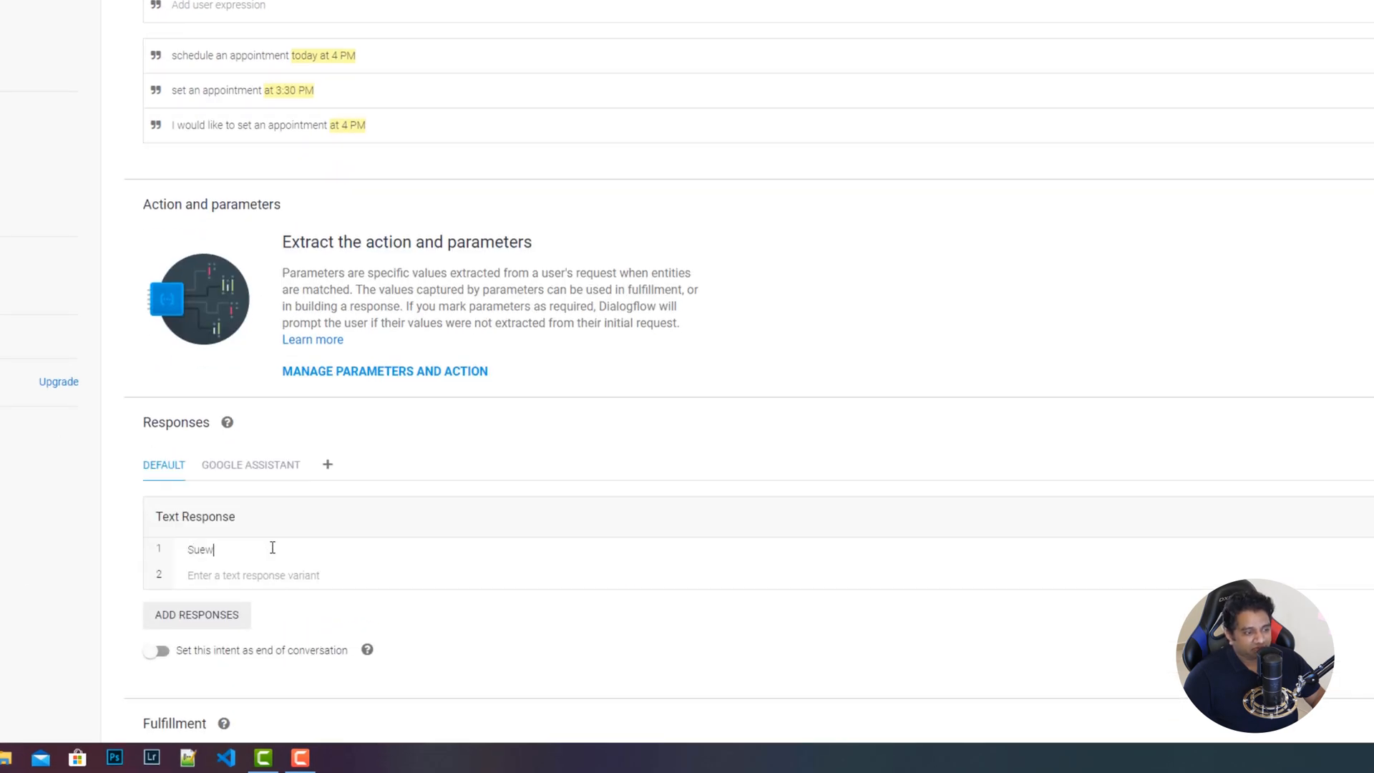
type("Sure. All")
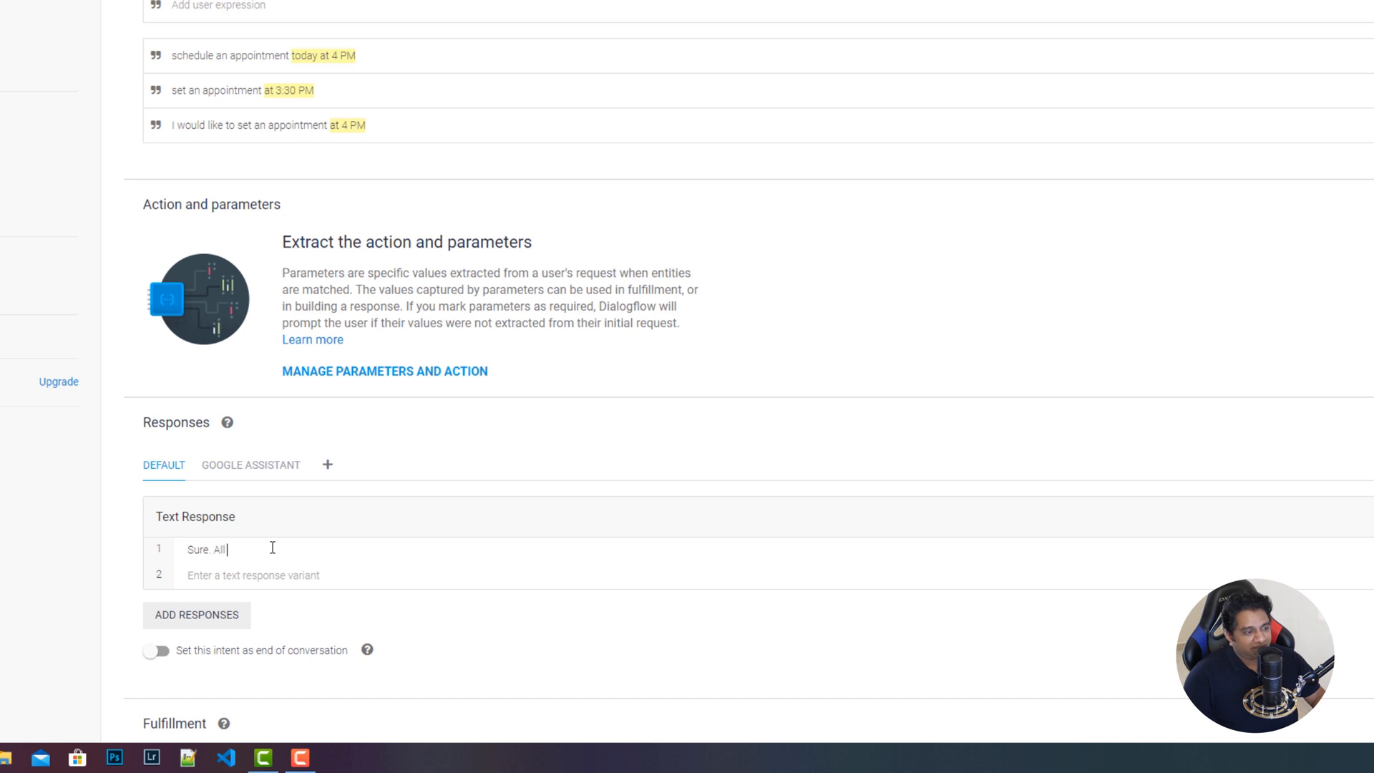
type("set. Your")
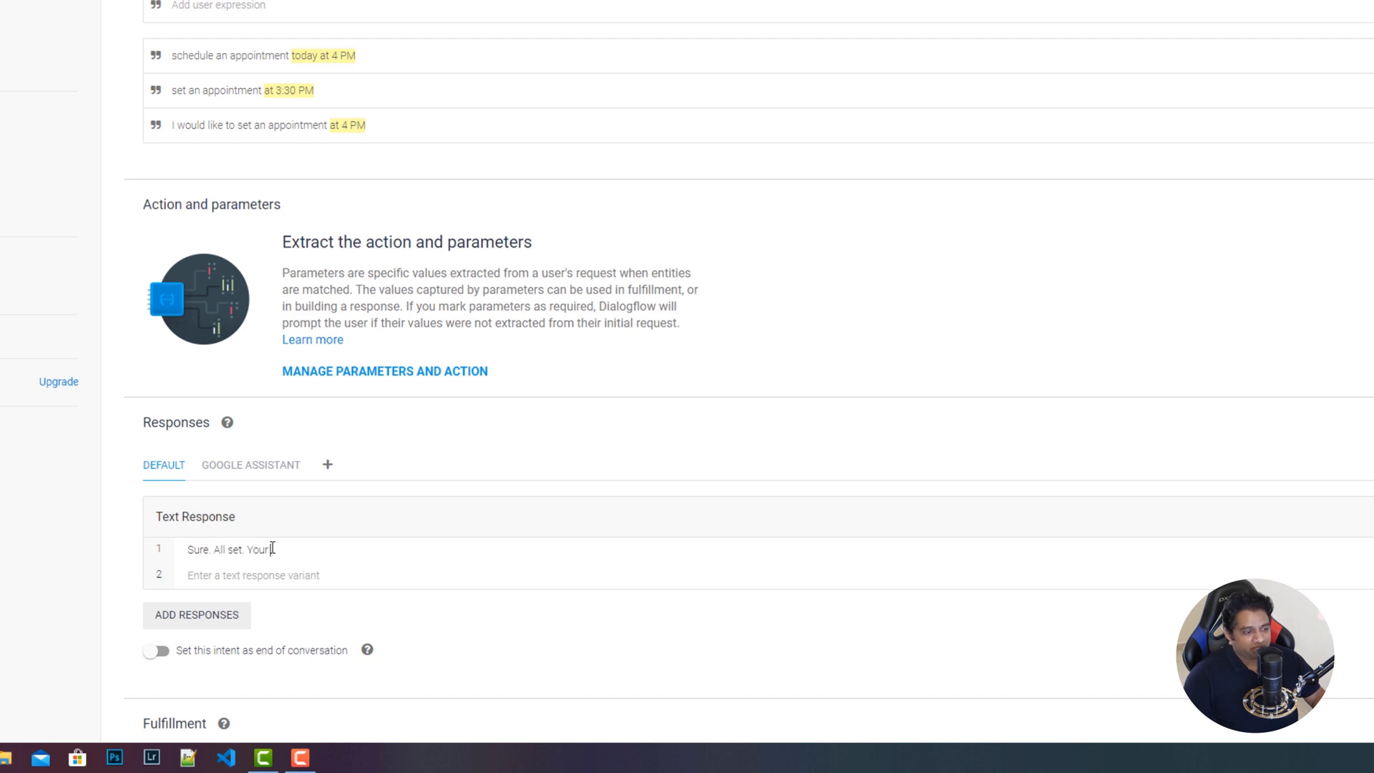
type("appointment for")
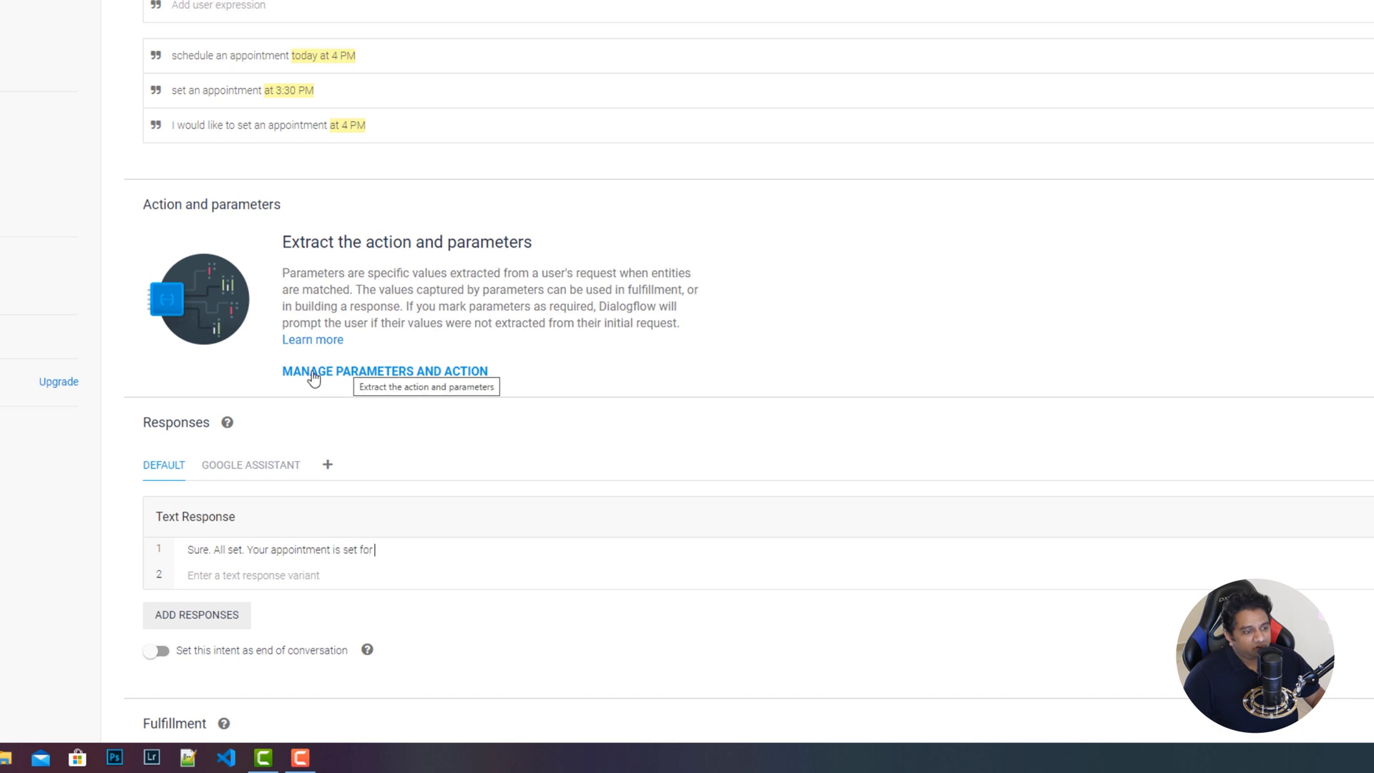
mouse_move(388, 377)
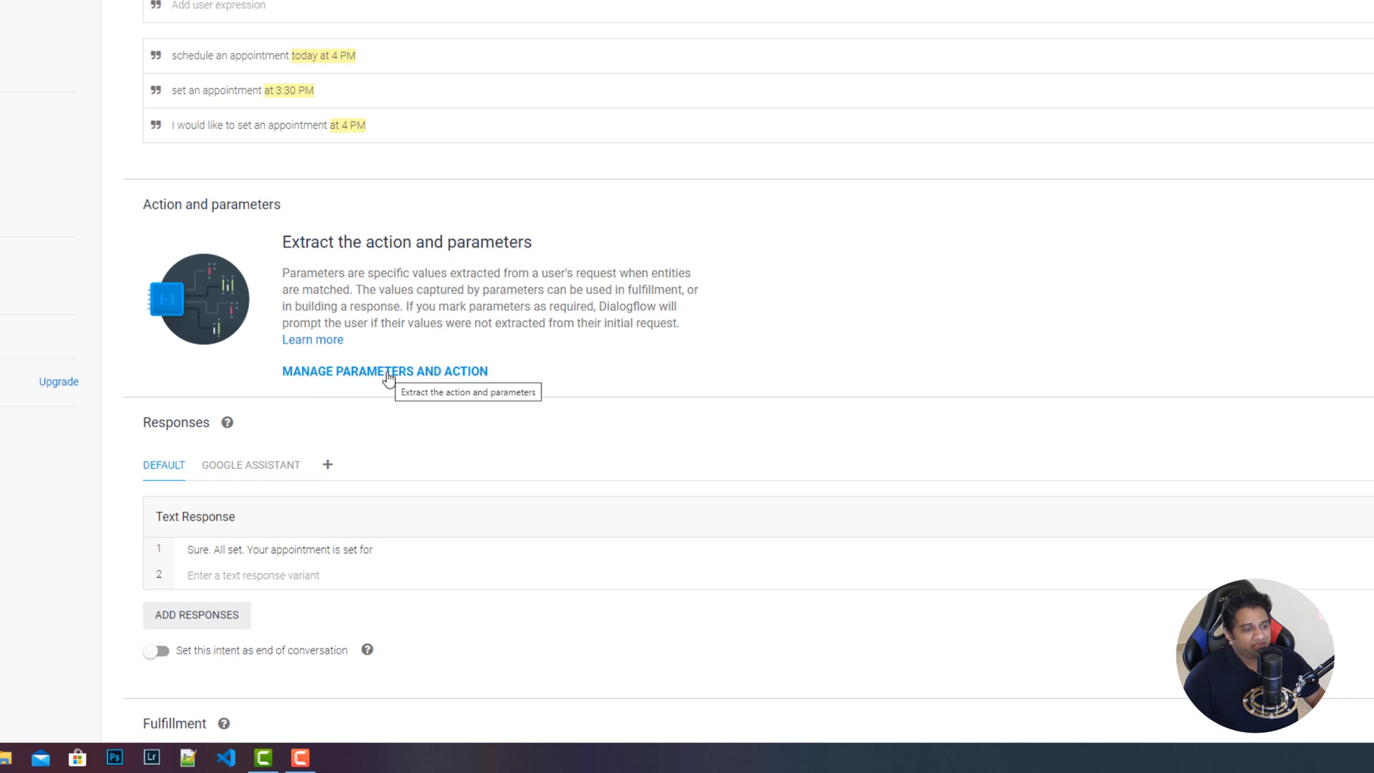
left_click(385, 371)
type(" $date-time")
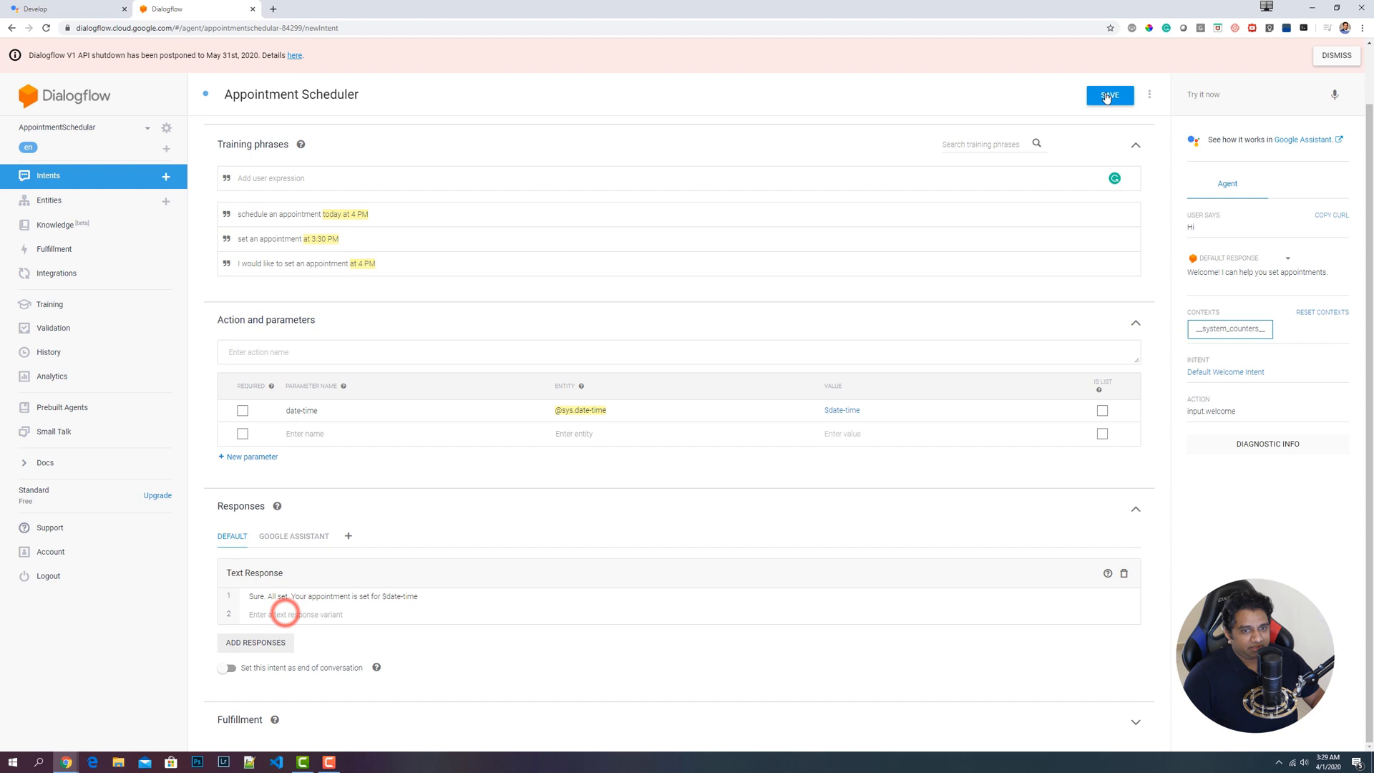
left_click(1109, 95)
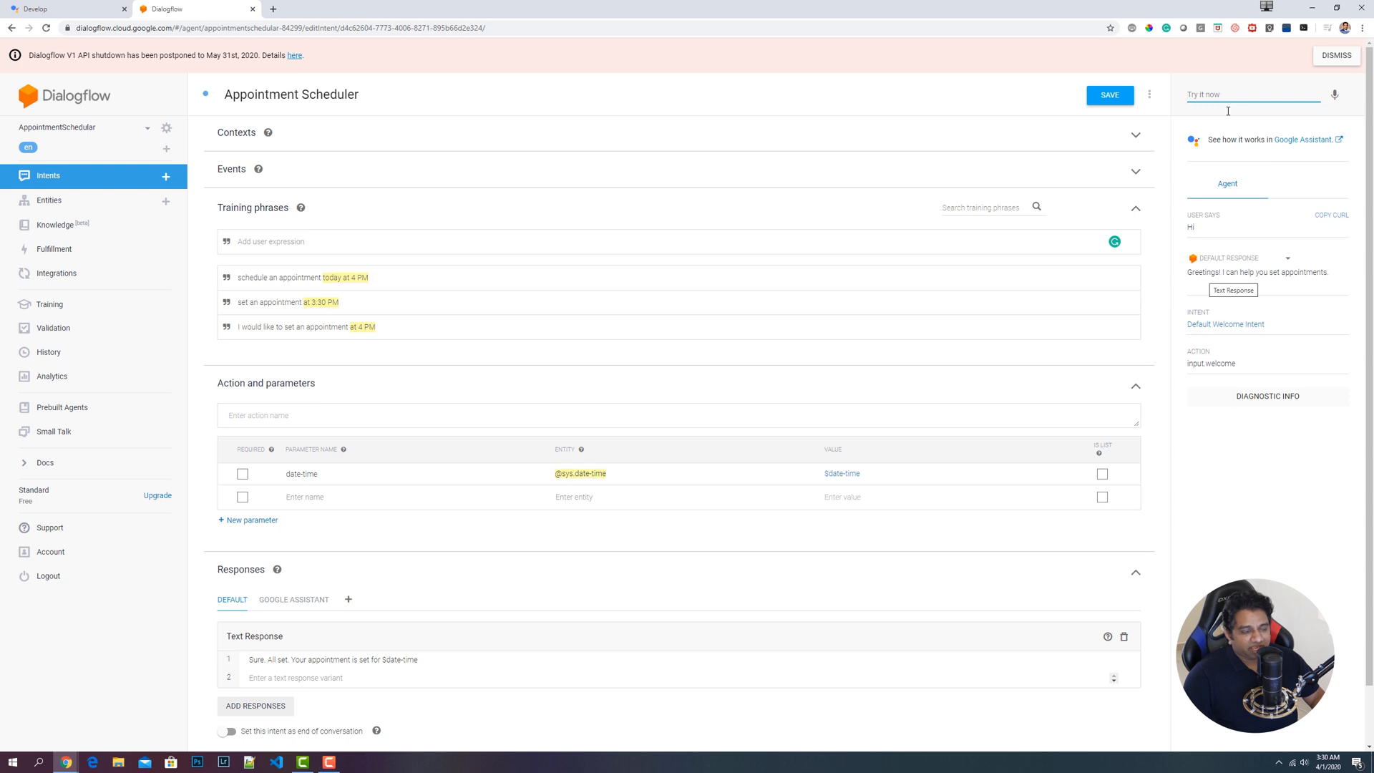
- Test 'set an appointment at 2:49 PM tomorrow' in the Try it now panel, save, and go to Integrations
type("set an appointment at 2:49")
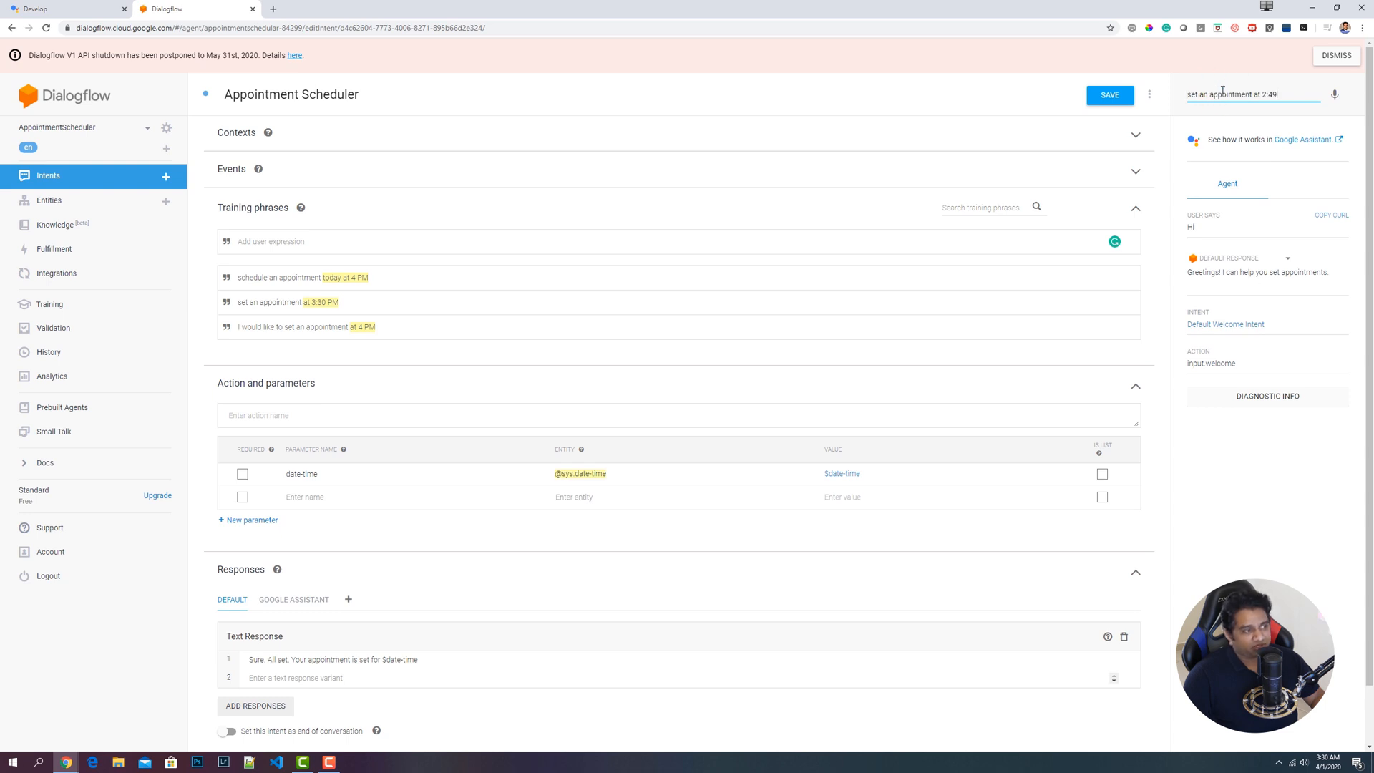
type("PM tomo")
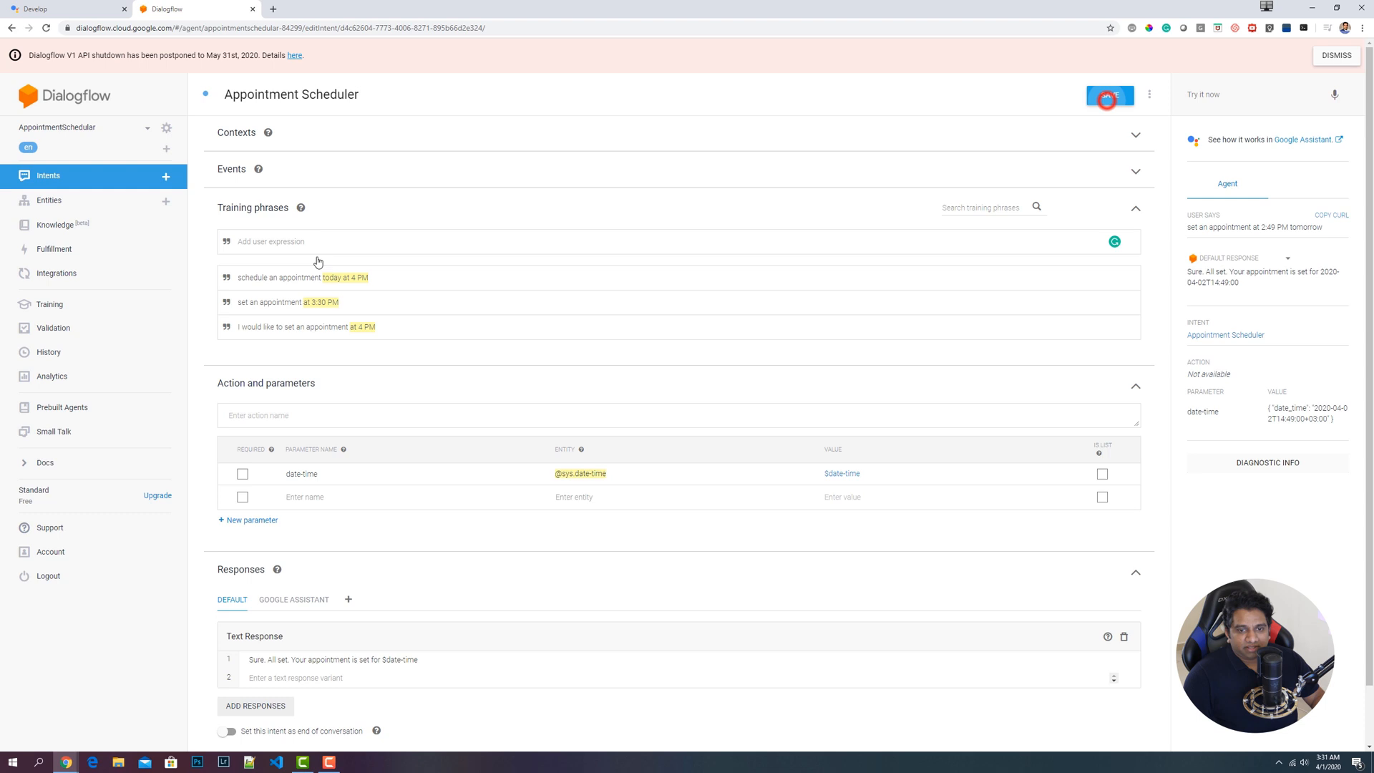
left_click(1109, 94)
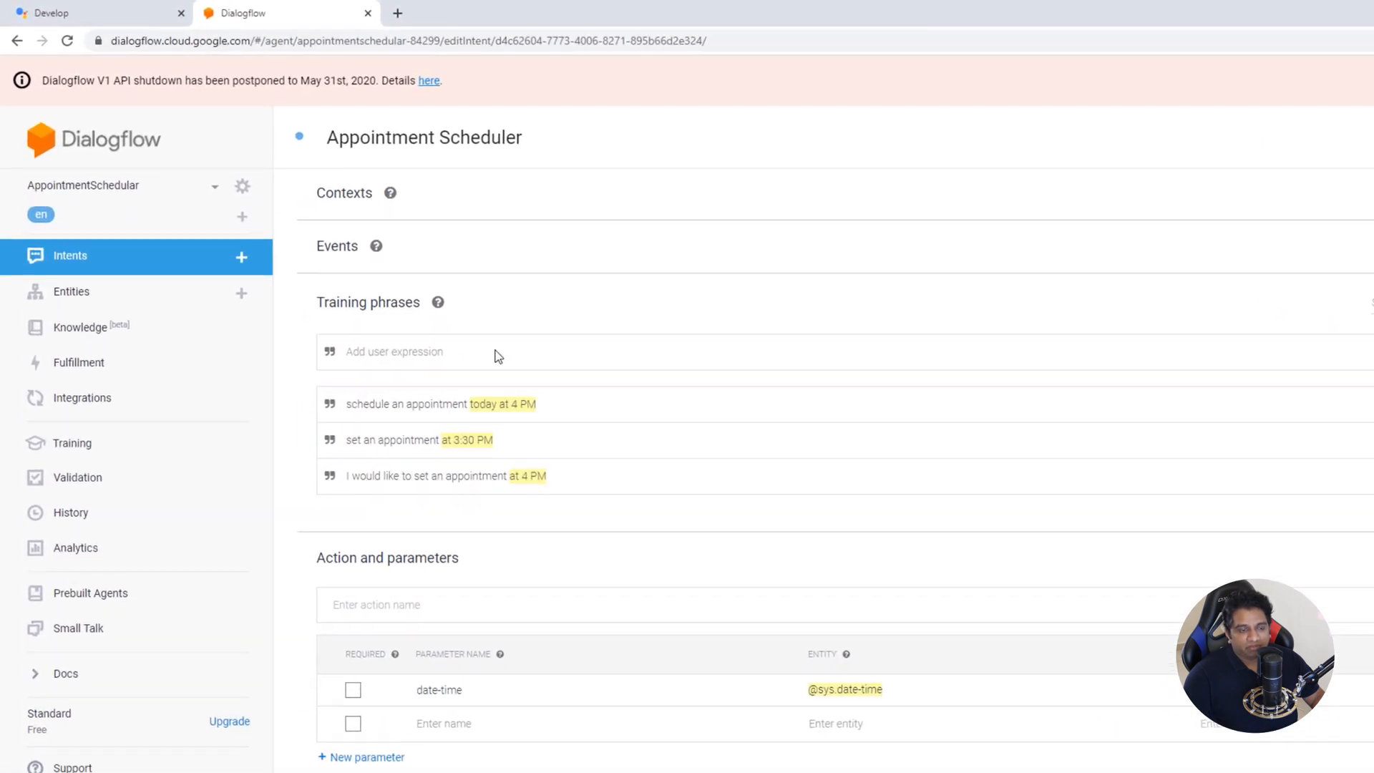
left_click(81, 396)
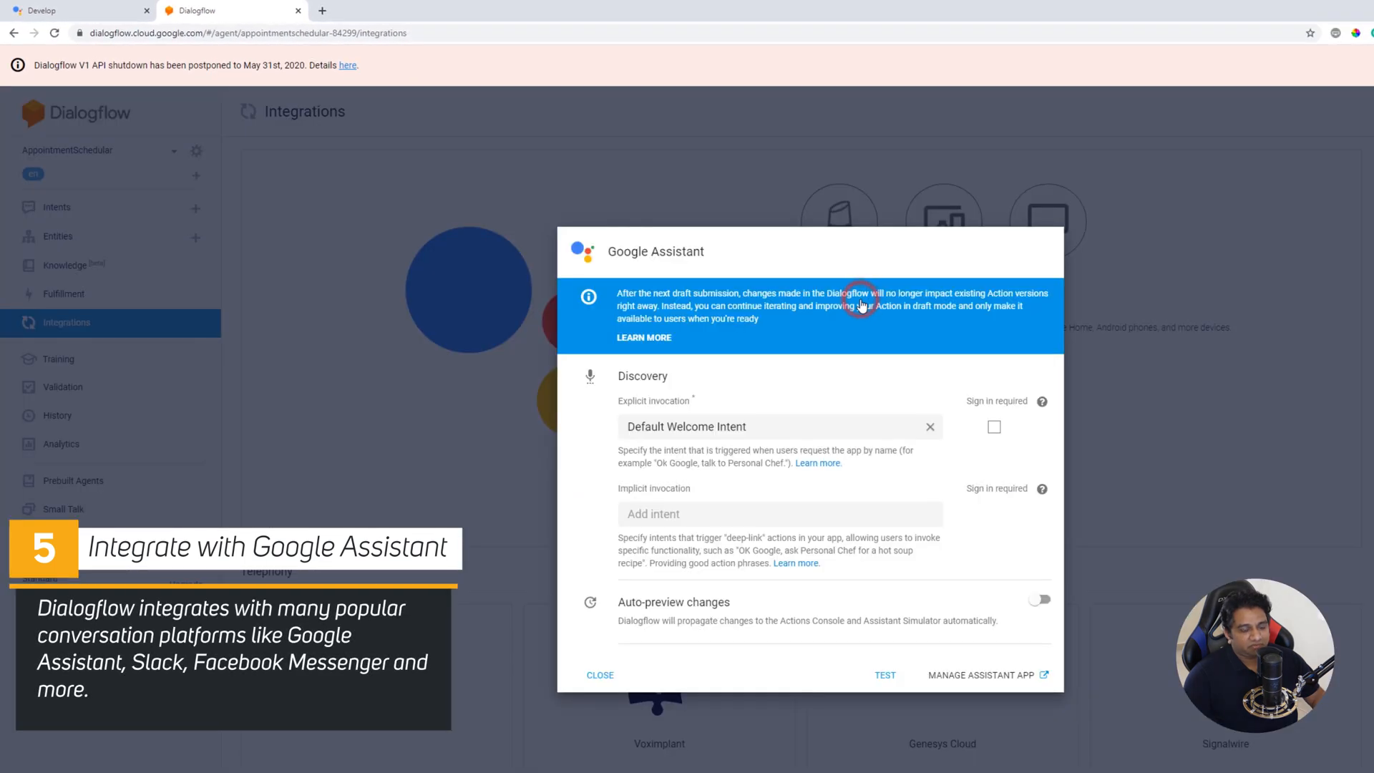
- Launch the Google Assistant test so Mr Time Fixer runs in the Actions Console simulator
left_click(885, 674)
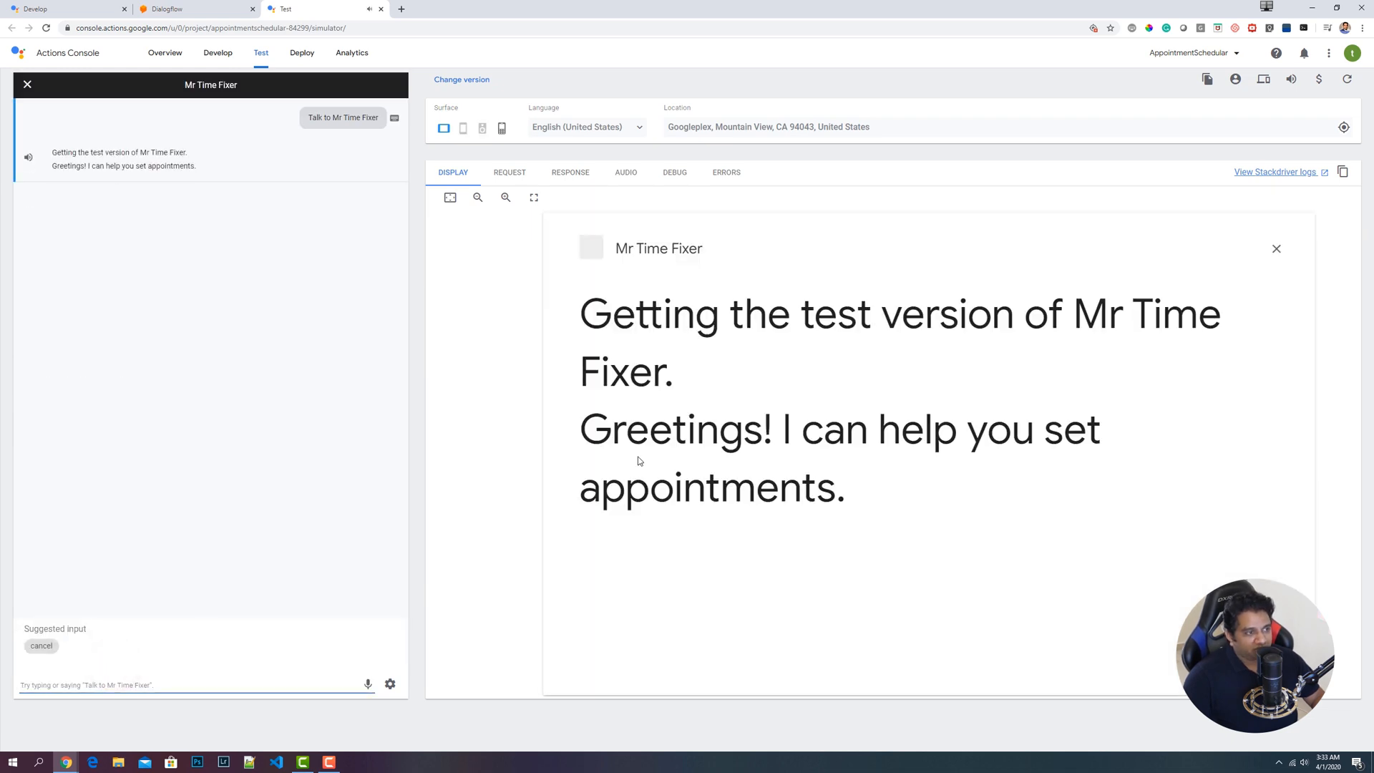
- Ask the simulator 'I would like to set an appointment tomorrow at 4 PM' and return to Dialogflow's intents
left_click(153, 684)
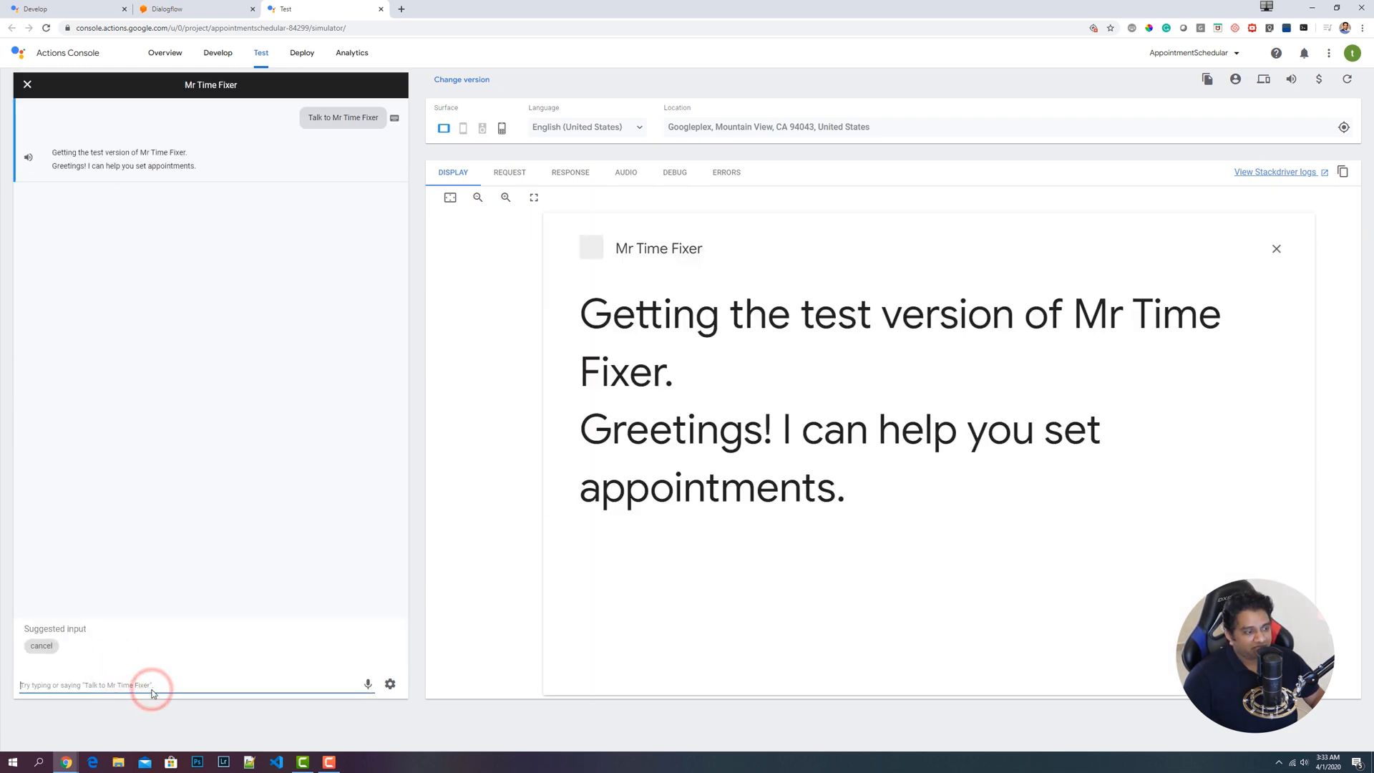
type("I would li")
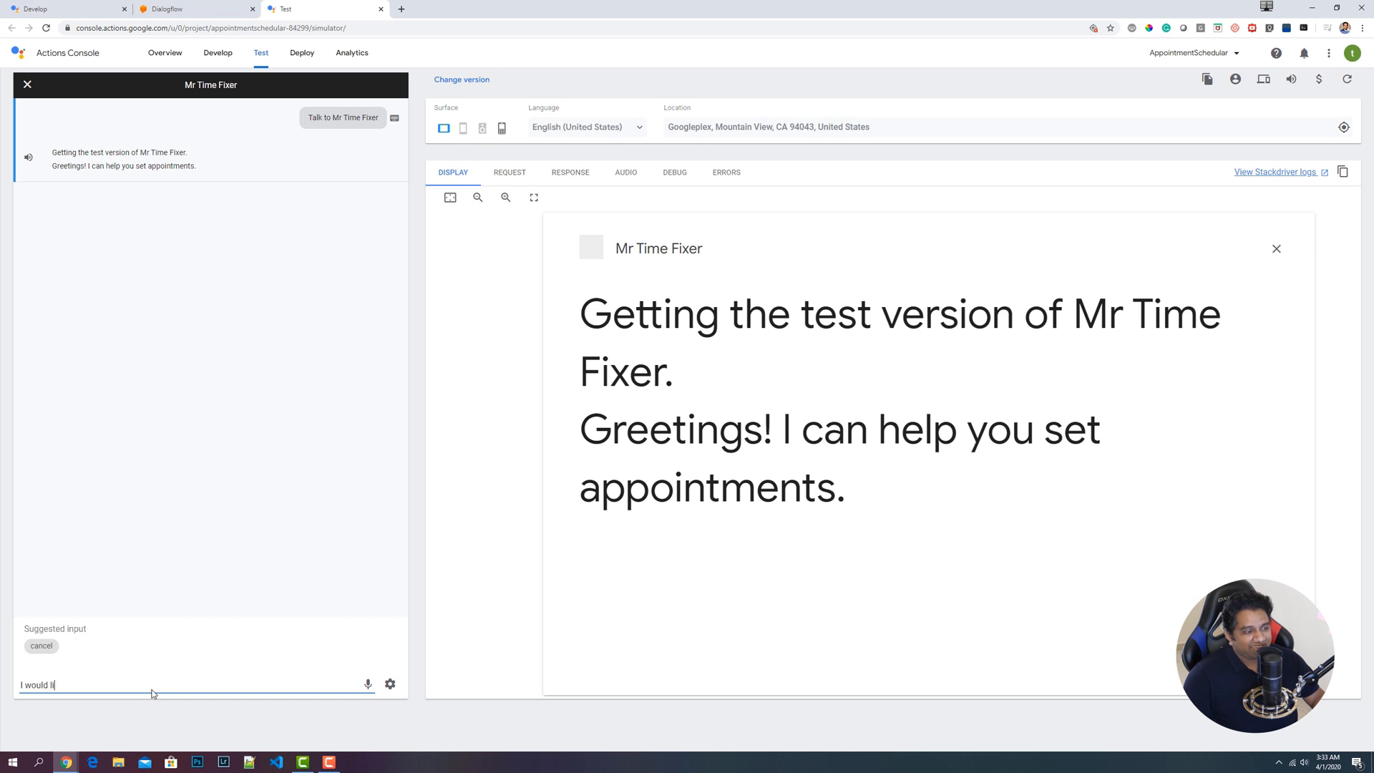
type("ke to set an appointme")
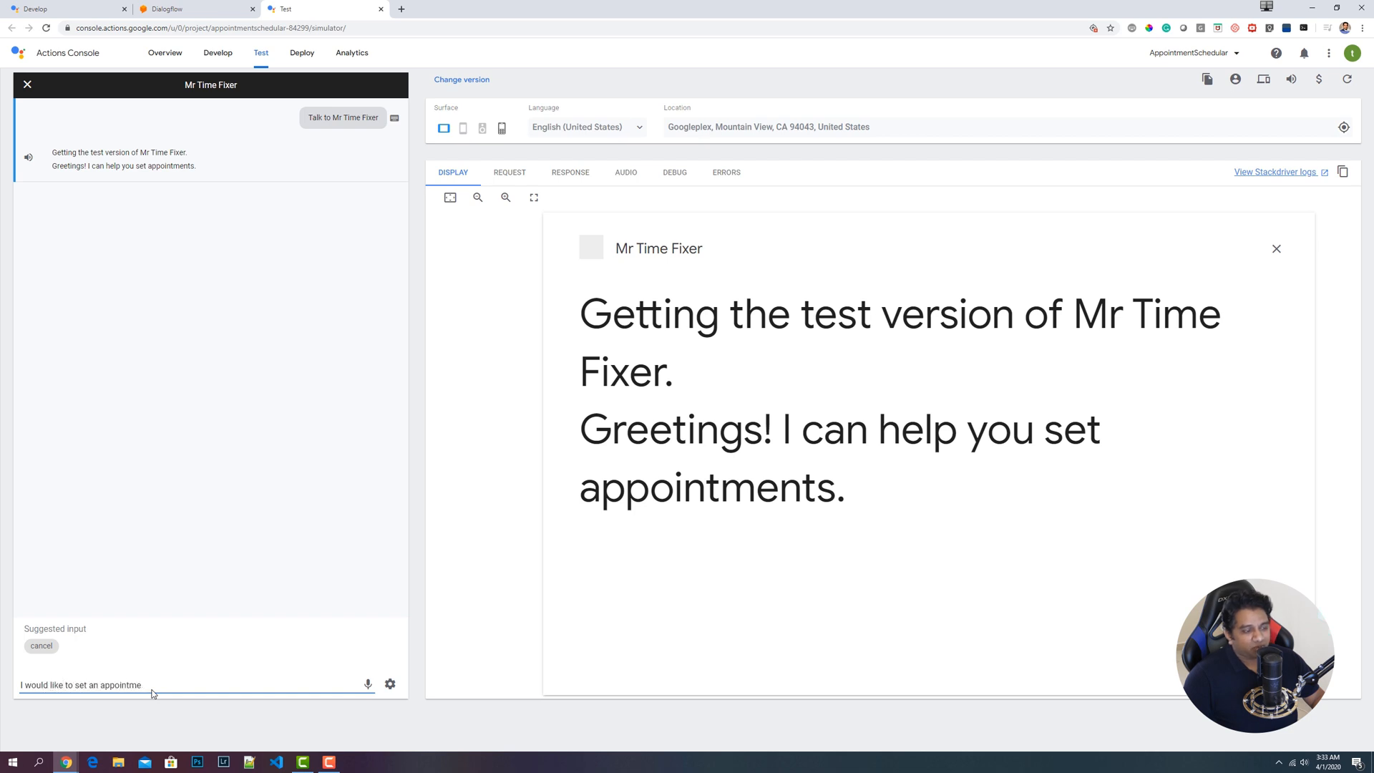
type("nt tomorrow at 4")
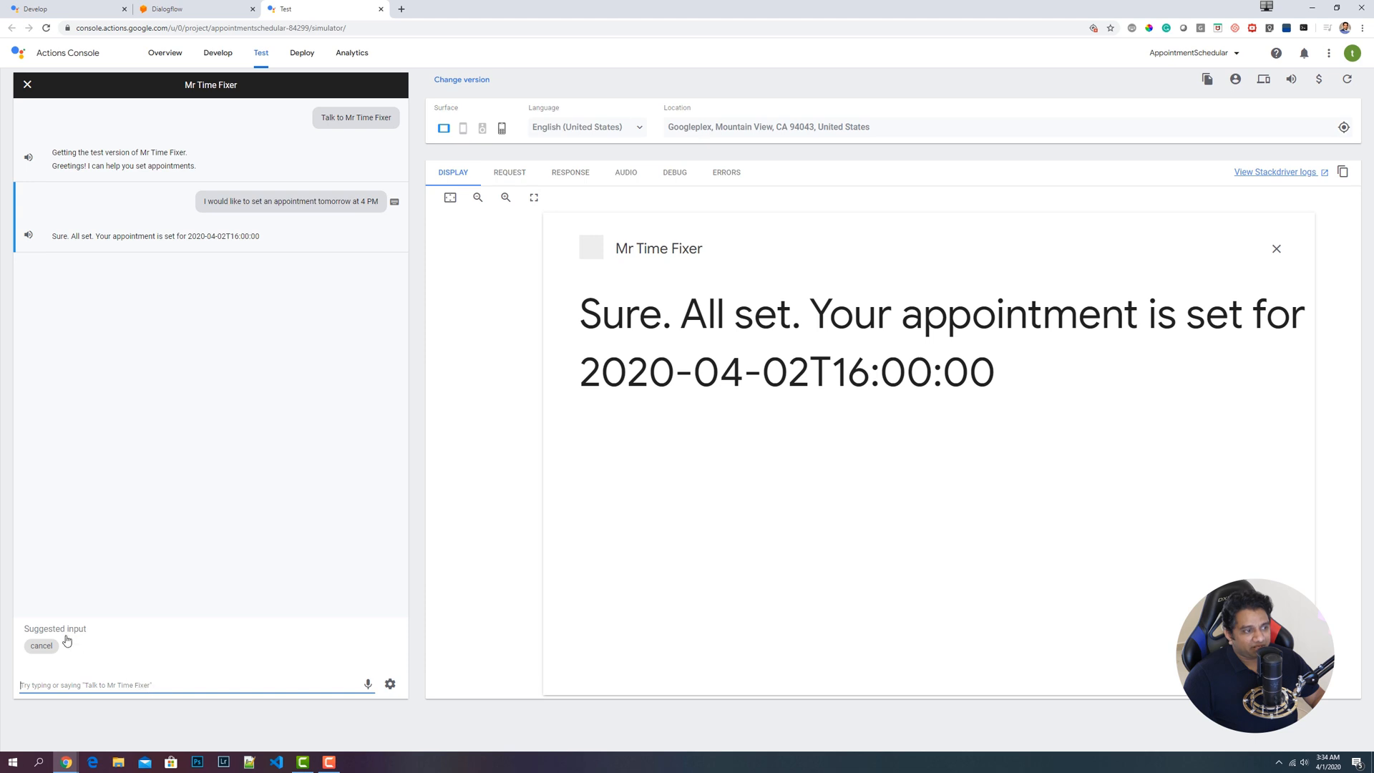
left_click(194, 9)
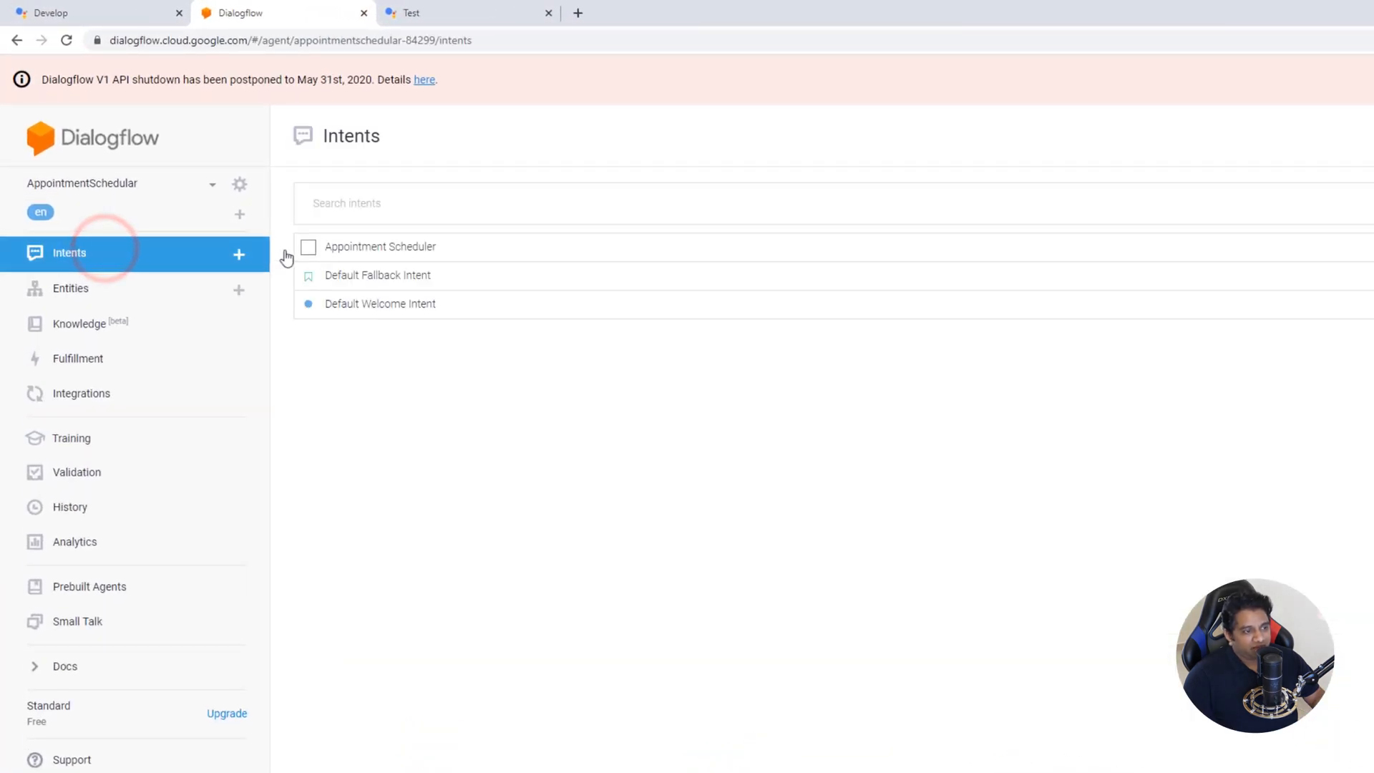
- In the Appointment Scheduler intent, switch on 'Set this intent as end of conversation'
left_click(379, 246)
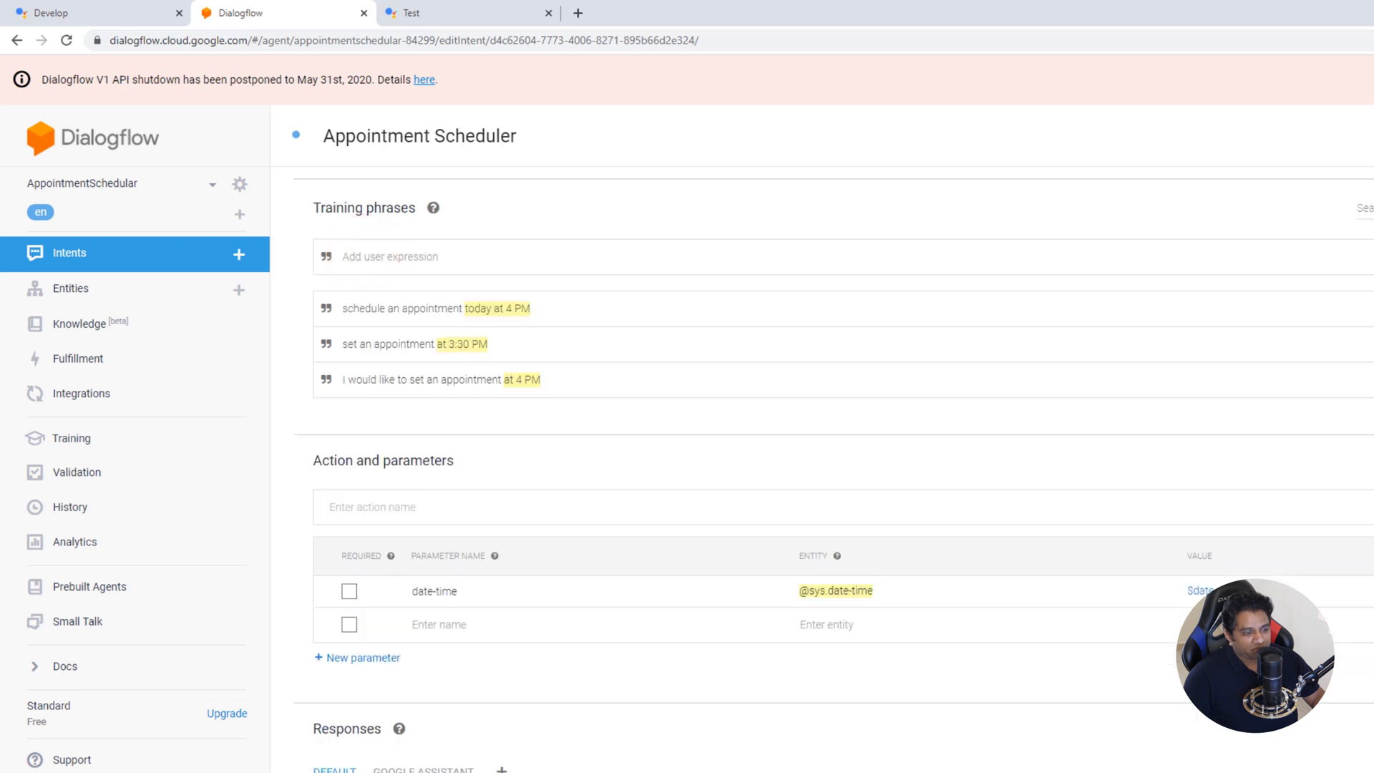
scroll("down", 3)
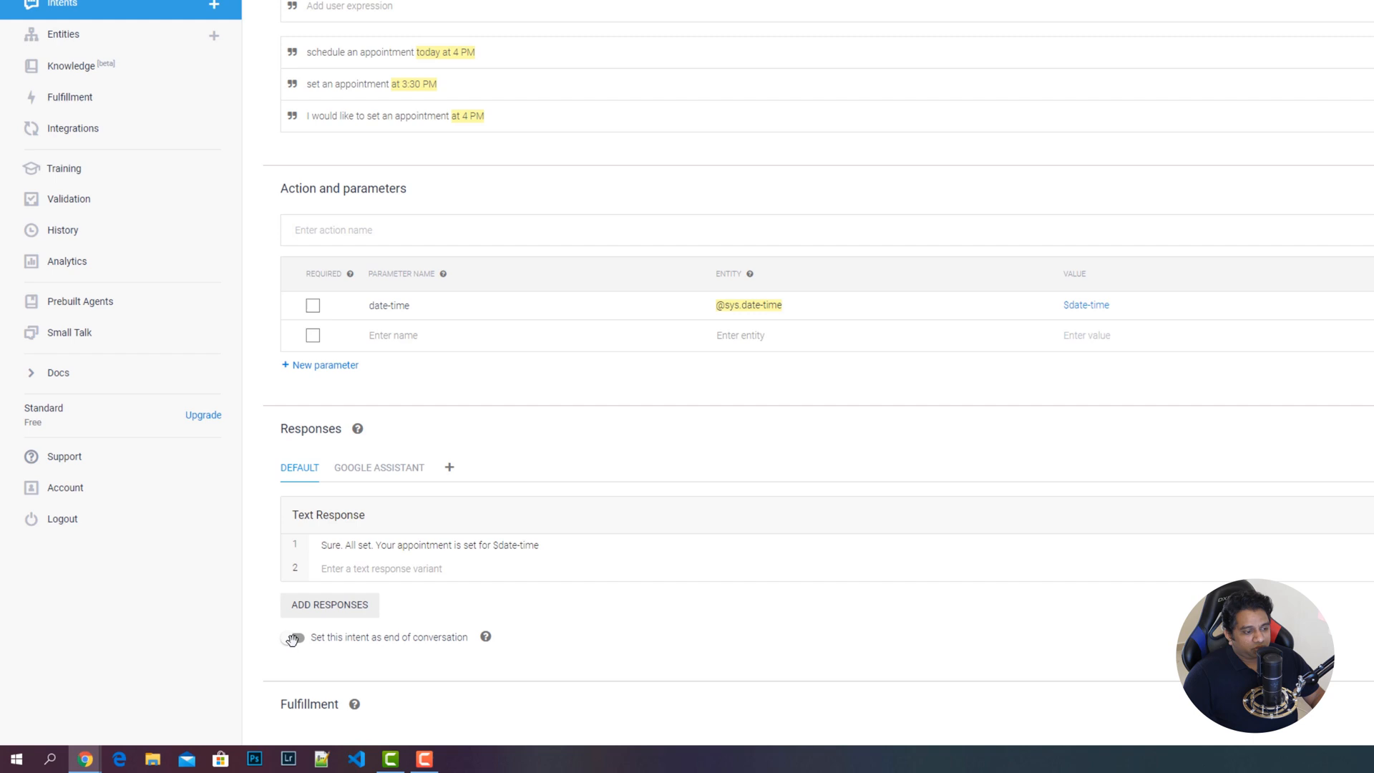
left_click(292, 637)
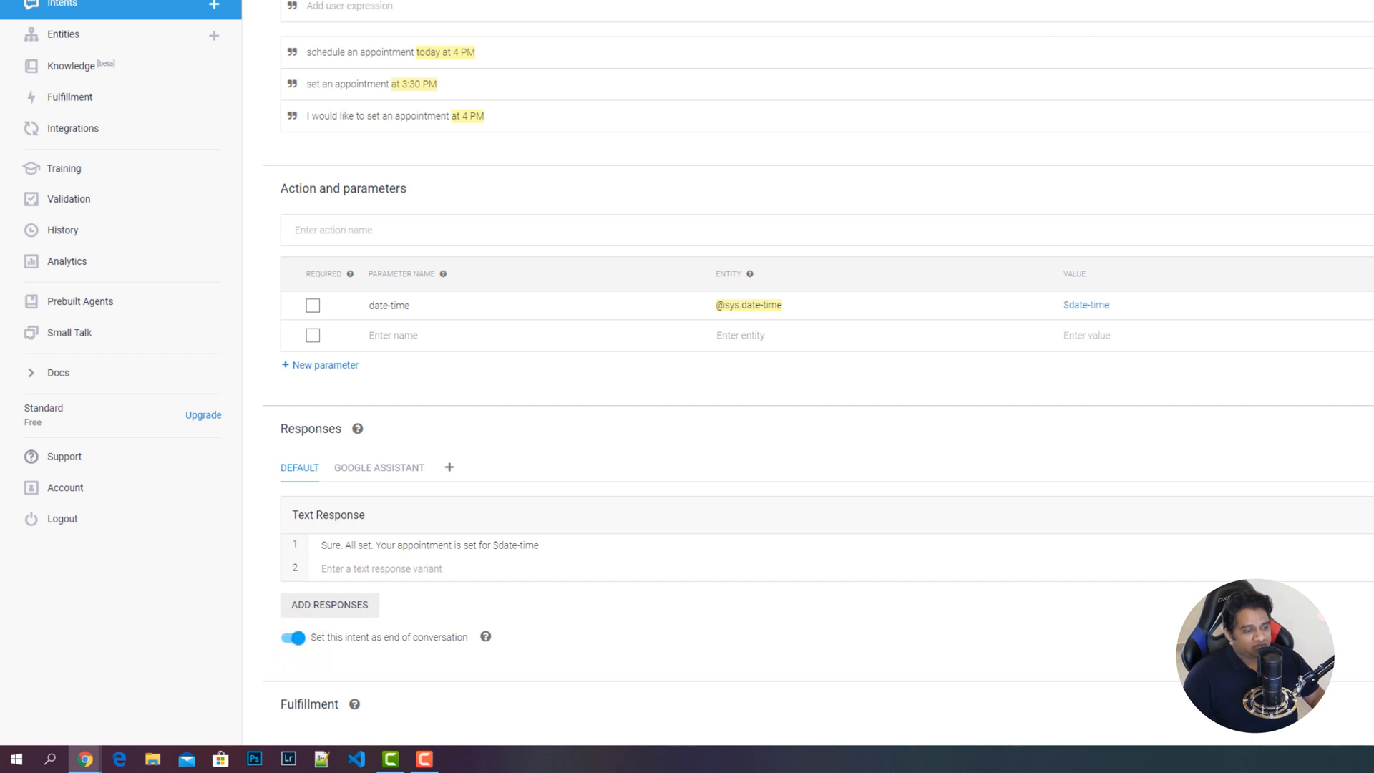
mouse_move(117, 130)
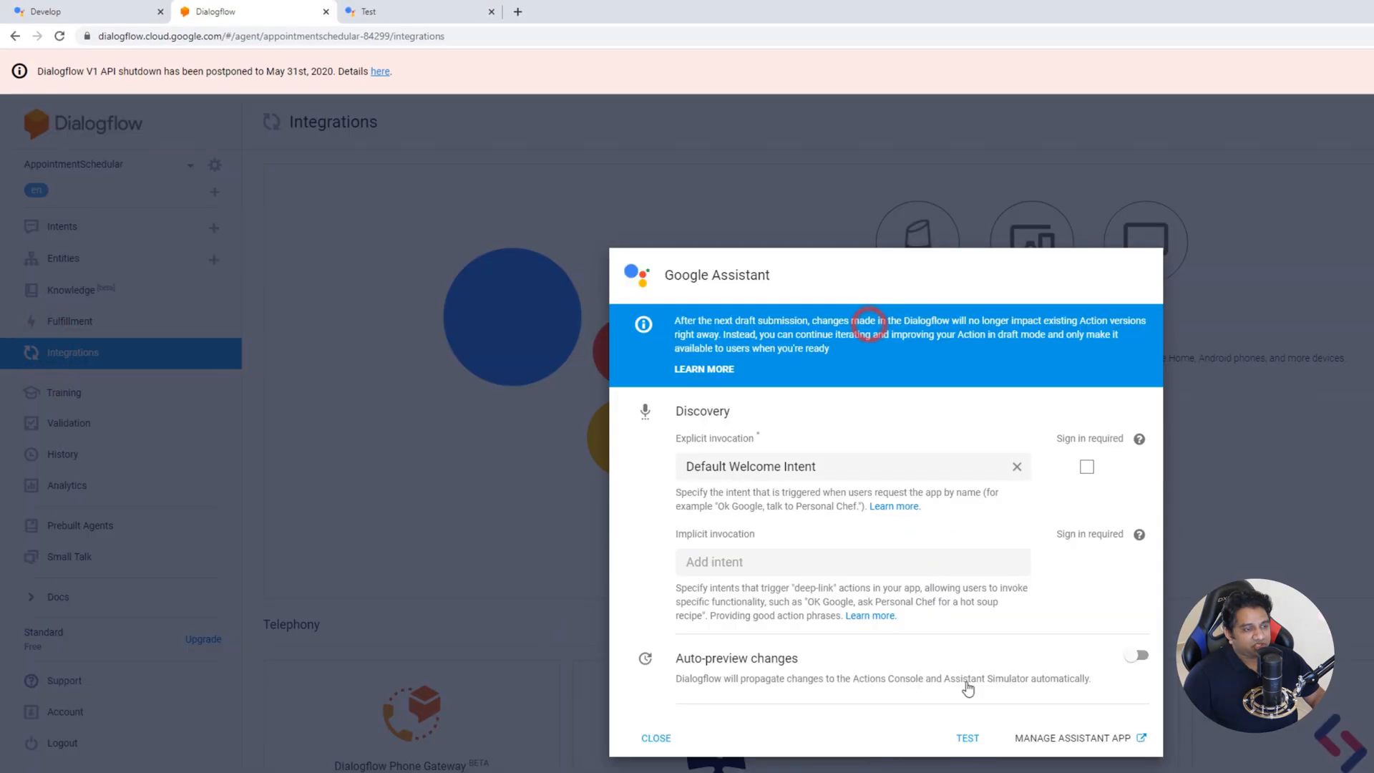
- Restart the Google Assistant test so the simulator picks up the updated Mr Time Fixer agent
left_click(966, 738)
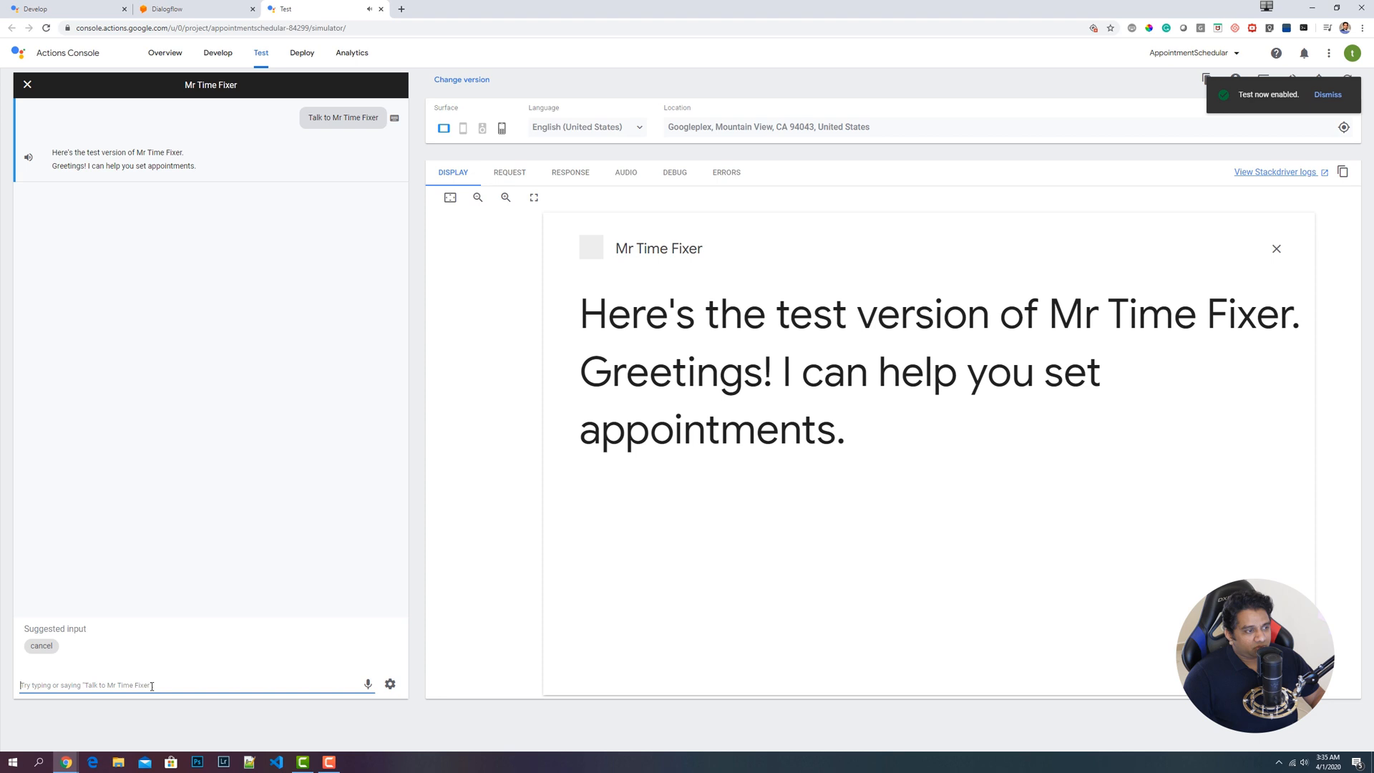
- Send 'appointment at 5 PM' to the simulator and get the 17:00:00 confirmation before the action exits
type("appointment")
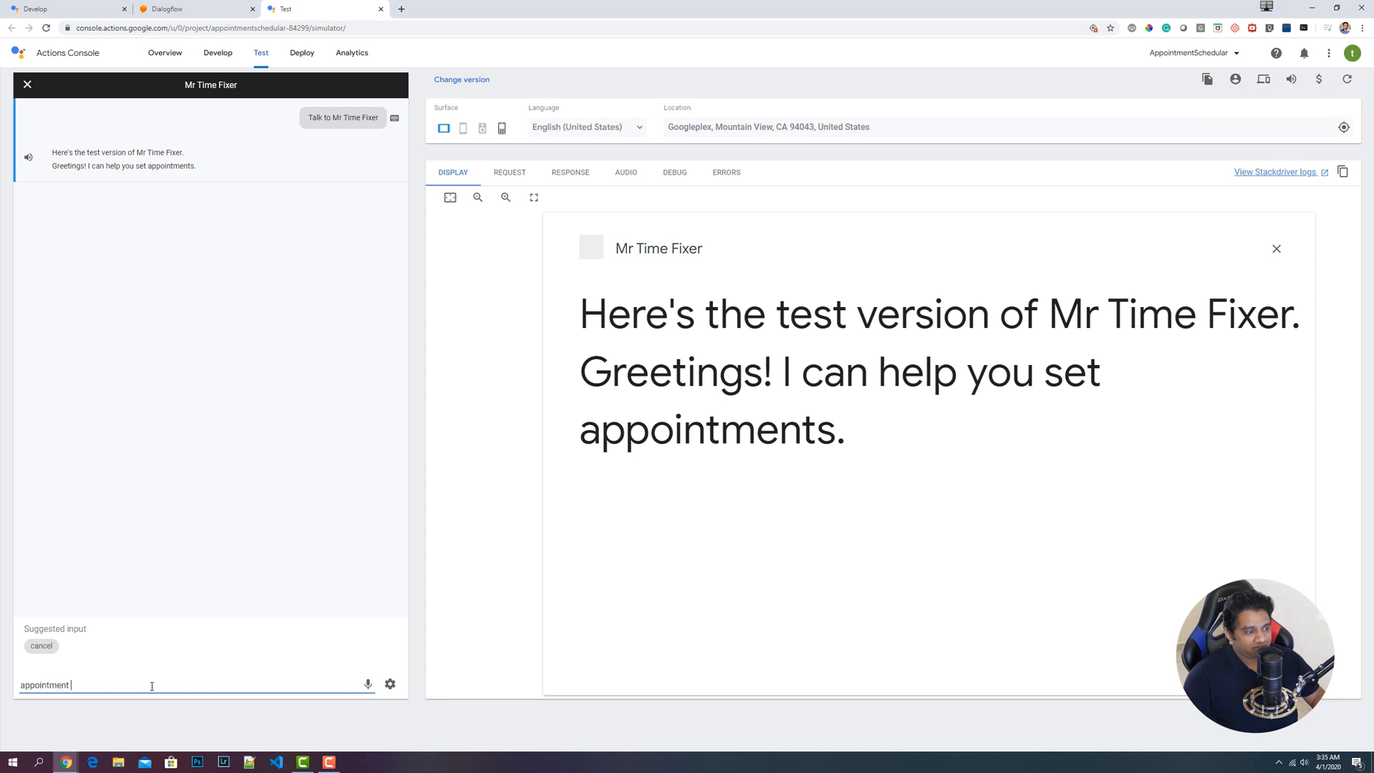
type("at 5 PM")
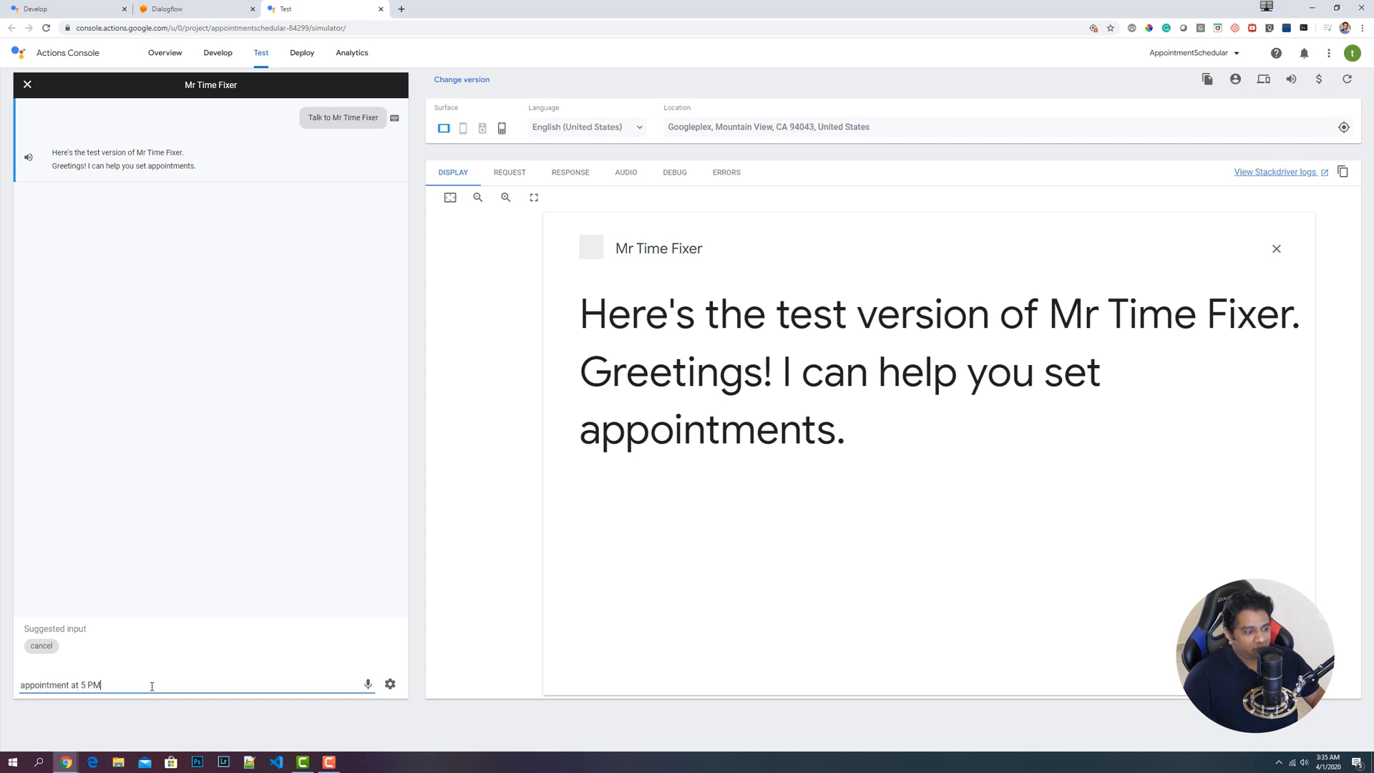
key("Return")
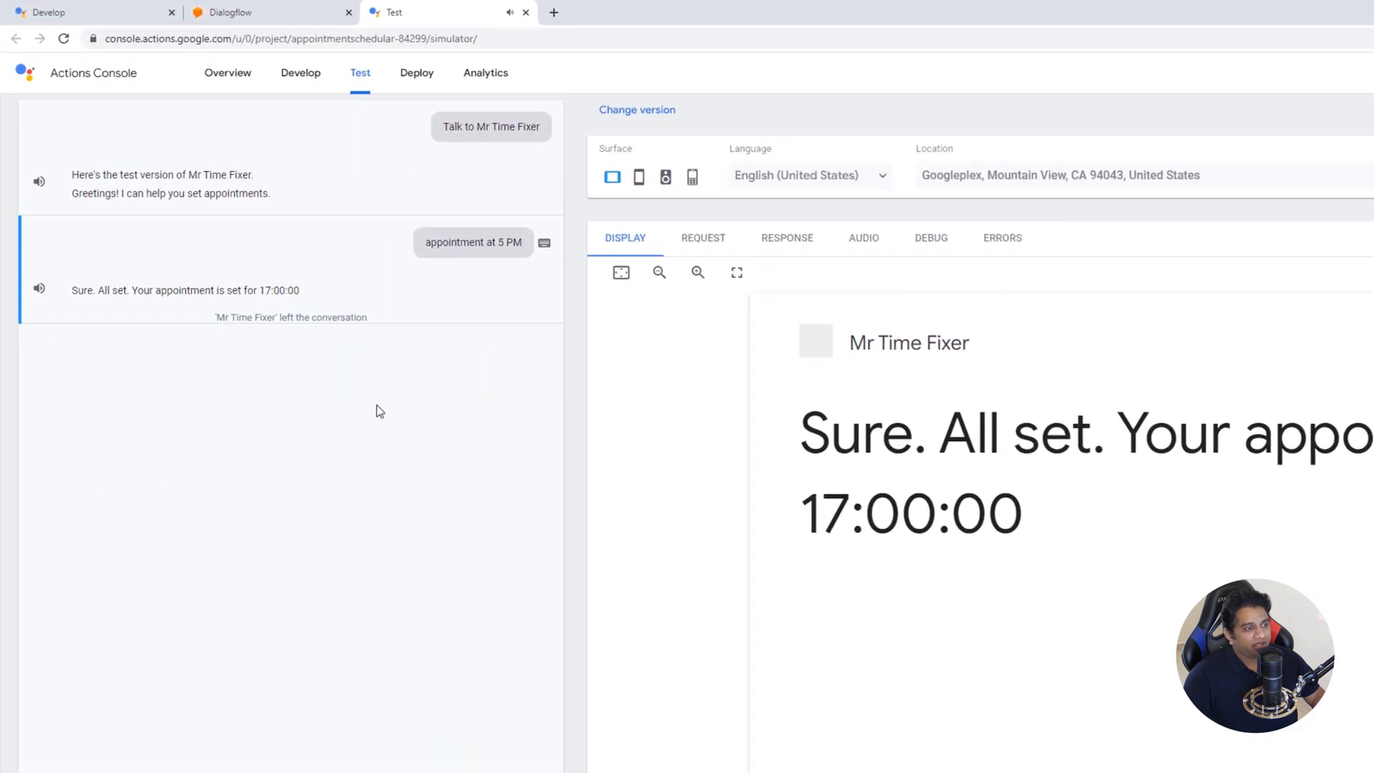
mouse_move(496, 237)
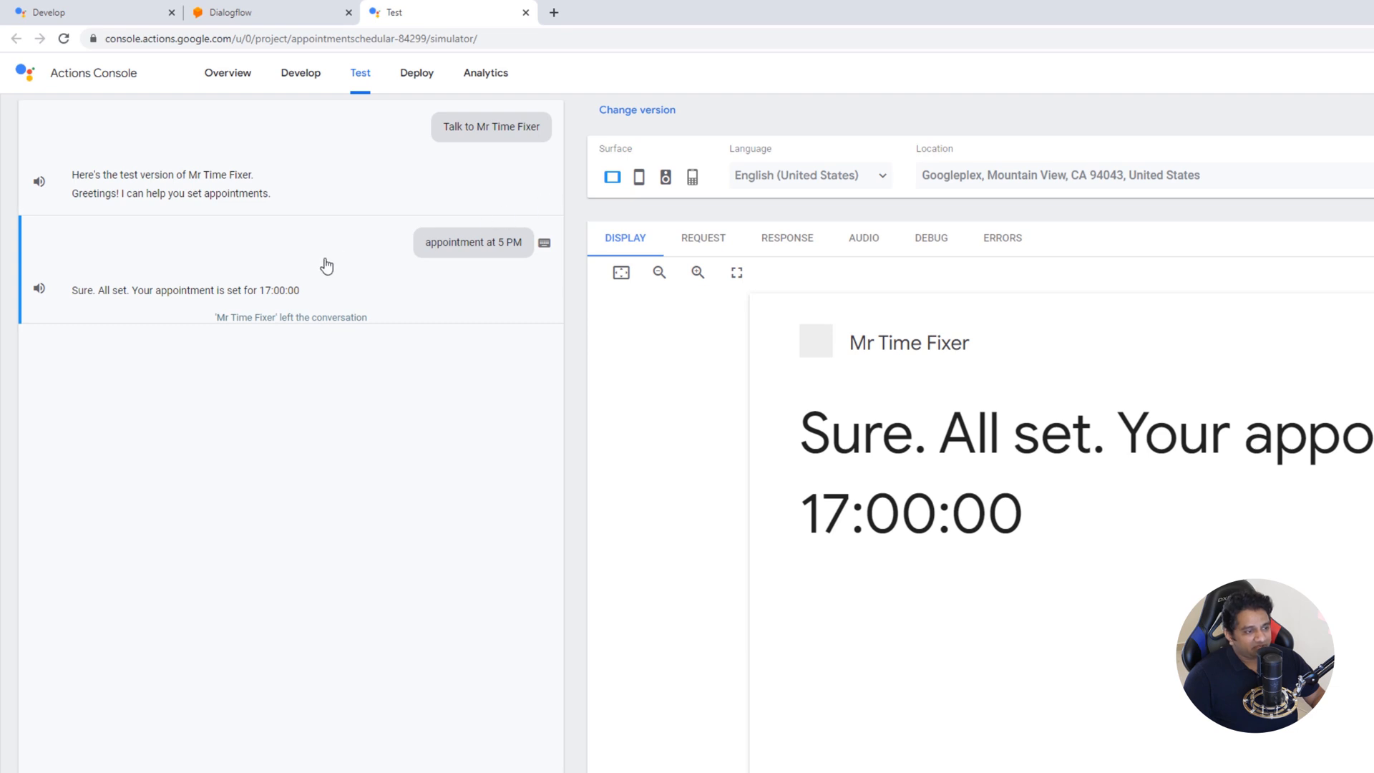
mouse_move(565, 329)
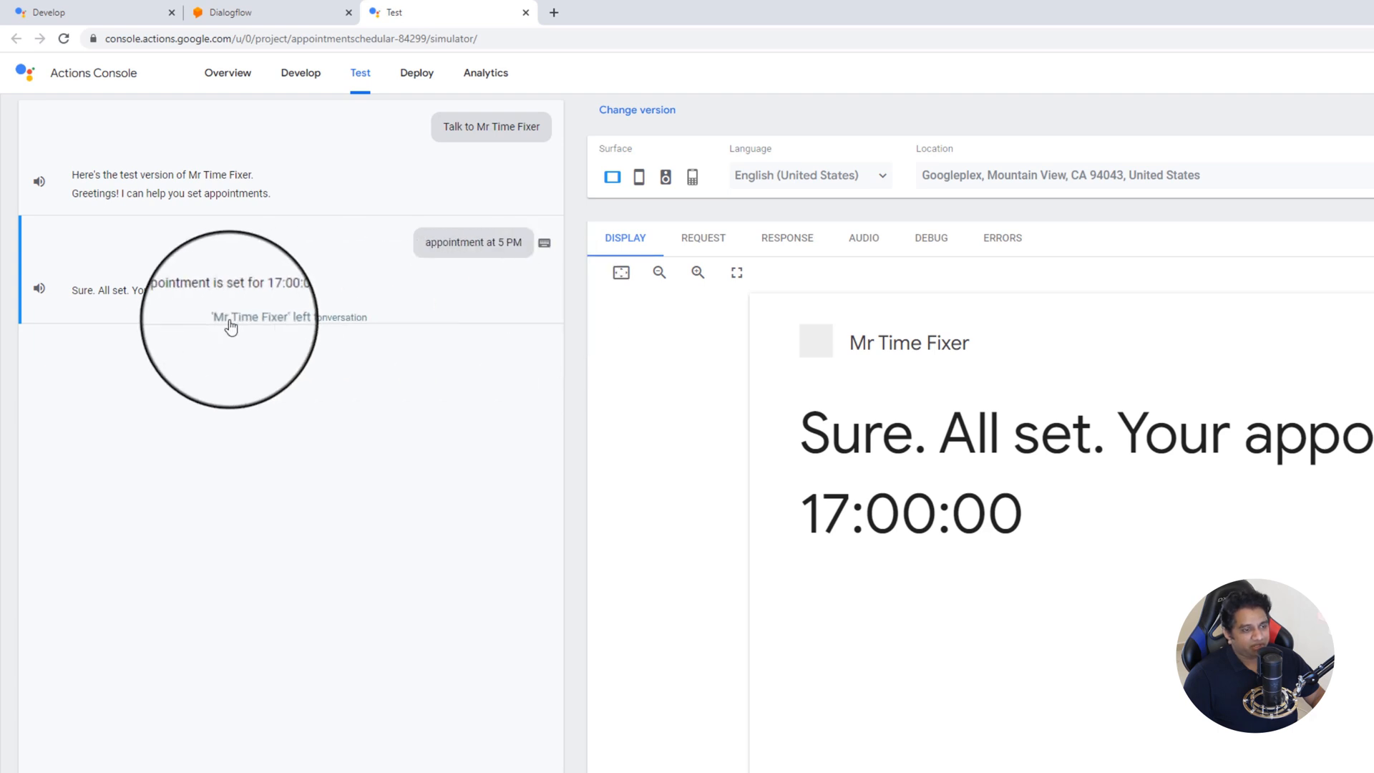
mouse_move(385, 325)
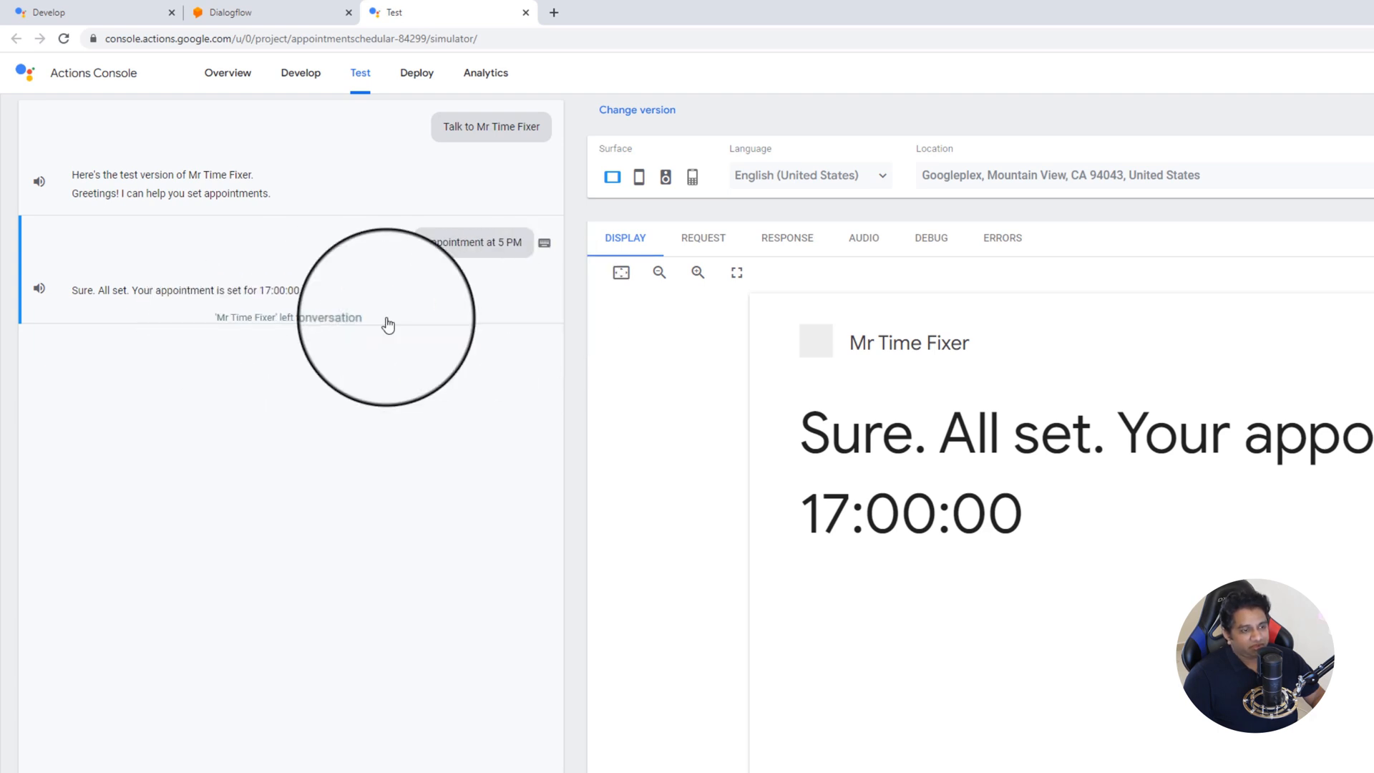